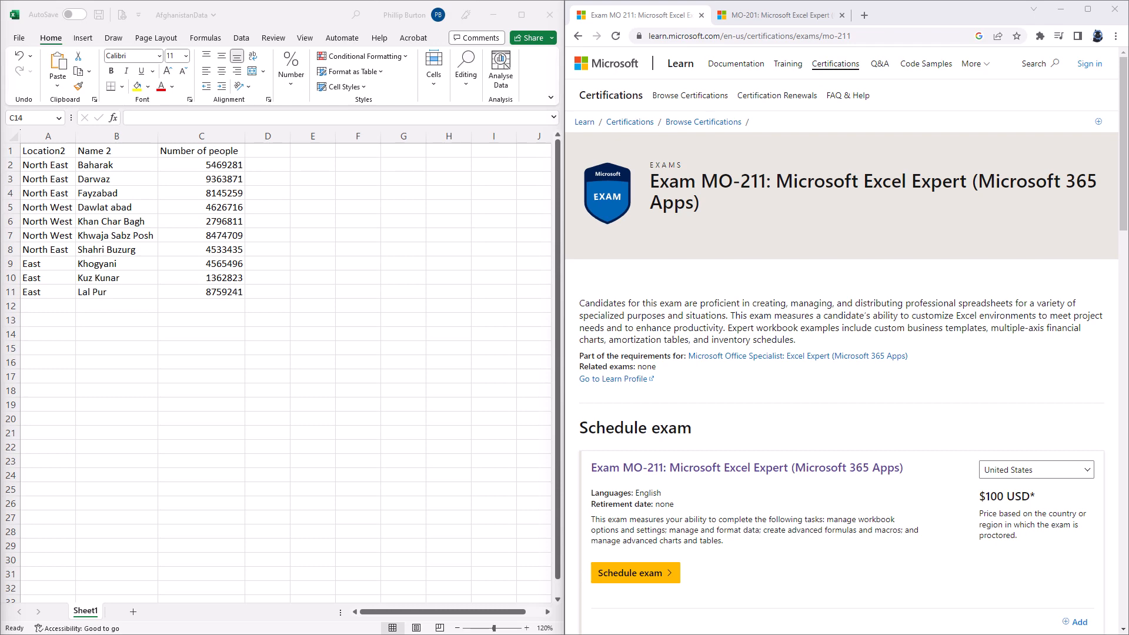
pyautogui.moveTo(747, 106)
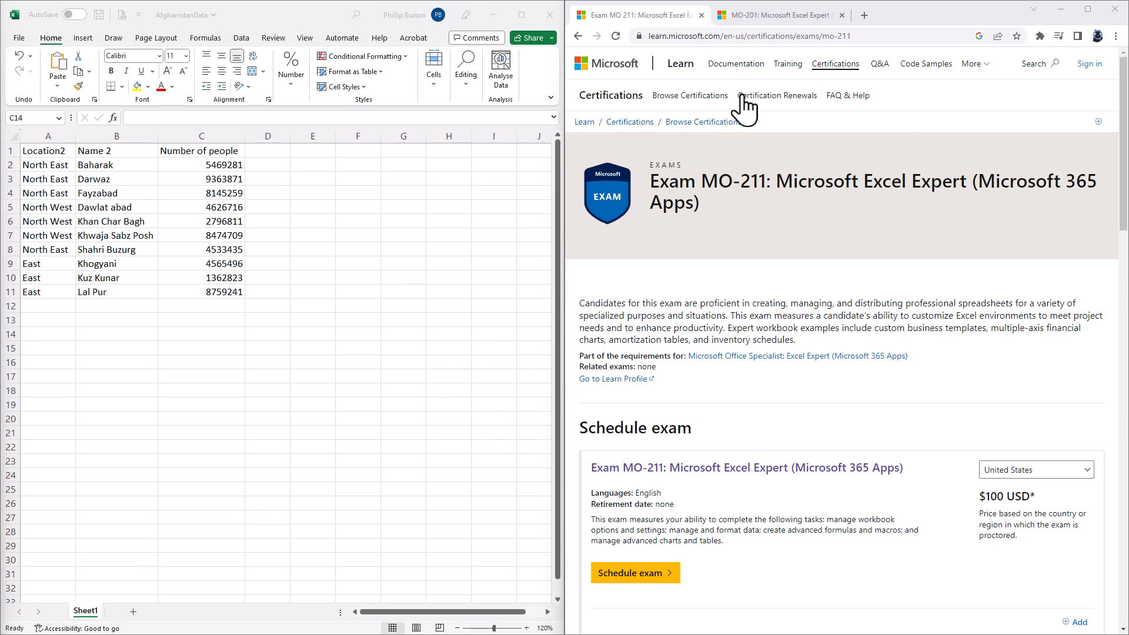
# Step: Review the MO-211 exam page, highlighting the candidate proficiency description and the four skills measured areas
pyautogui.click(778, 14)
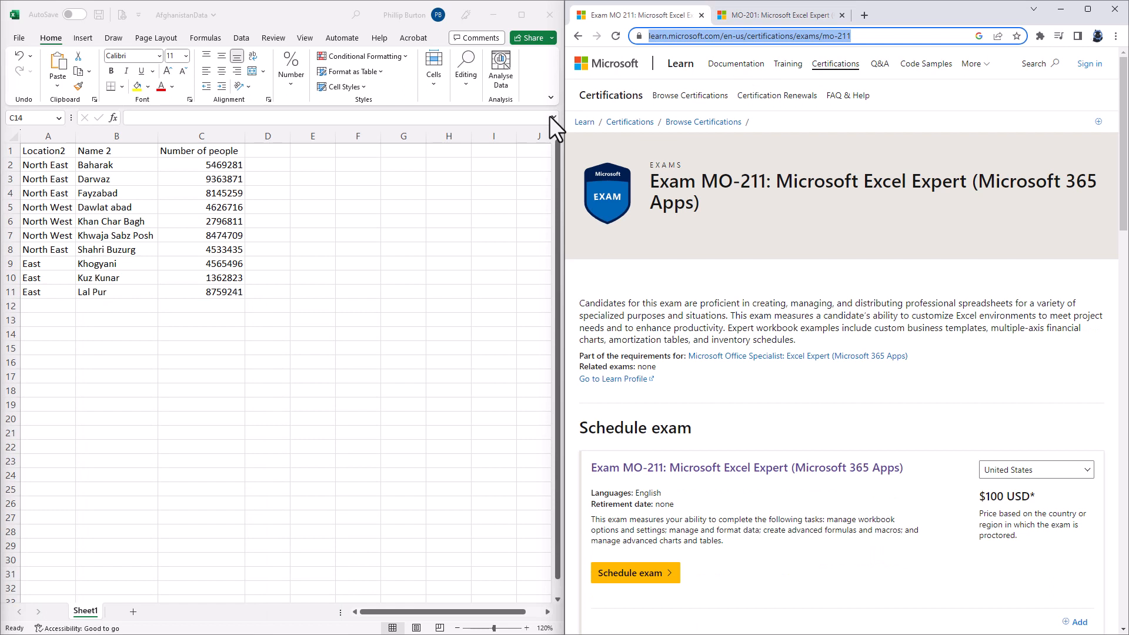
pyautogui.moveTo(658, 237)
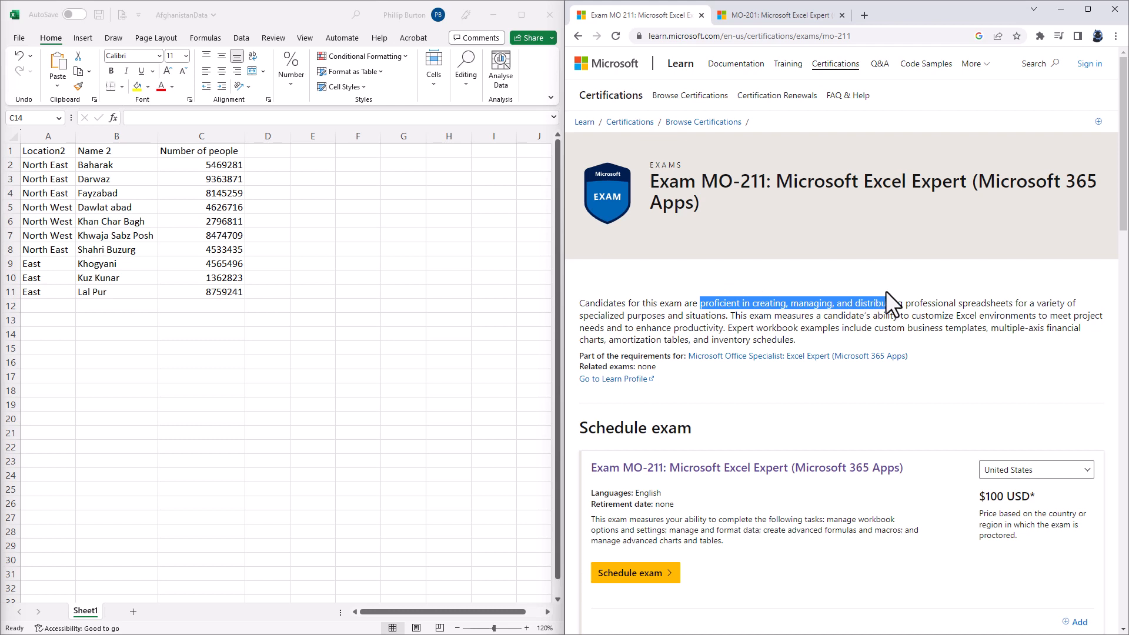
pyautogui.moveTo(893, 303); pyautogui.dragTo(726, 327)
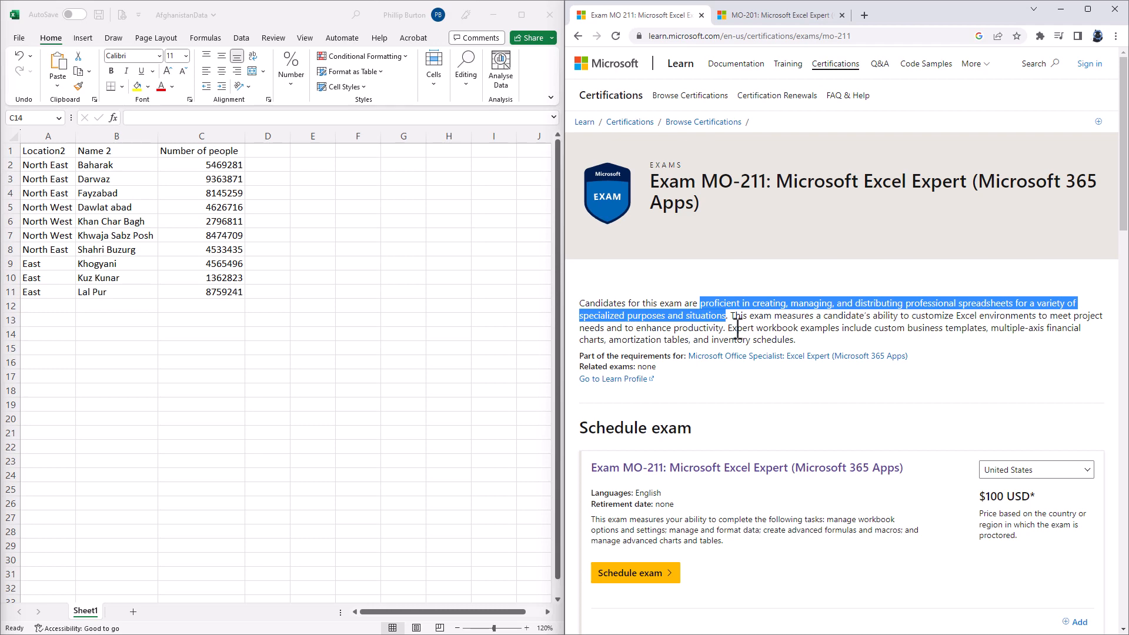
pyautogui.scroll(-3)
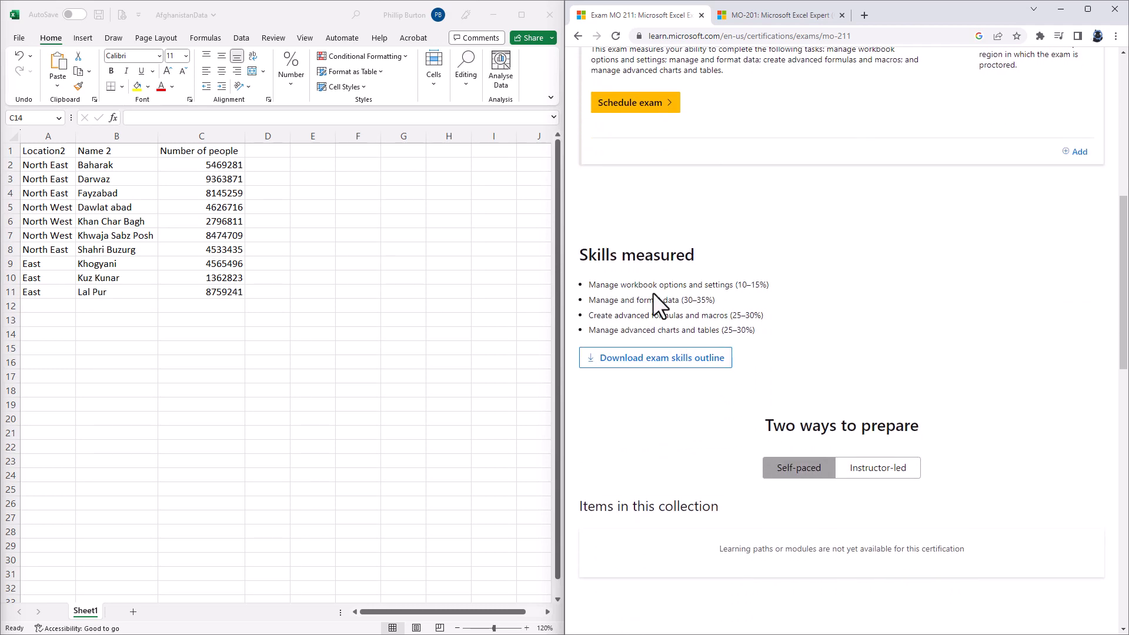
pyautogui.moveTo(588, 285); pyautogui.dragTo(707, 285)
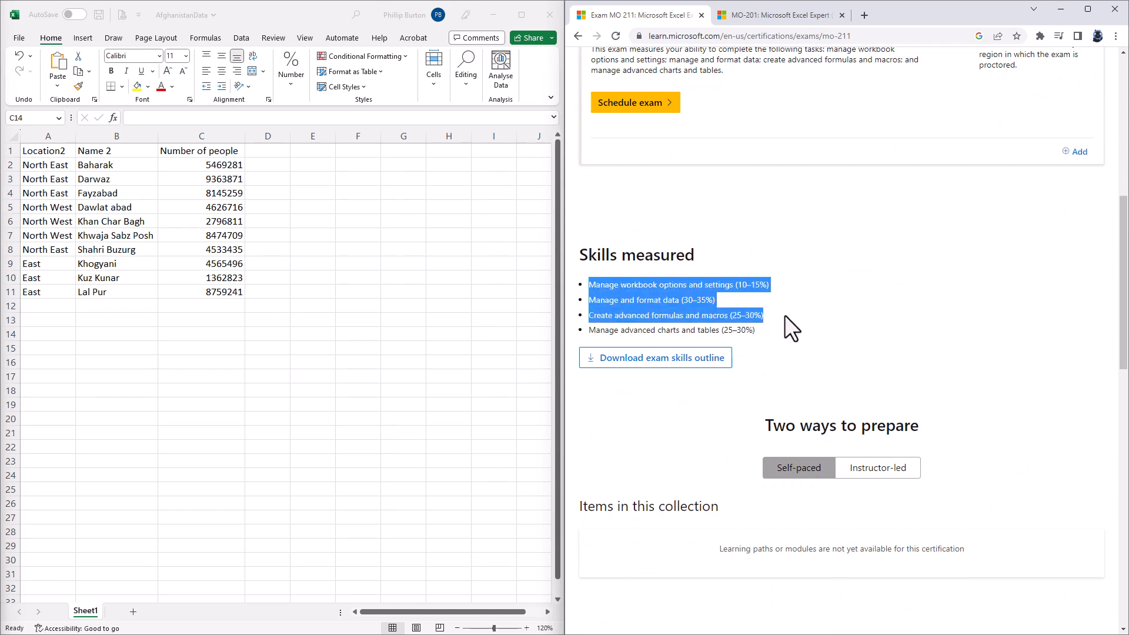
pyautogui.moveTo(791, 320); pyautogui.dragTo(781, 329)
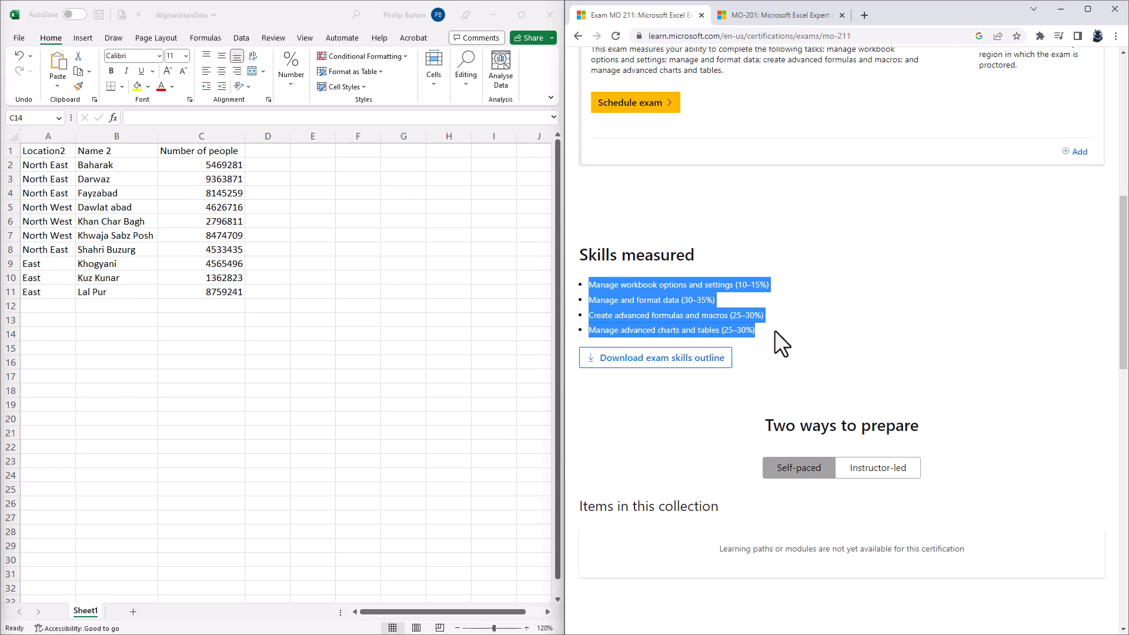
pyautogui.click(600, 291)
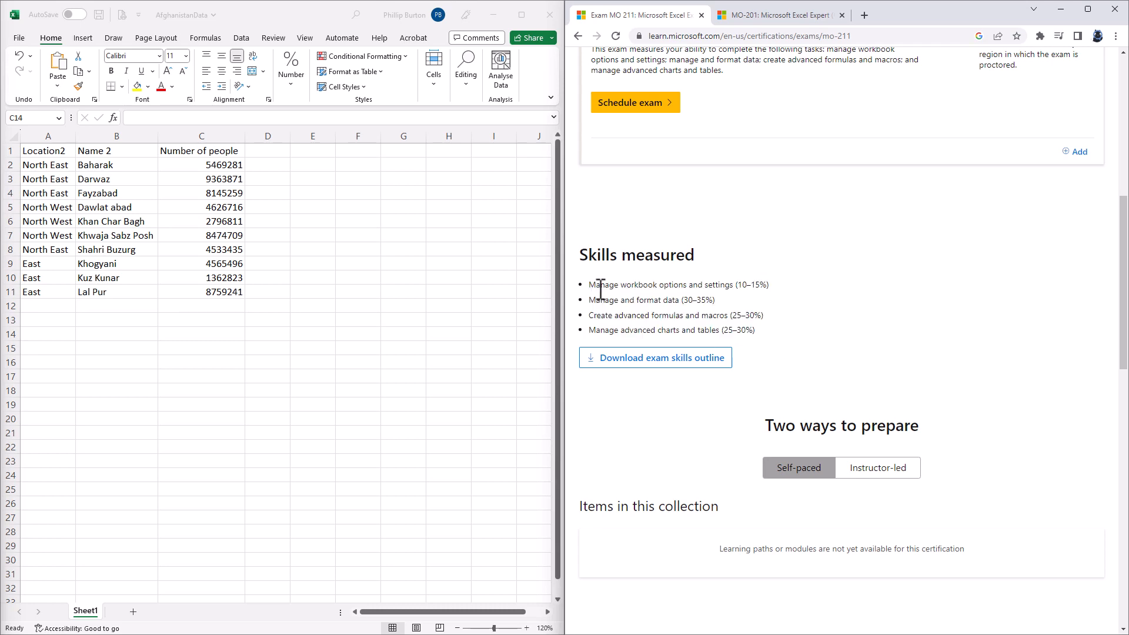
pyautogui.doubleClick(660, 285)
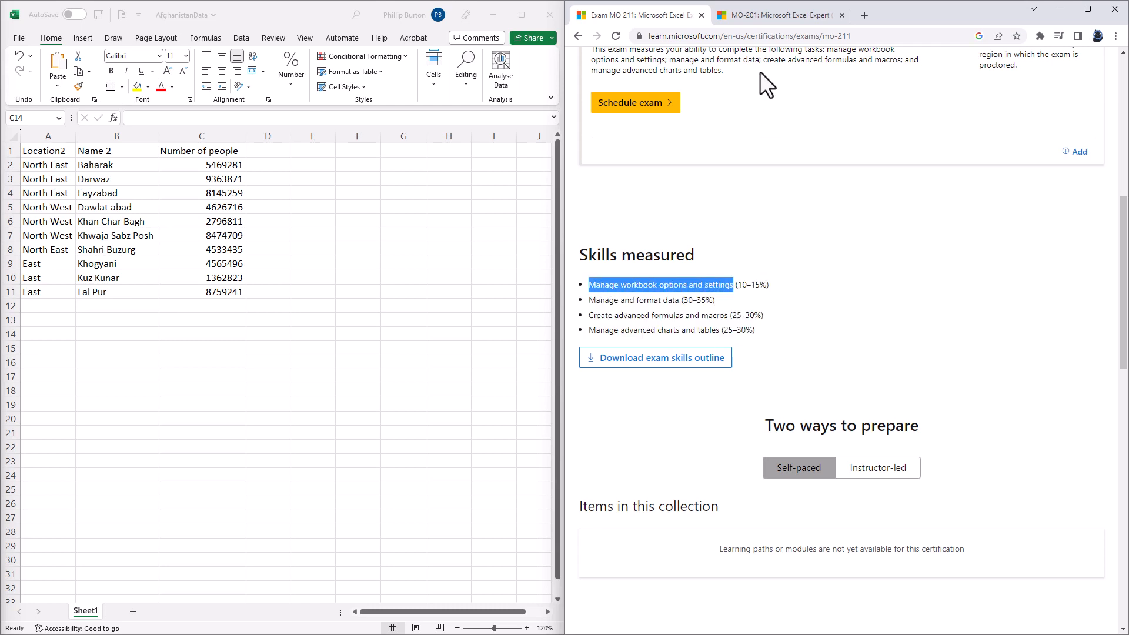
# Step: Open the MO-211 exam skills outline PDF and browse its pages
pyautogui.click(774, 14)
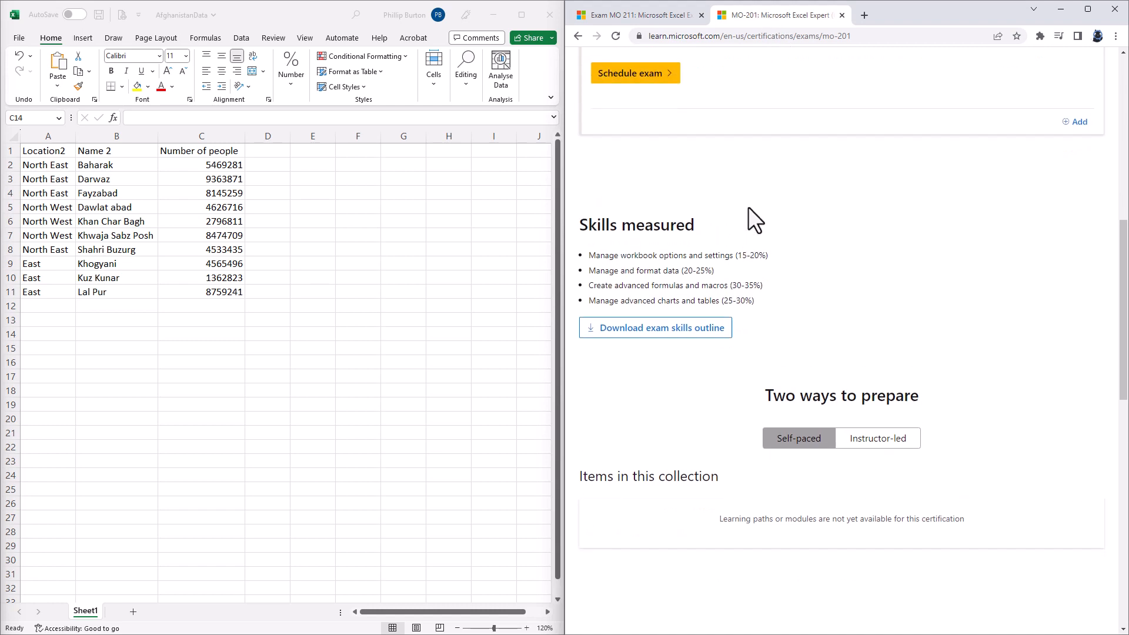
pyautogui.click(637, 14)
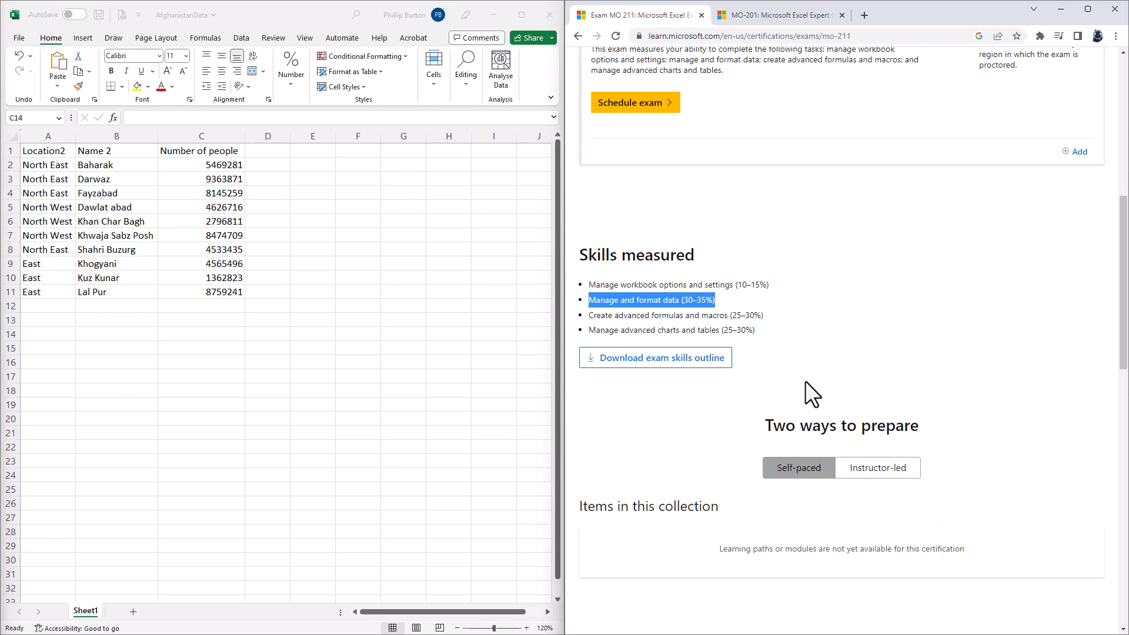
pyautogui.moveTo(742, 381)
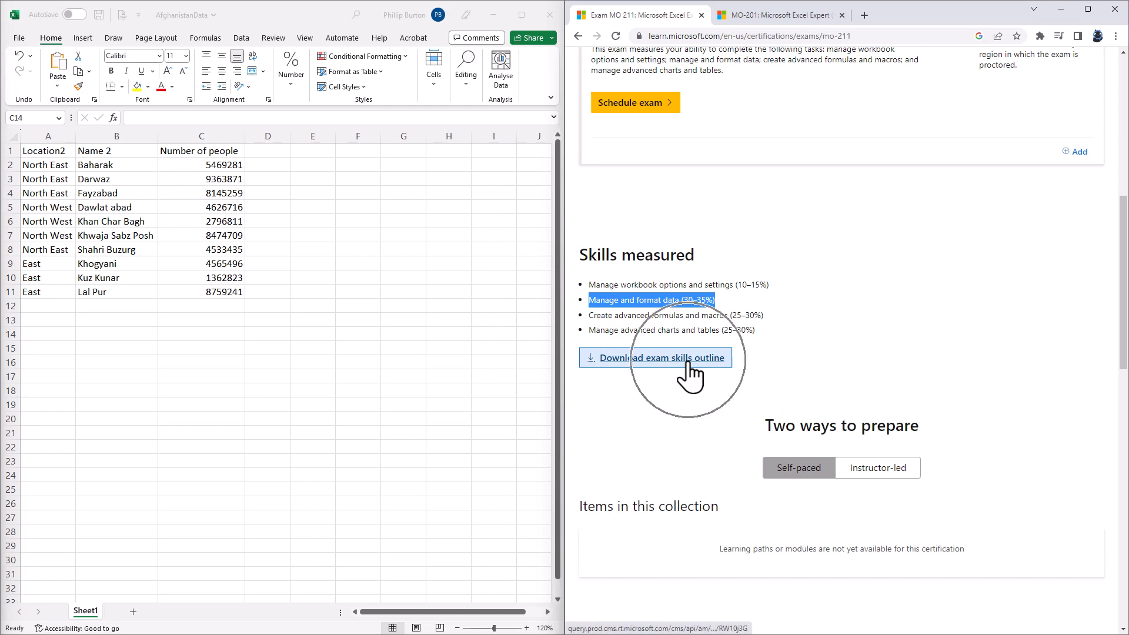
pyautogui.click(663, 358)
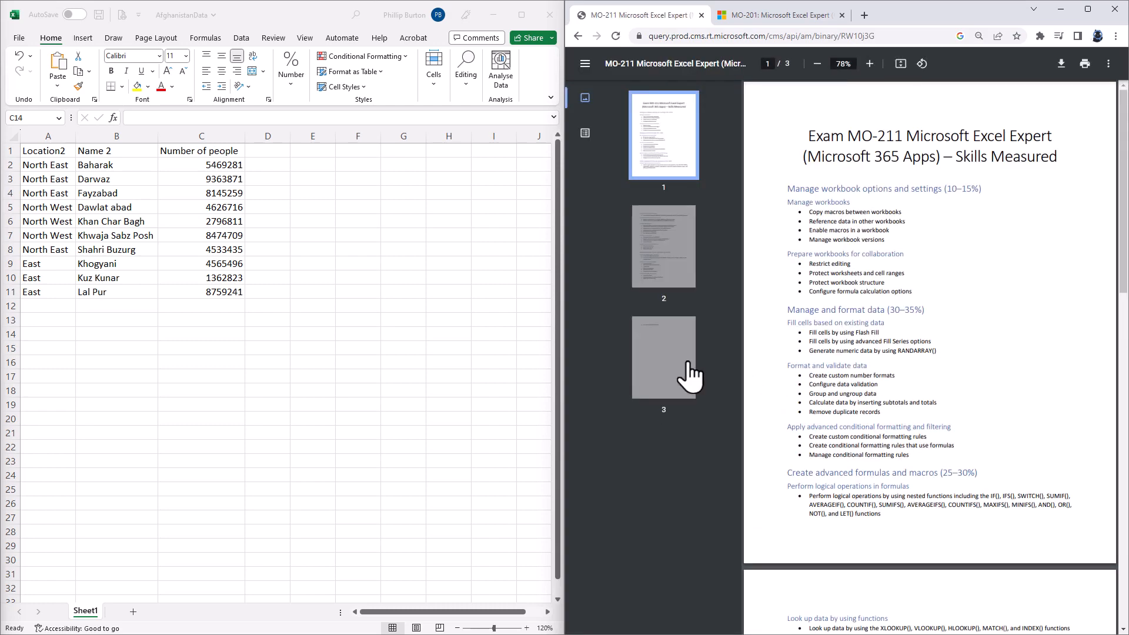
pyautogui.moveTo(1051, 278)
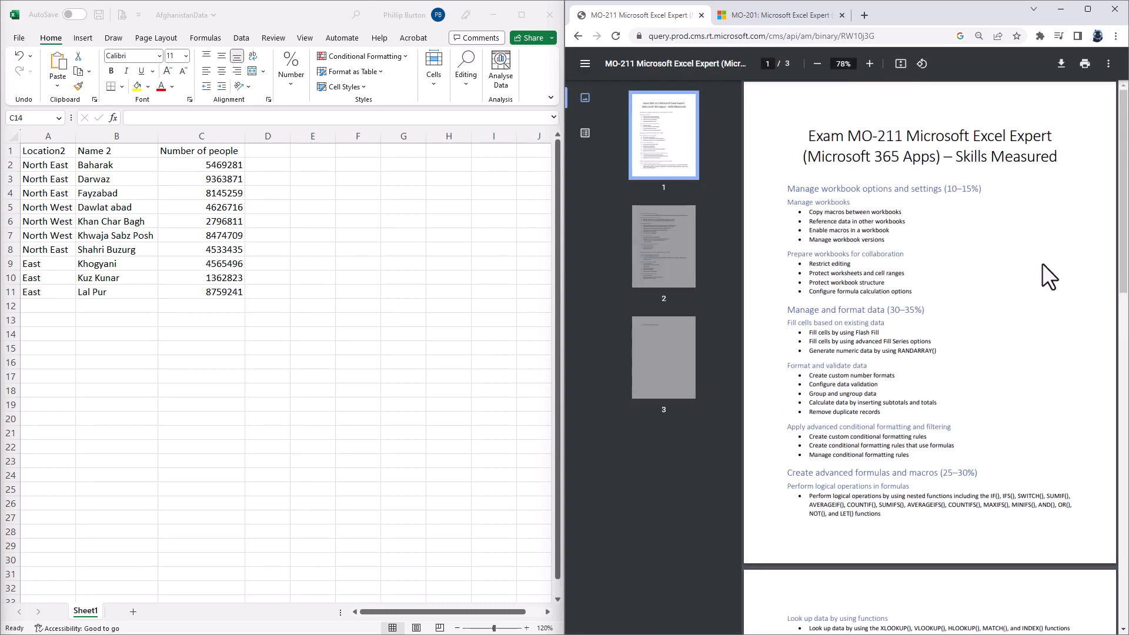
pyautogui.scroll(-3)
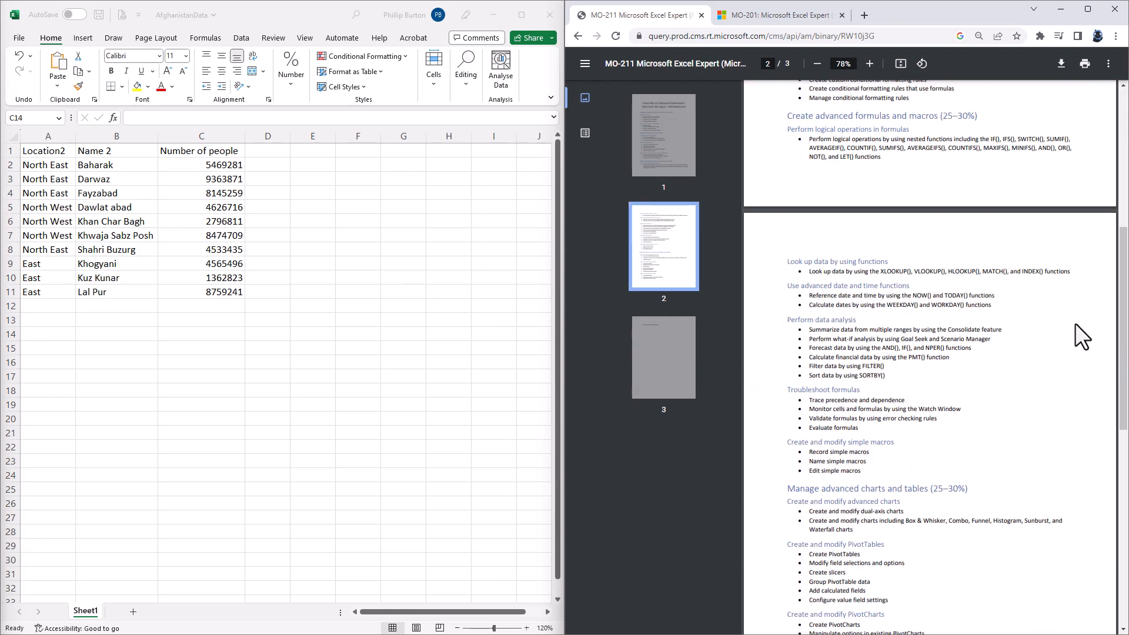
pyautogui.scroll(-3)
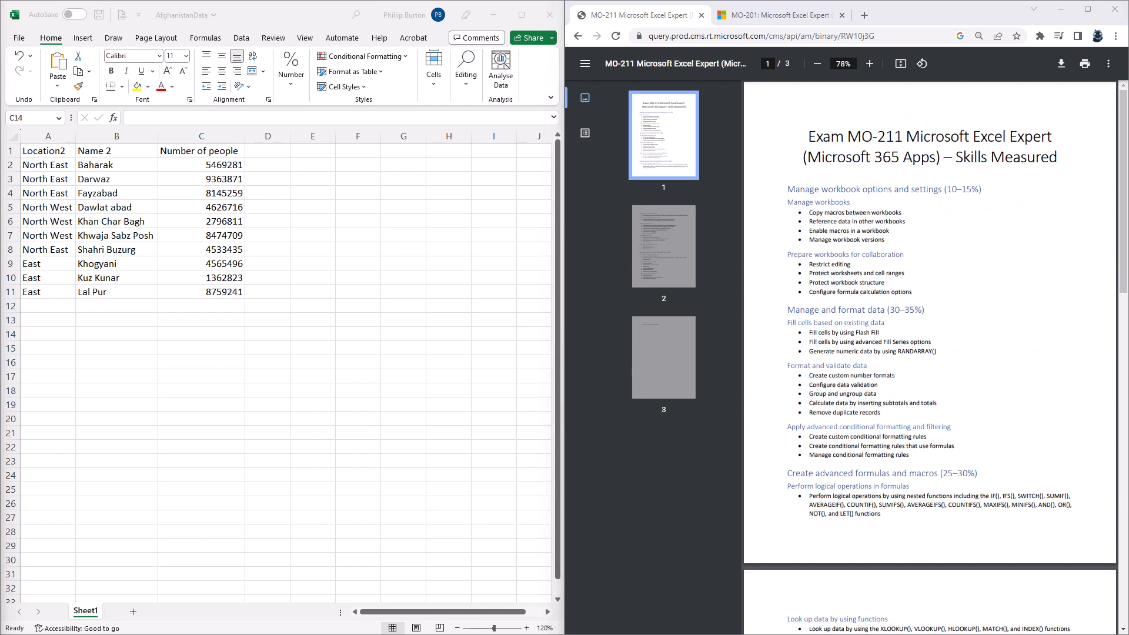
# Step: Open the MO-201 exam skills outline PDF for comparison, then return to the MO-211 outline
pyautogui.click(778, 14)
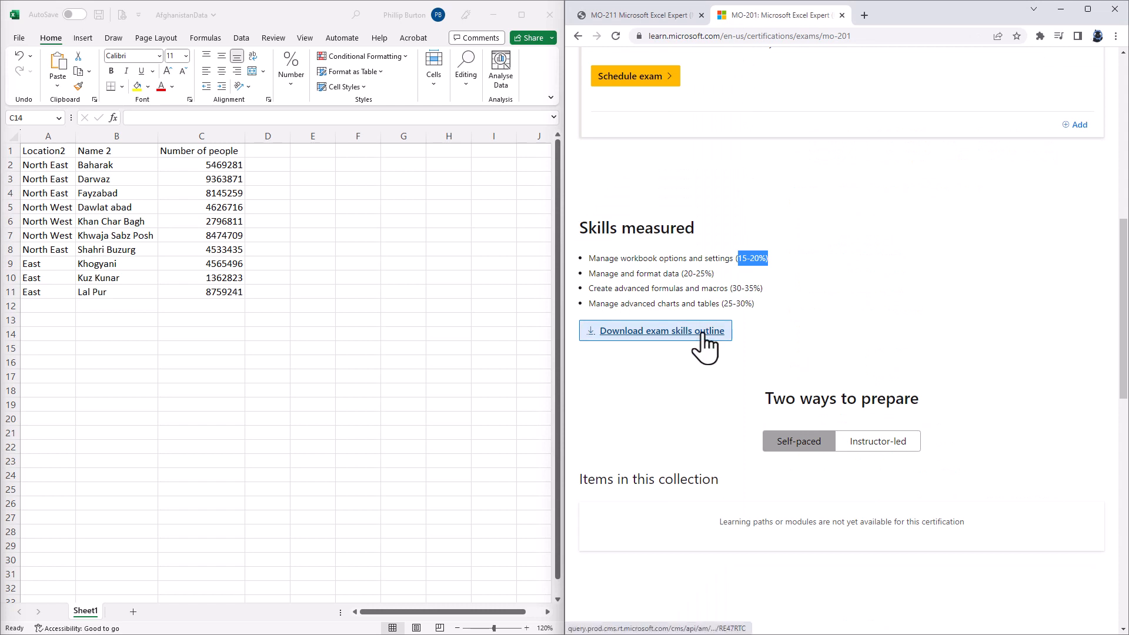
pyautogui.click(655, 331)
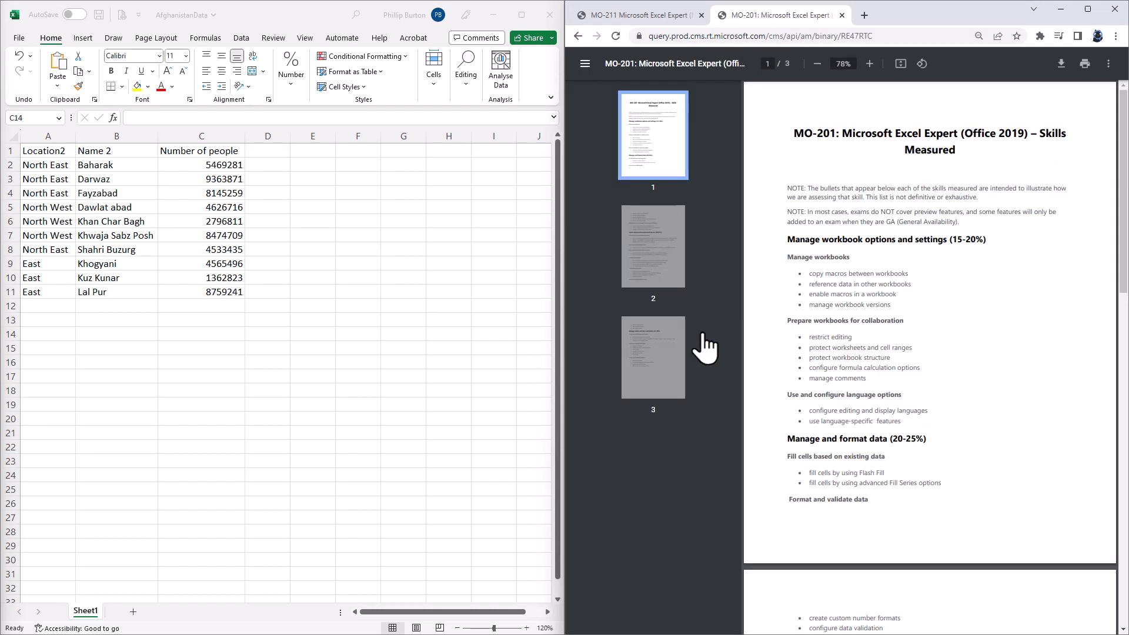
pyautogui.moveTo(812, 381)
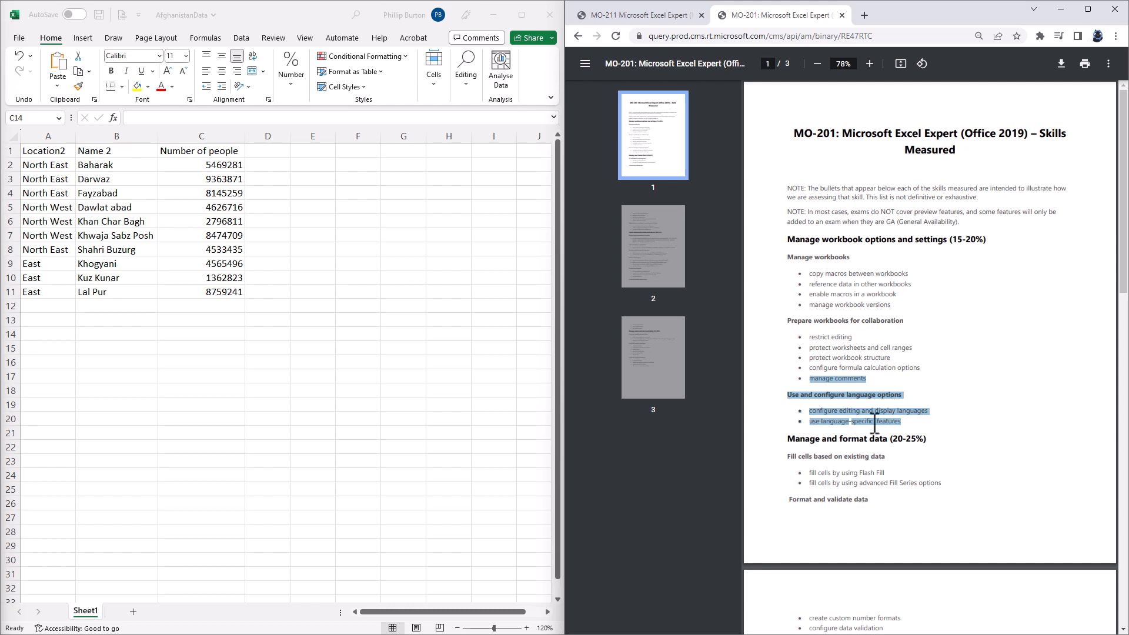
pyautogui.moveTo(909, 368)
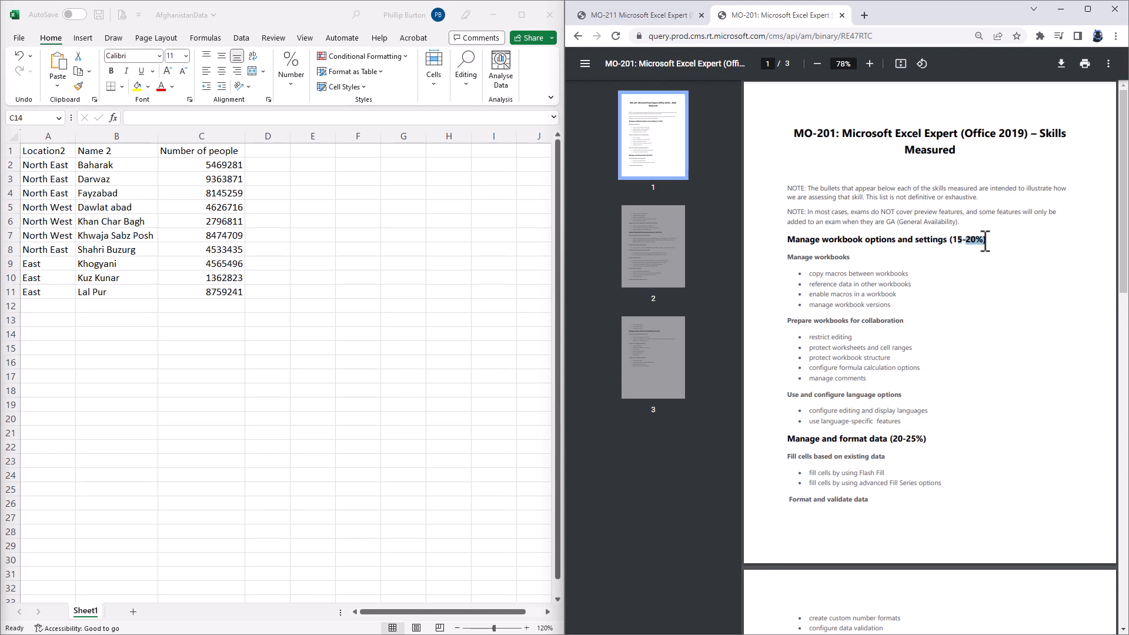
pyautogui.click(637, 14)
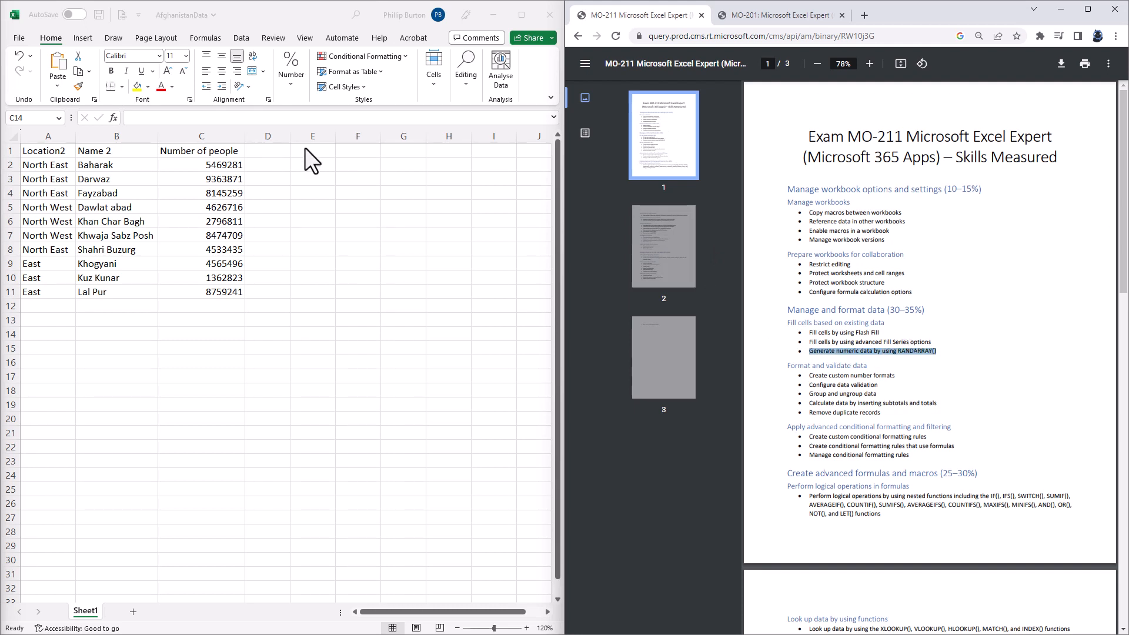
# Step: Enter =RANDARRAY(3,4,10,20,TRUE) in E1 to spill a 3-by-4 block of random integers from 10 to 20
pyautogui.click(313, 151)
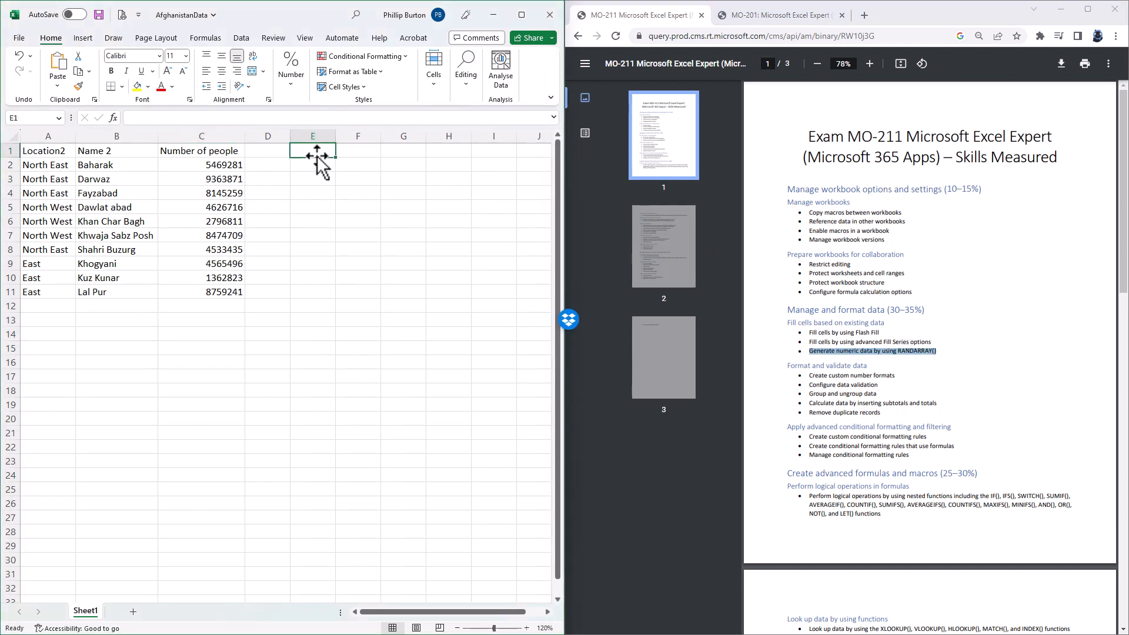
pyautogui.write('=')
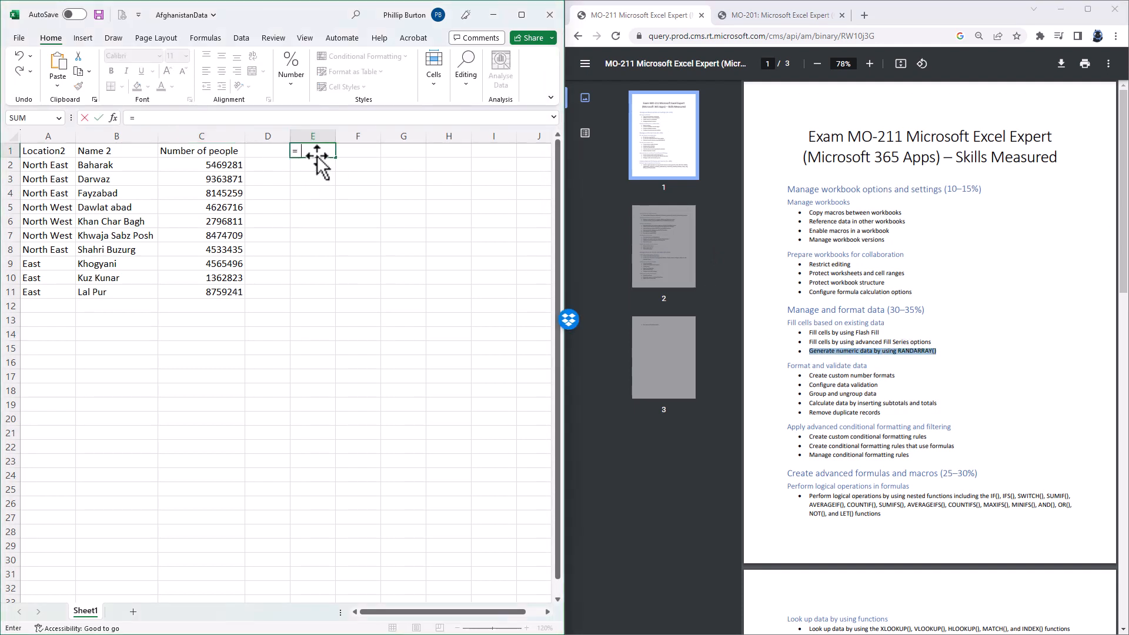
pyautogui.write('RANDARRAY(')
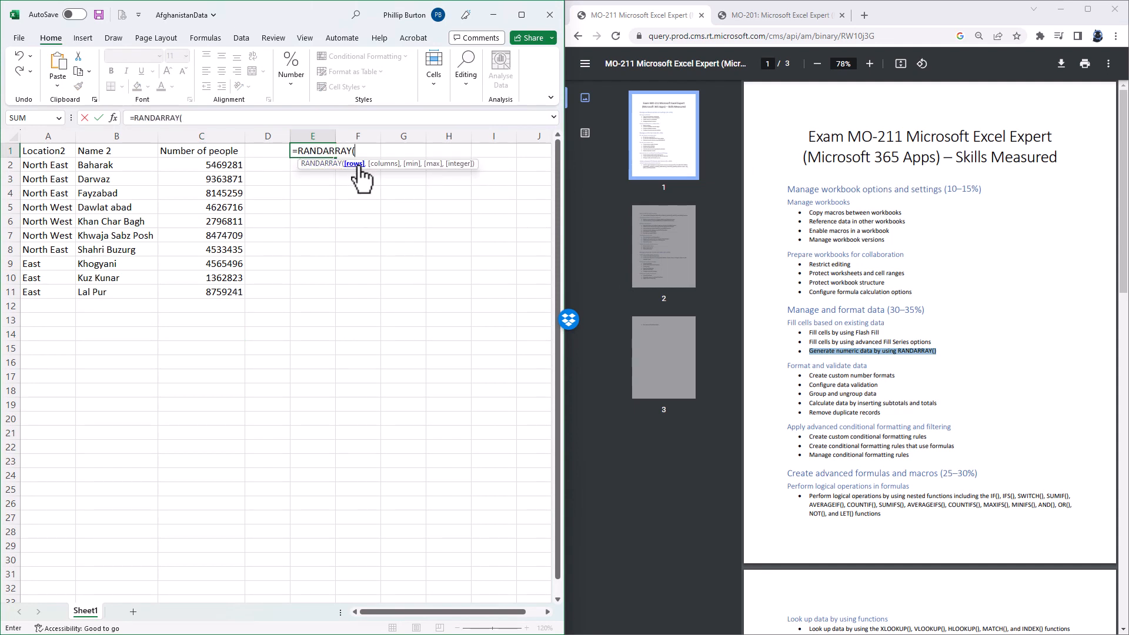
pyautogui.moveTo(388, 178)
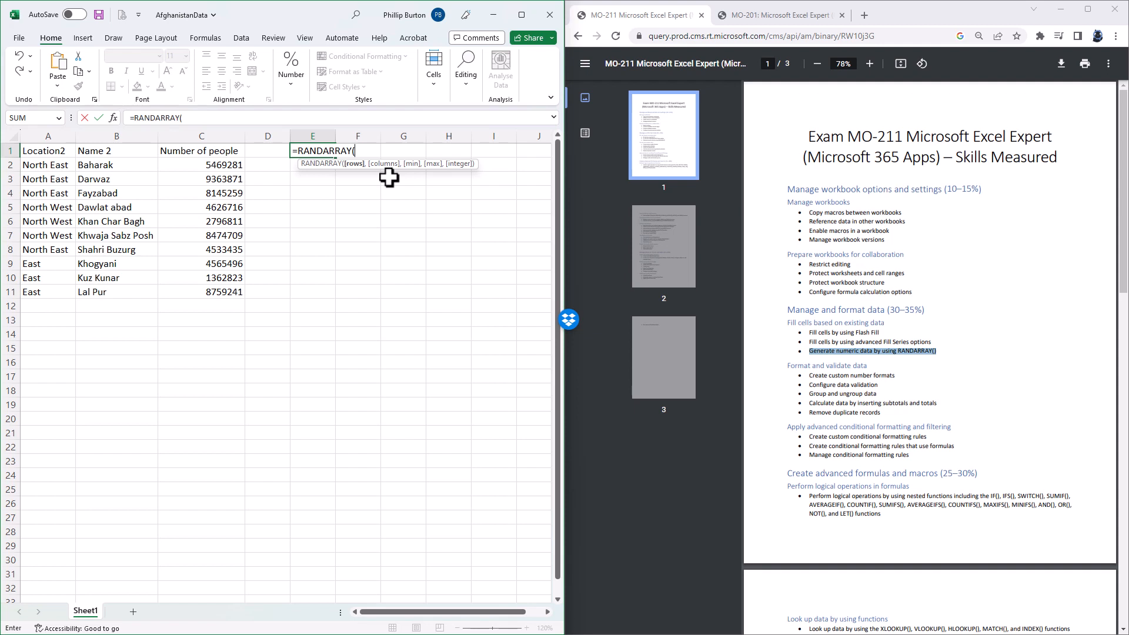
pyautogui.write('3,4')
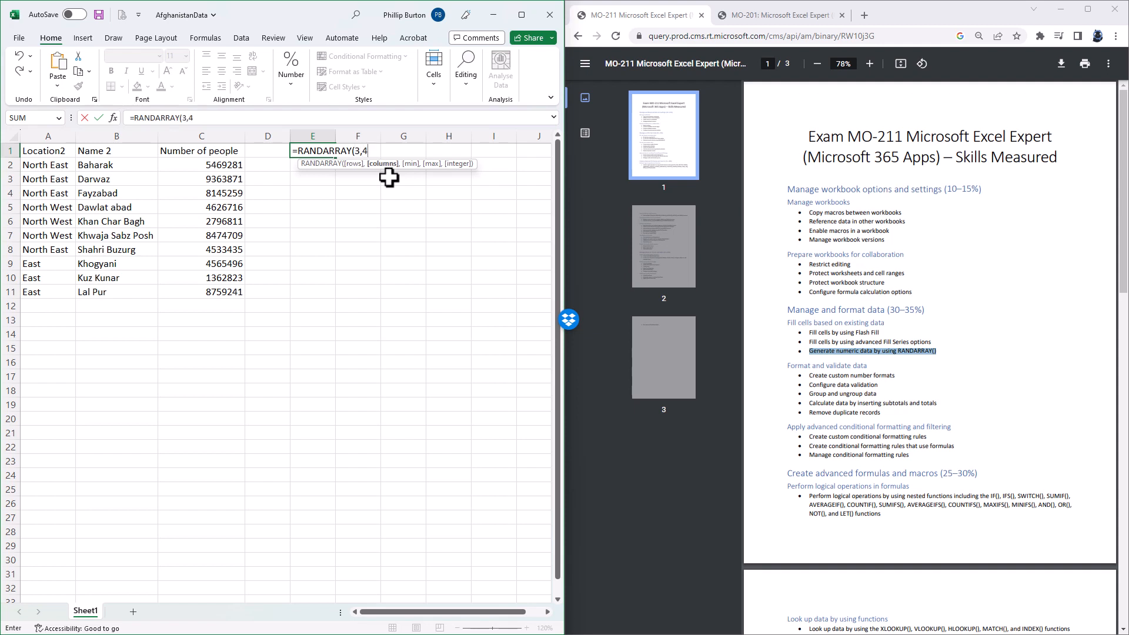
pyautogui.write(',')
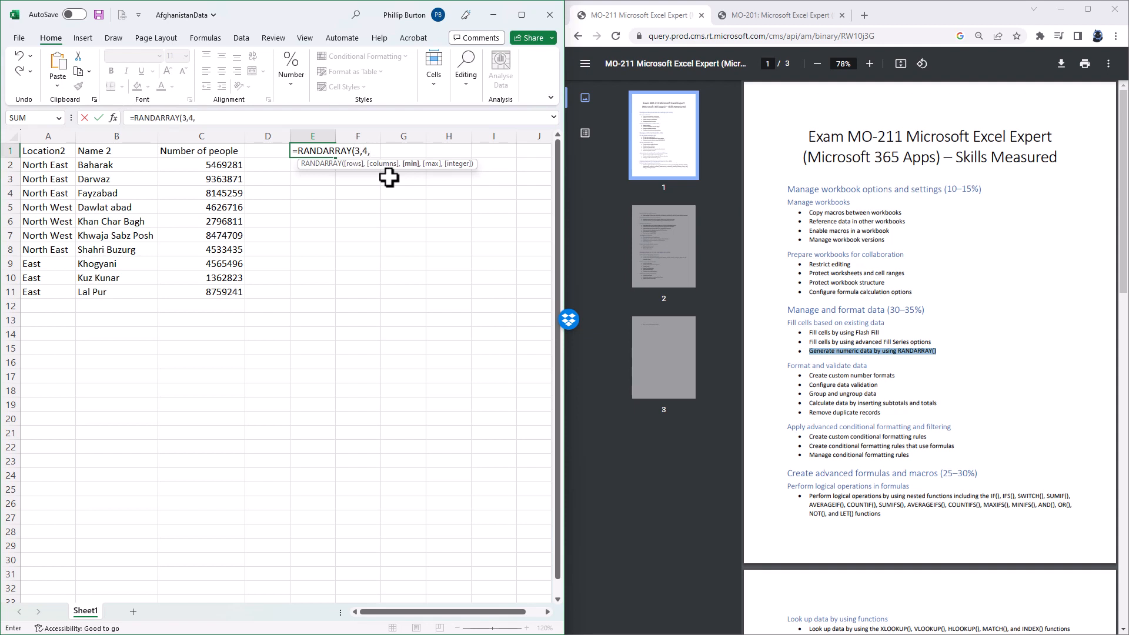
pyautogui.write('10,')
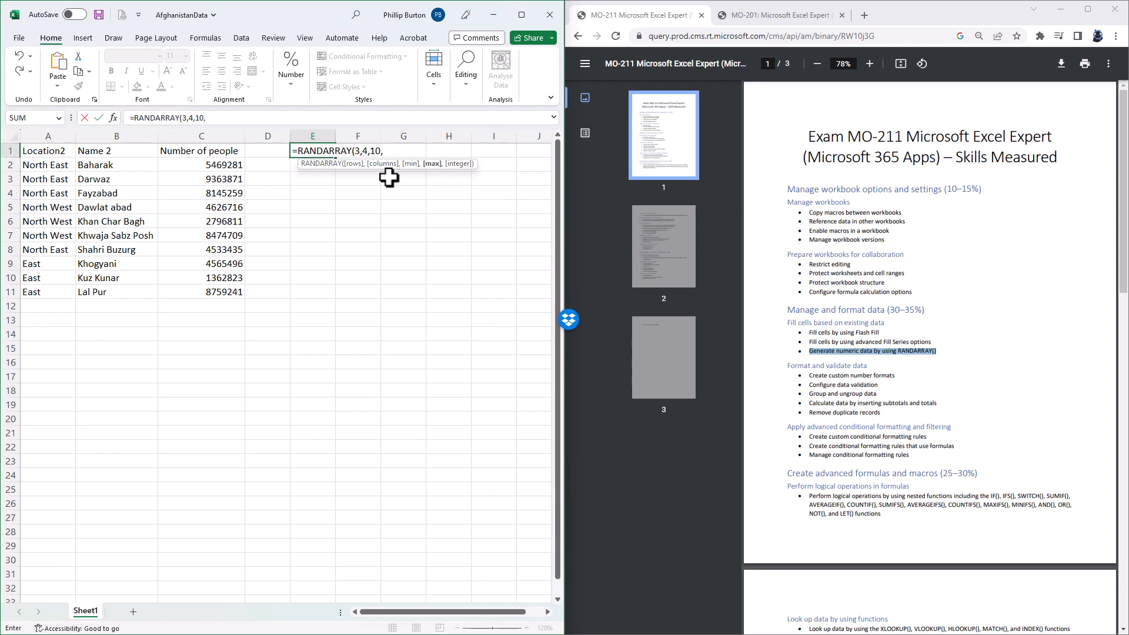
pyautogui.write('20,TRUE)')
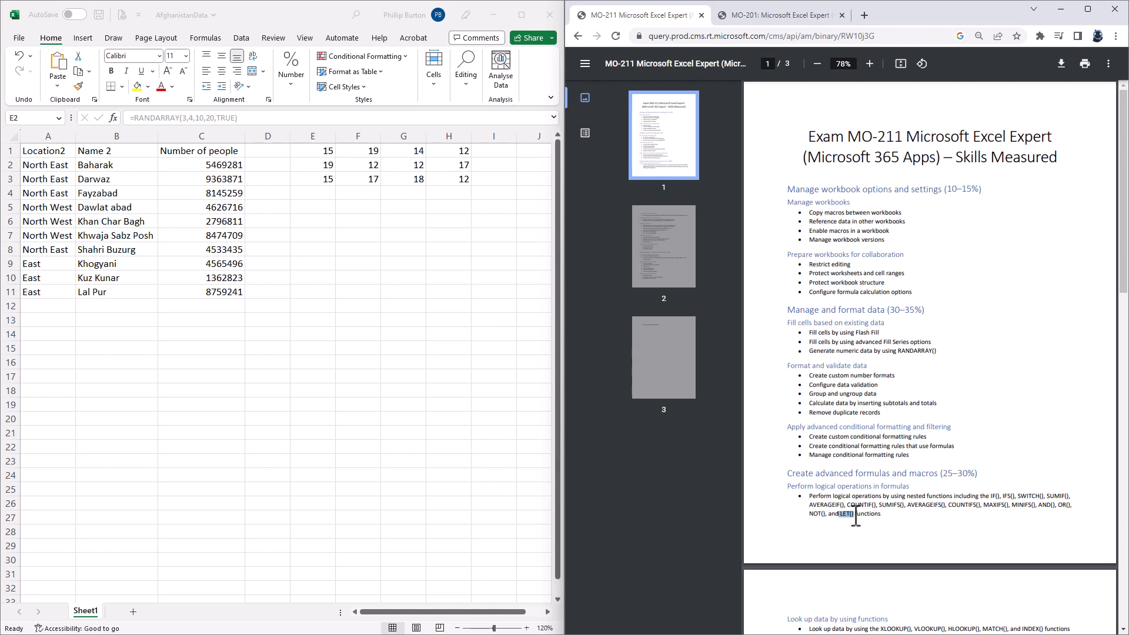
pyautogui.moveTo(94, 187)
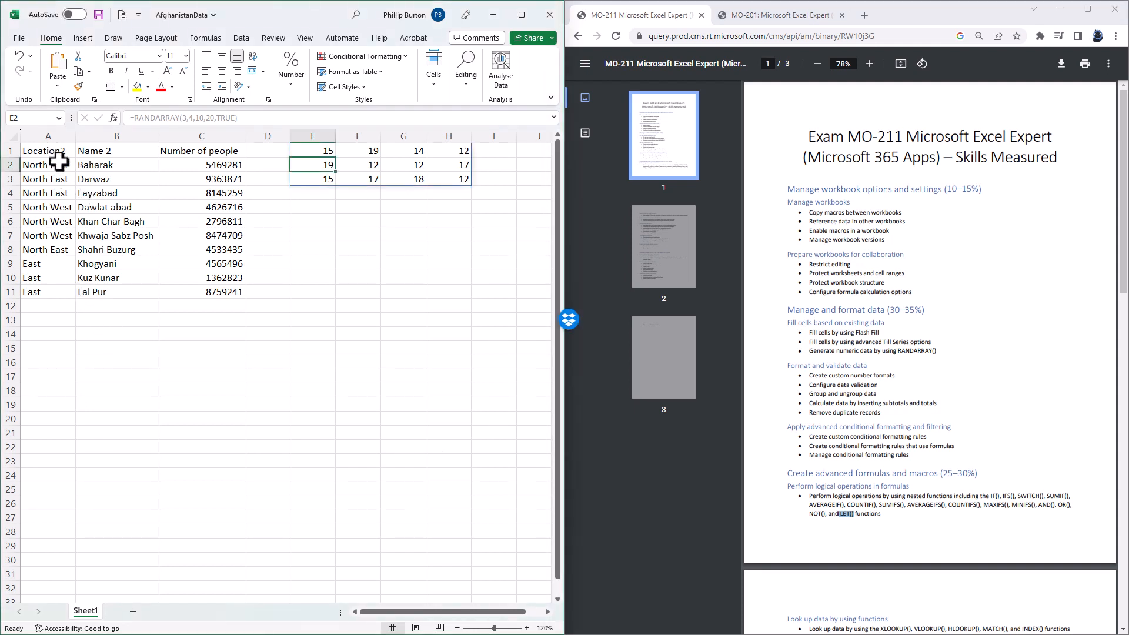
# Step: Start a LET formula in C13 naming CountOfLocation as COUNTIF(A2:A11,"North East")
pyautogui.moveTo(47, 150); pyautogui.dragTo(201, 249)
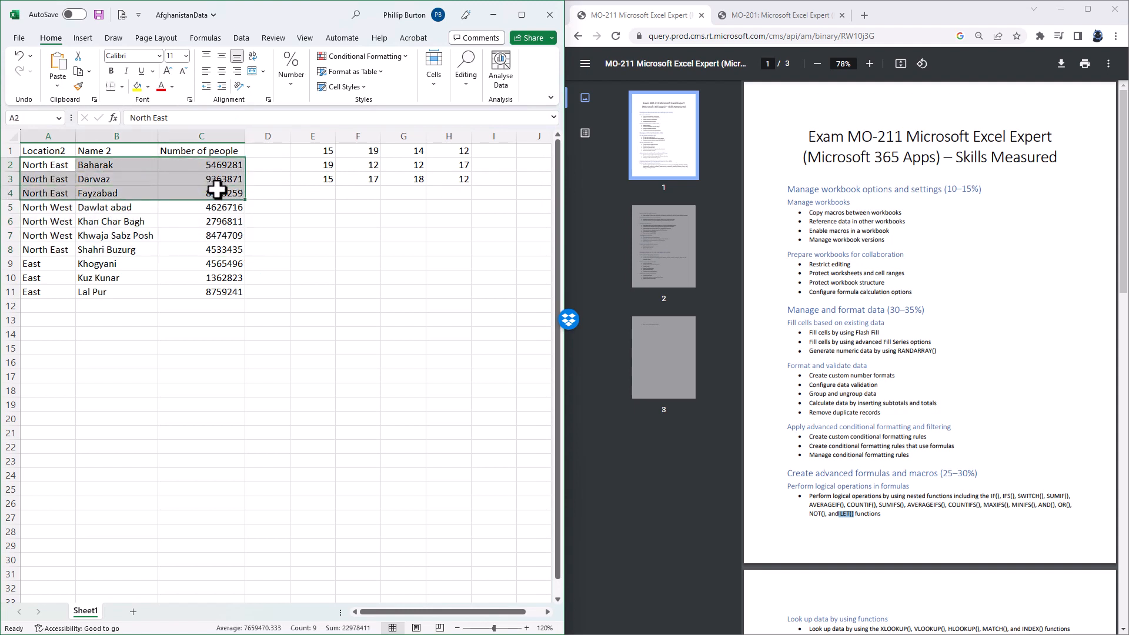
pyautogui.click(49, 249)
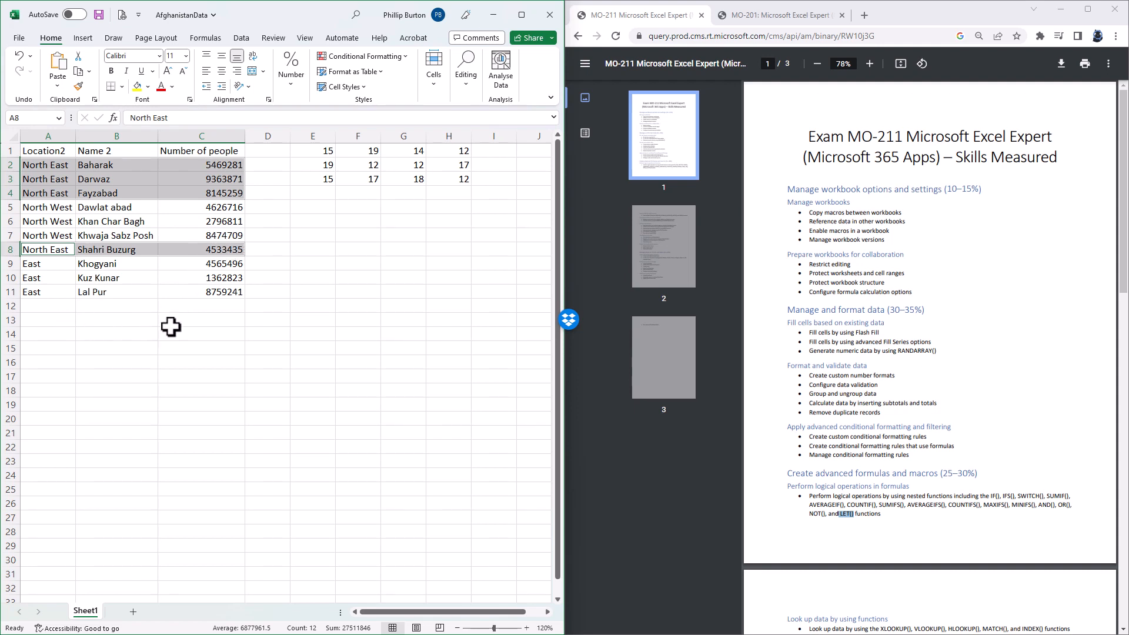
pyautogui.click(201, 319)
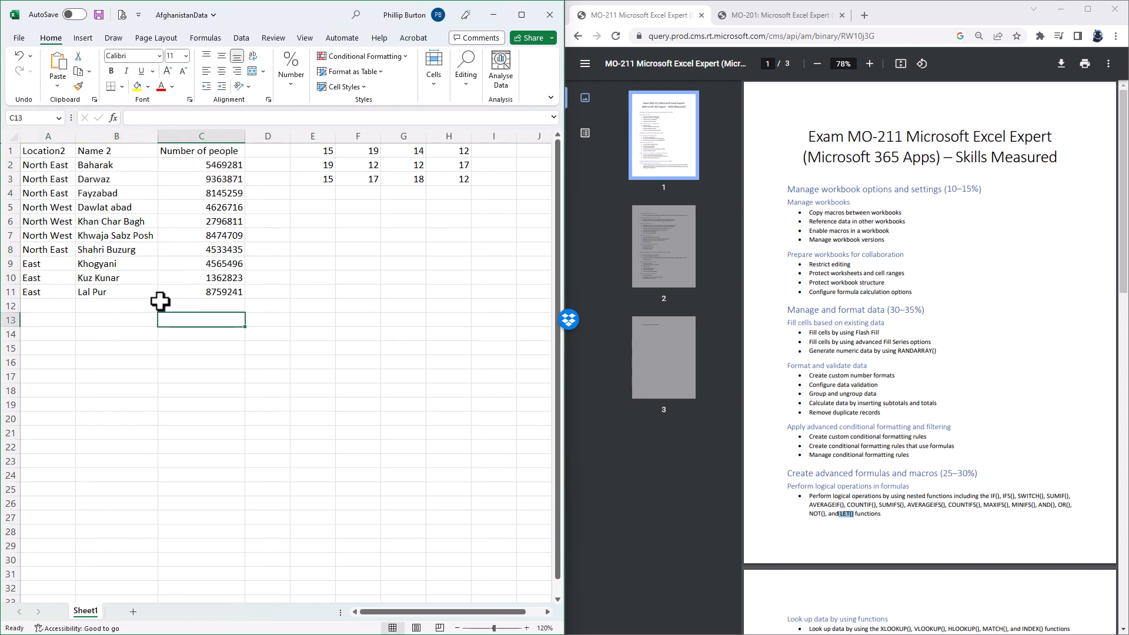
pyautogui.write('=LET')
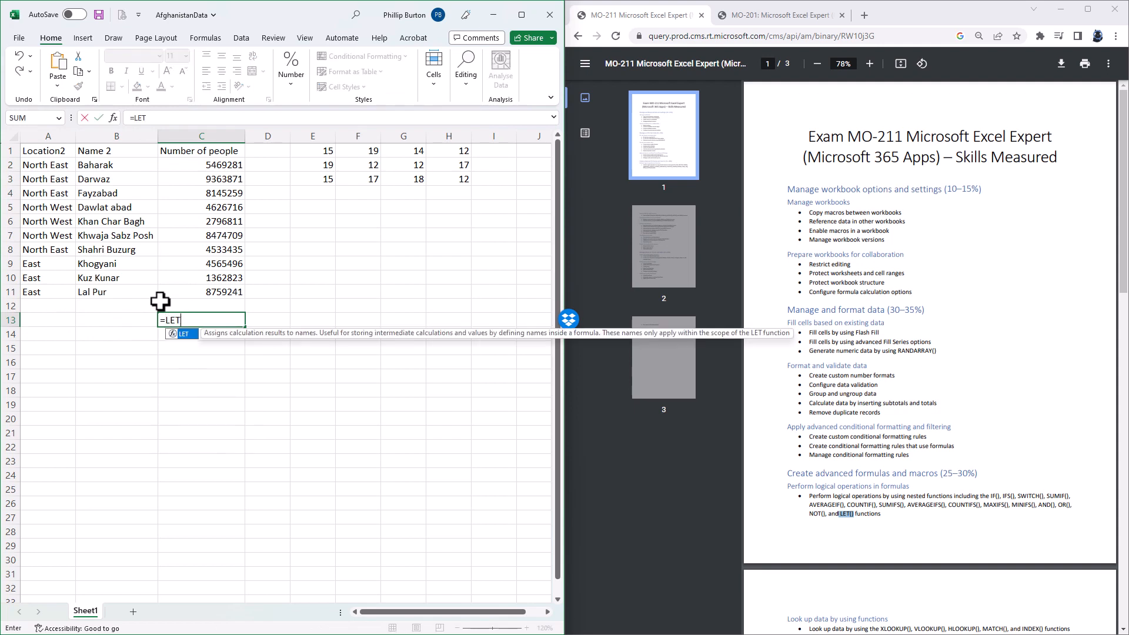
pyautogui.write('(')
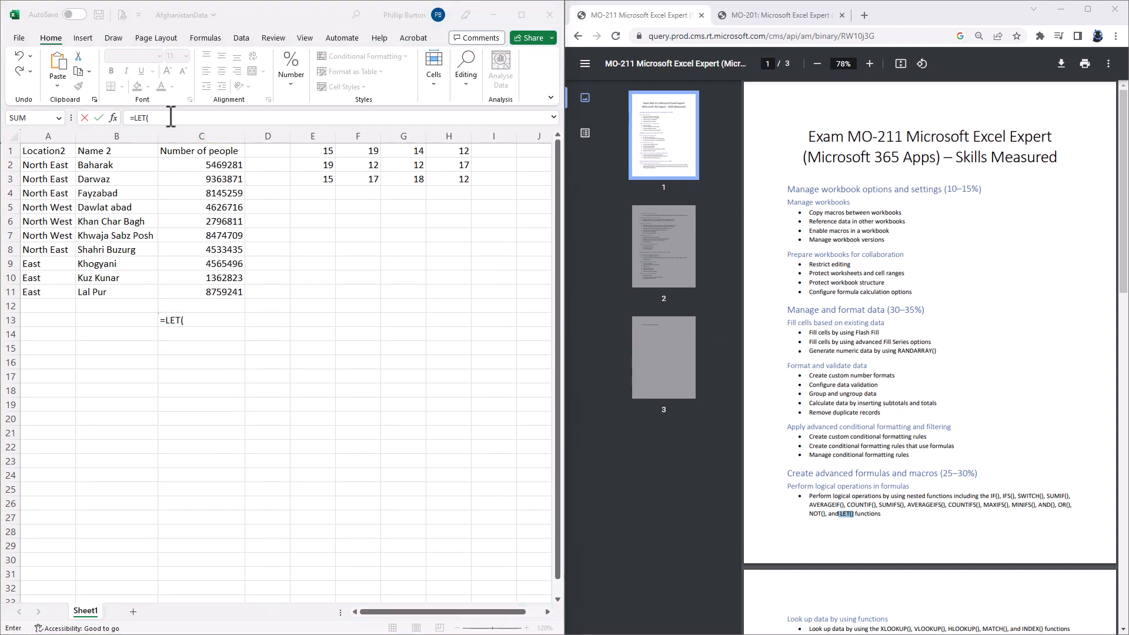
pyautogui.write('CountOfLocation,')
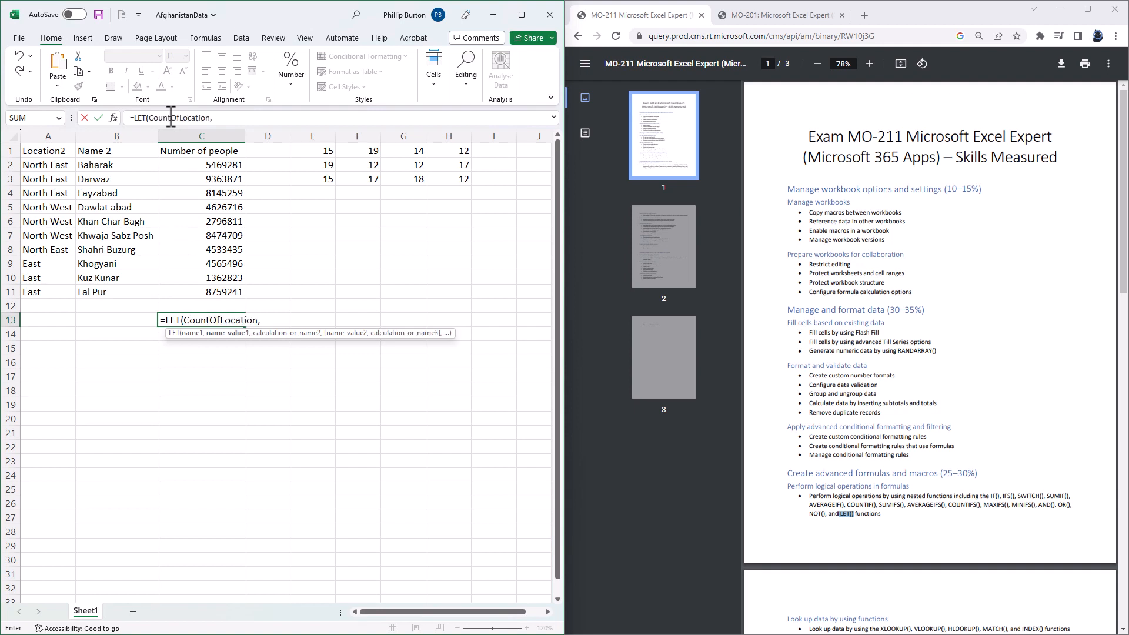
pyautogui.moveTo(201, 148)
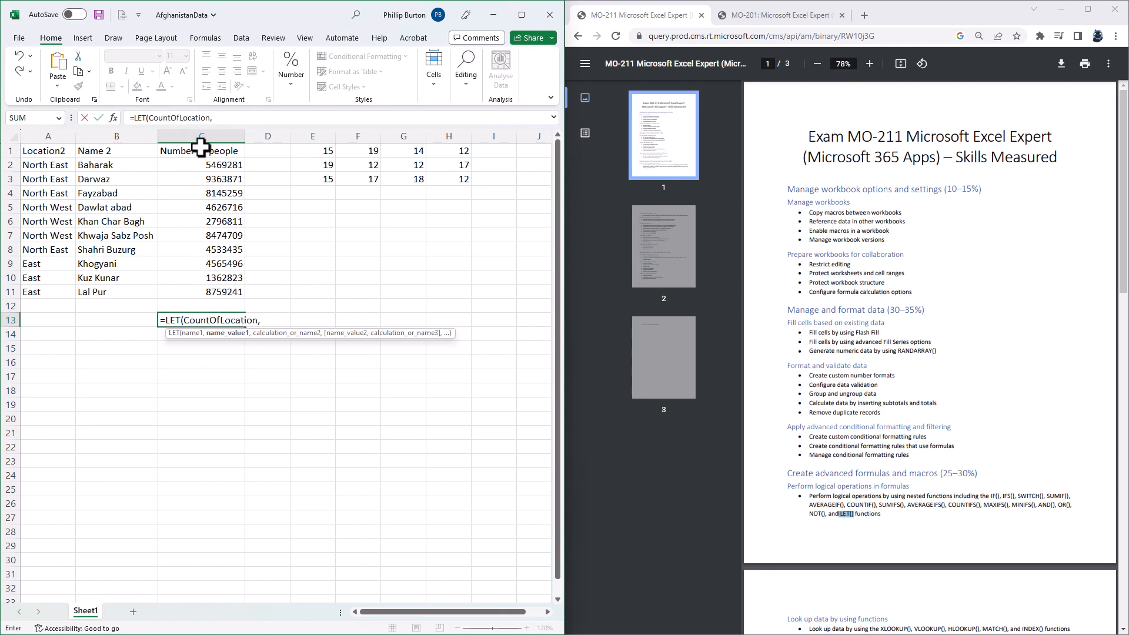
pyautogui.write('COUNTIF(')
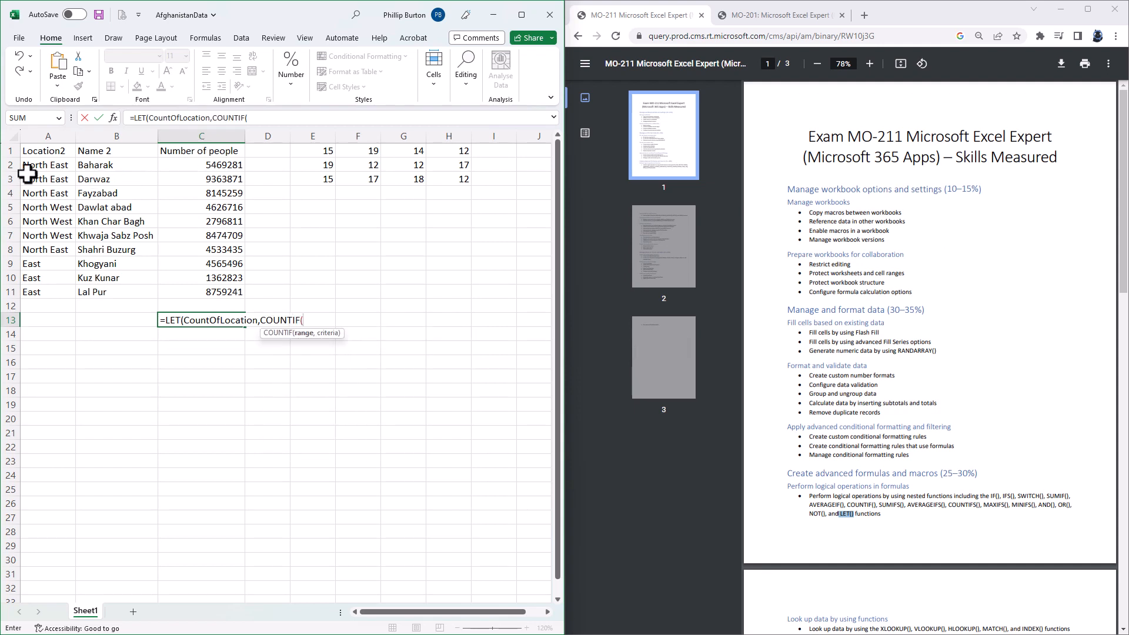
pyautogui.moveTo(47, 165); pyautogui.dragTo(47, 292)
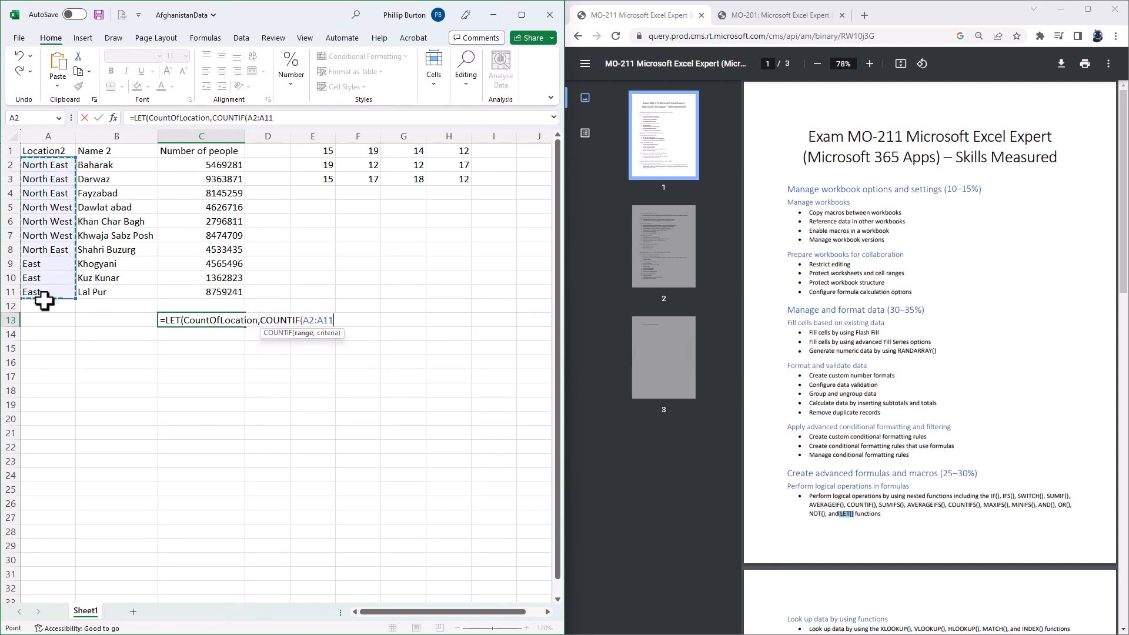
pyautogui.write(',"')
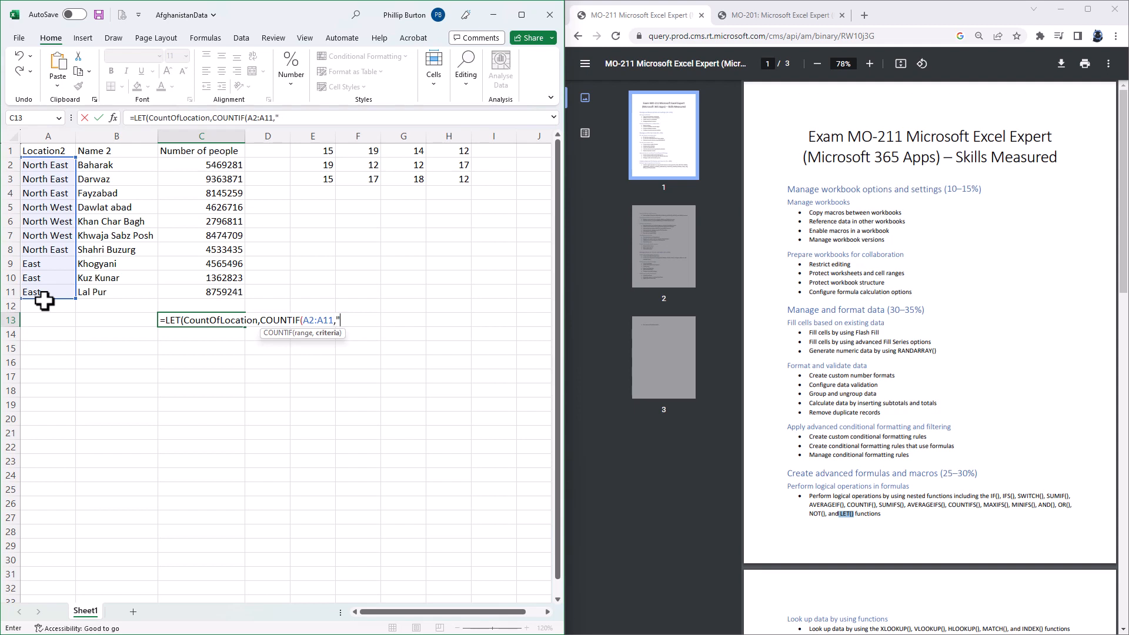
pyautogui.write('North East")')
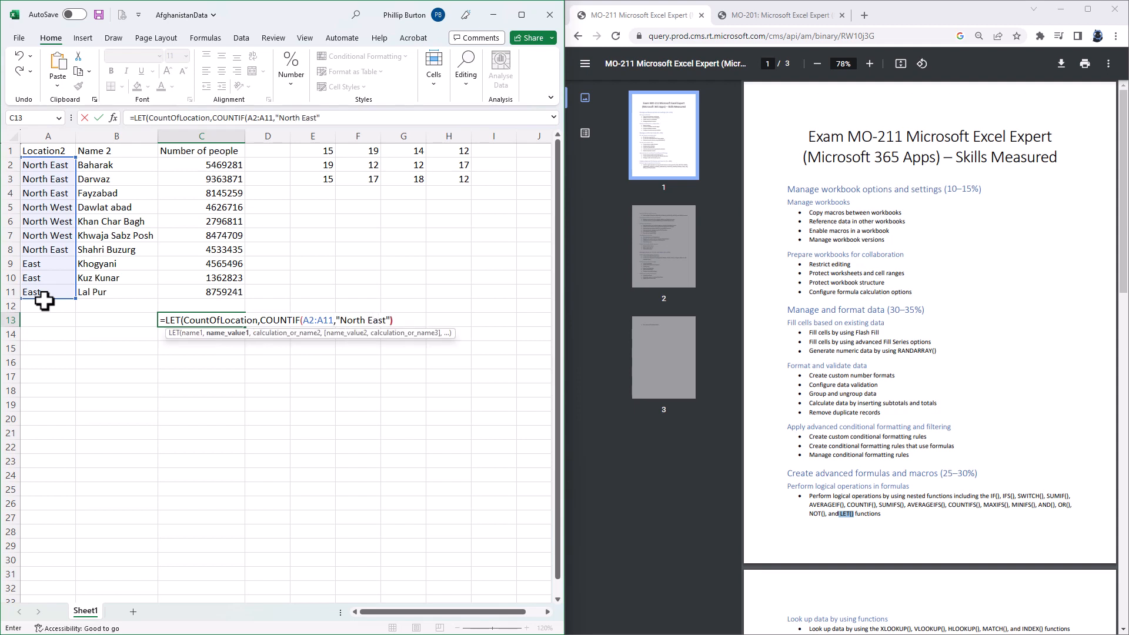
pyautogui.write(',')
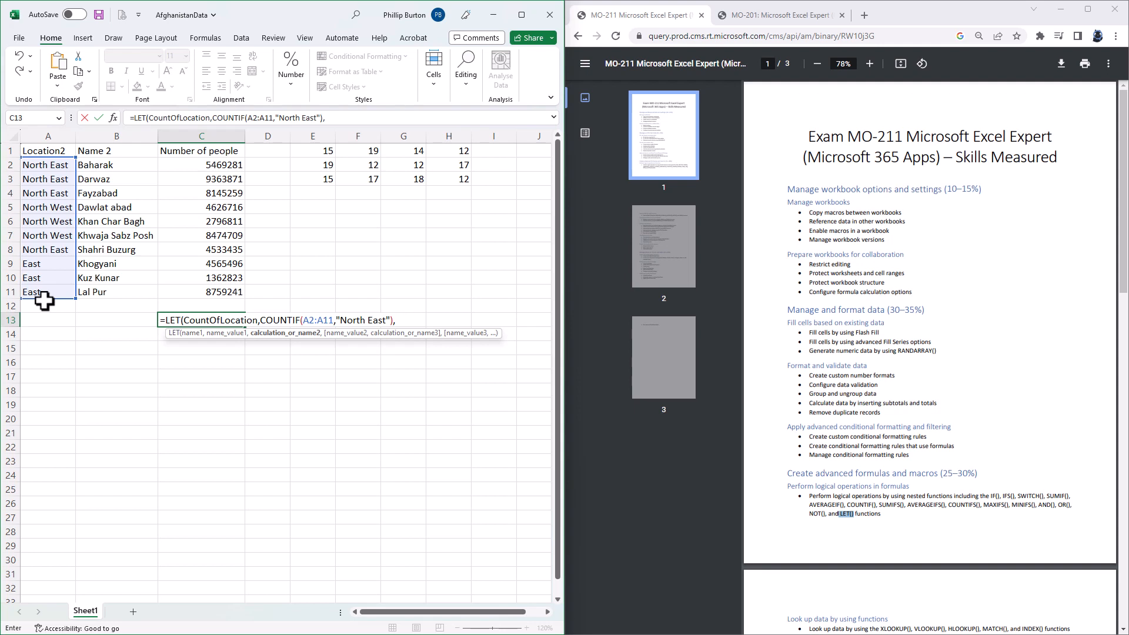
# Step: Add SumOfLocation as SUMIF(A2:A11,"North East",C2:C11) and return SumOfLocation/CountOfLocation
pyautogui.write('SumOfLocation,SUMIF(A2:A11,')
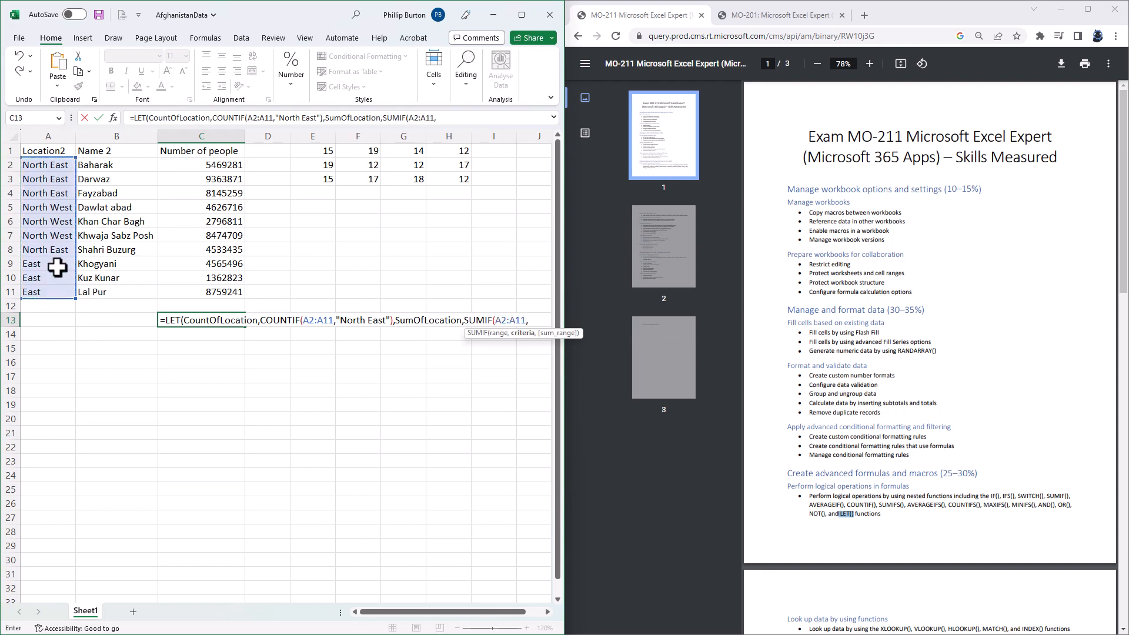
pyautogui.write('"North East",')
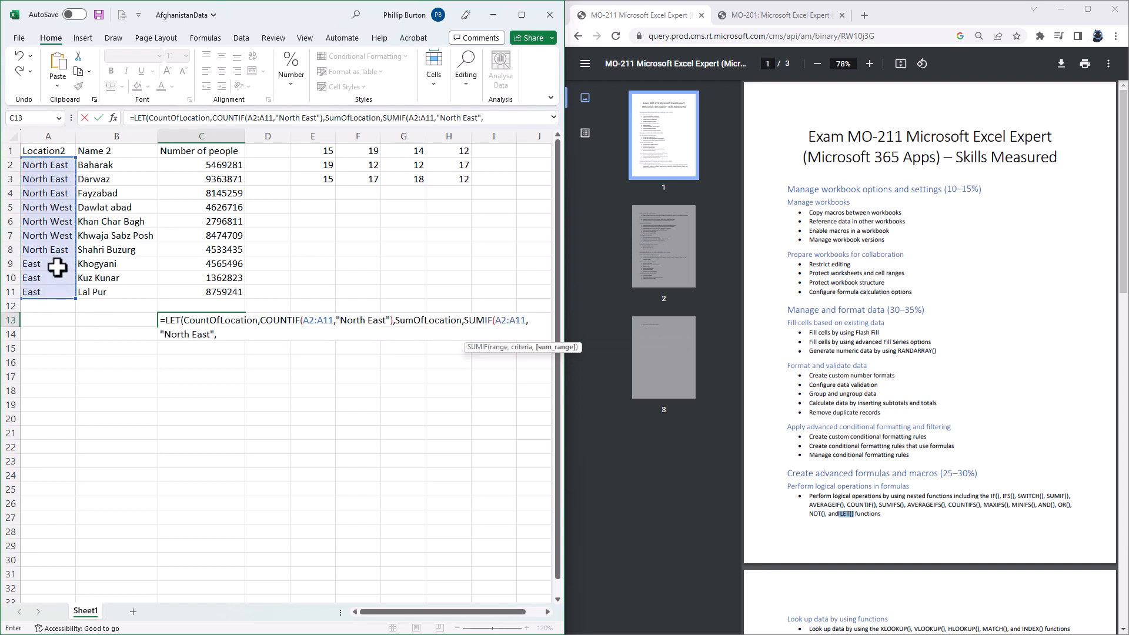
pyautogui.moveTo(200, 165); pyautogui.dragTo(200, 292)
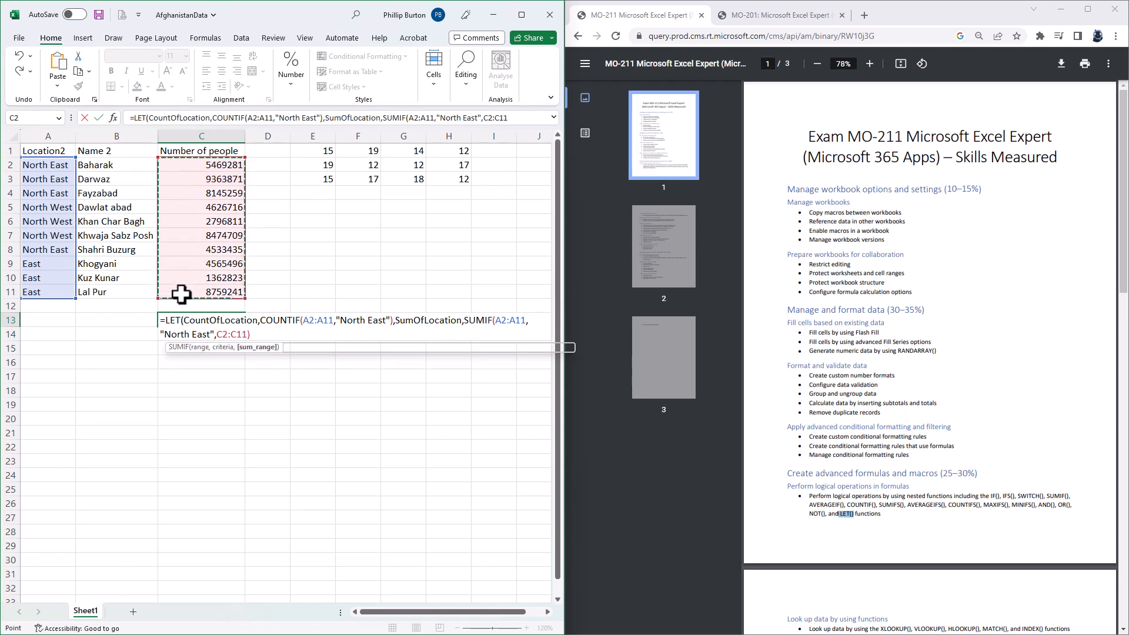
pyautogui.write('),')
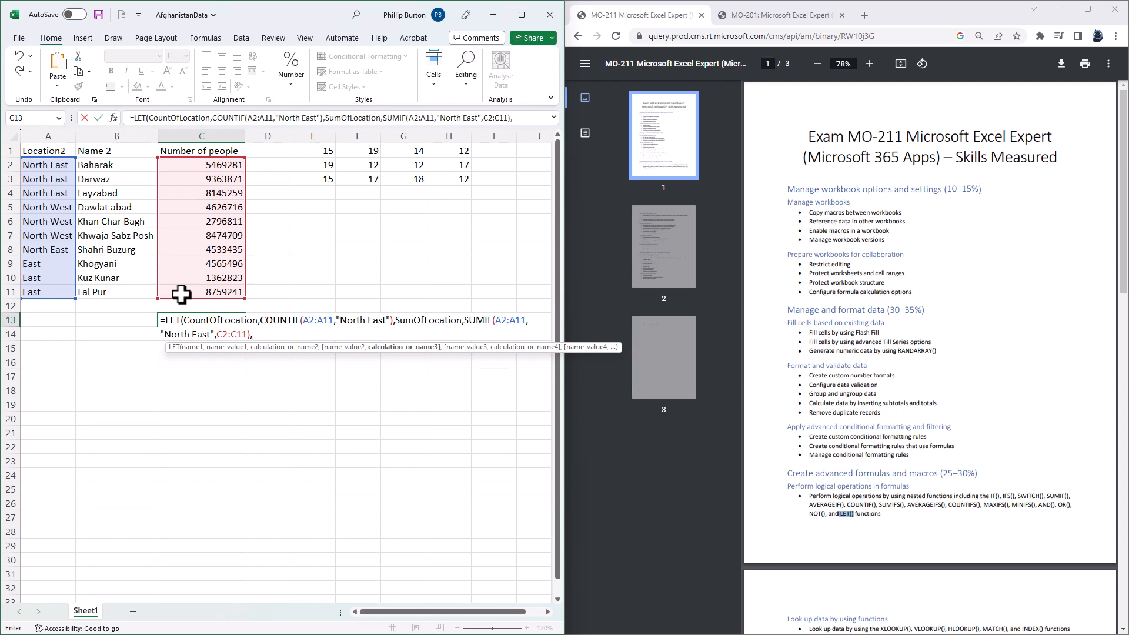
pyautogui.write('SumOfLo')
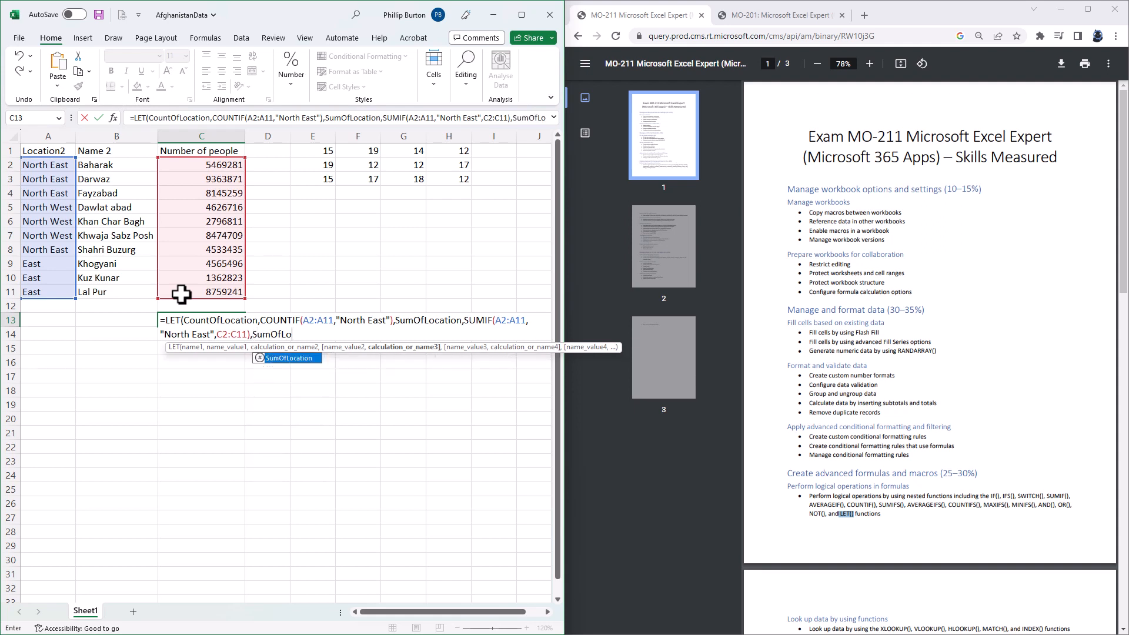
pyautogui.write('/Count')
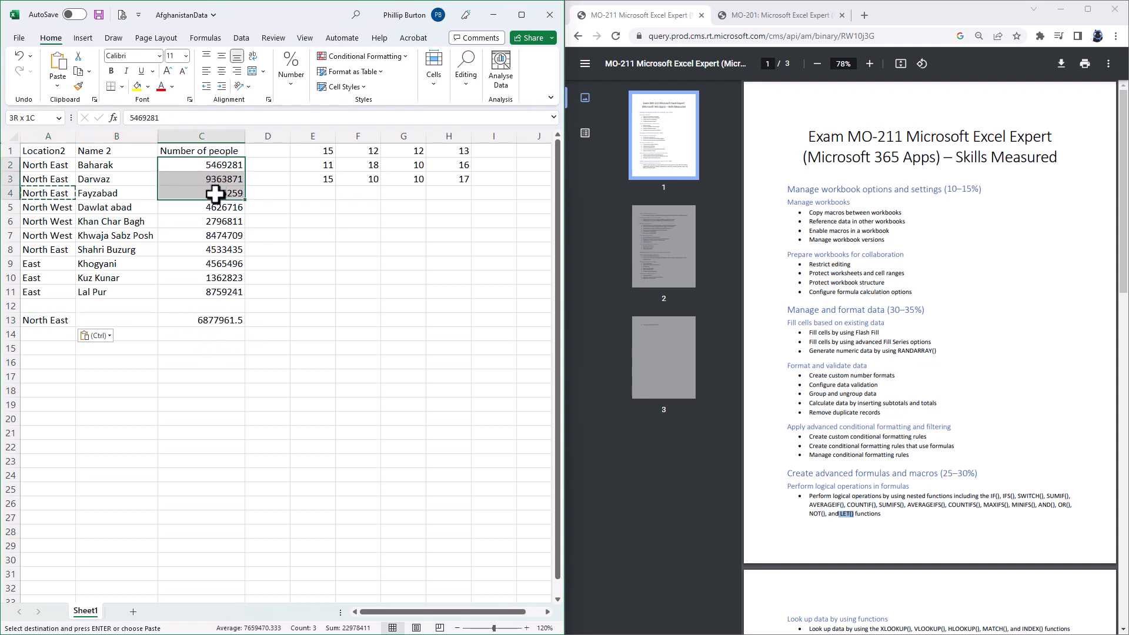
pyautogui.click(94, 335)
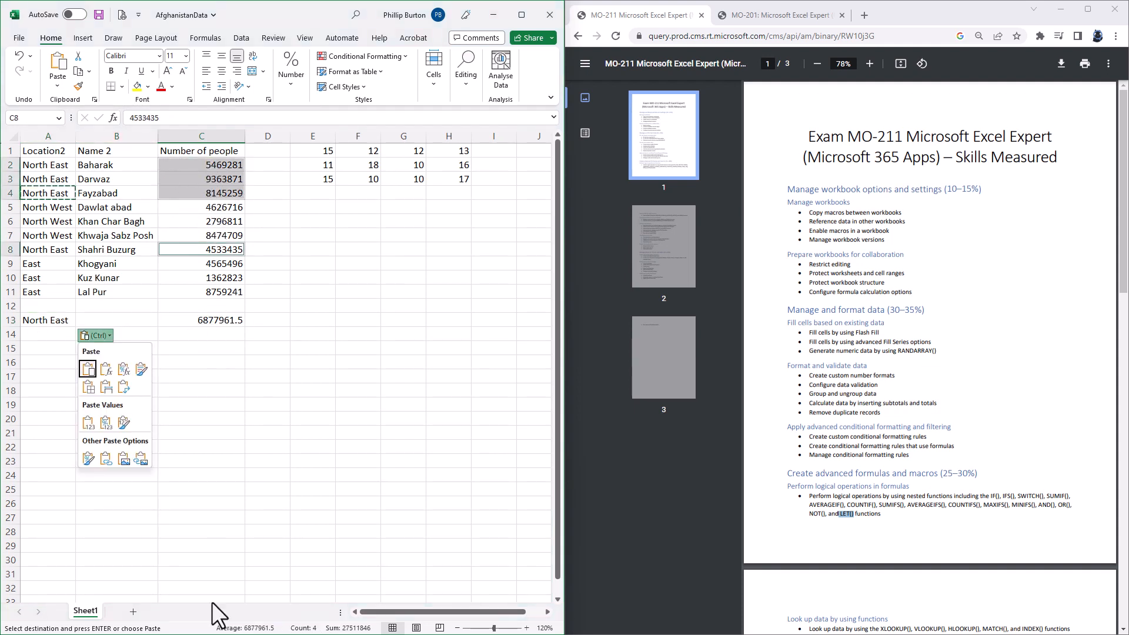
pyautogui.moveTo(271, 632)
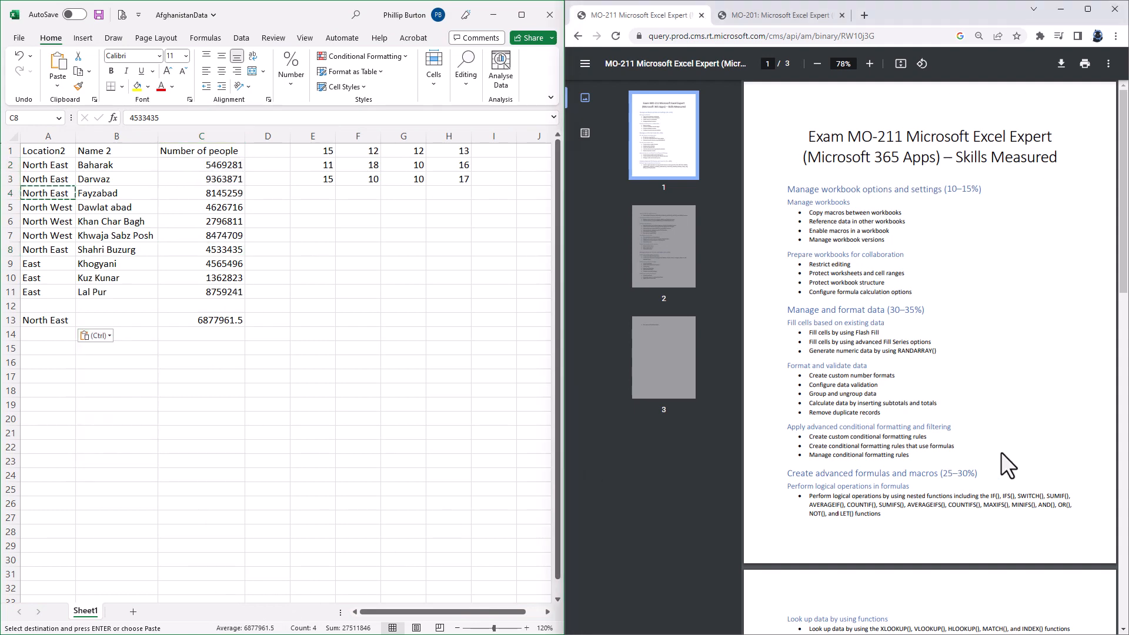
# Step: Scroll the skills outline to the lookup-functions bullet and highlight XLOOKUP beside the workbook
pyautogui.scroll(-3)
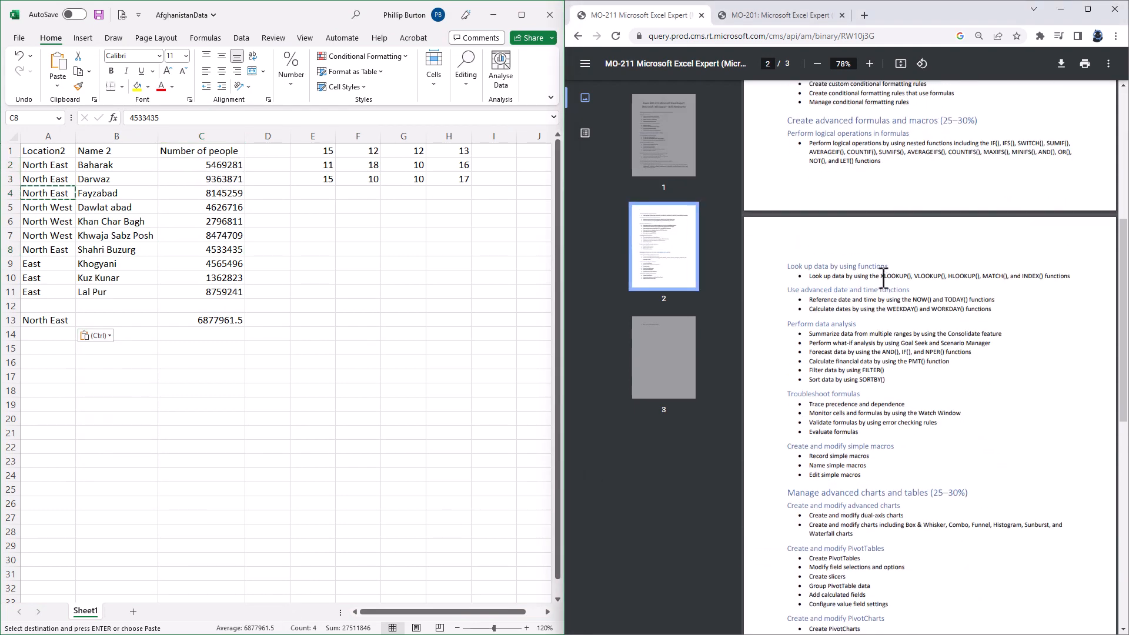
pyautogui.doubleClick(894, 275)
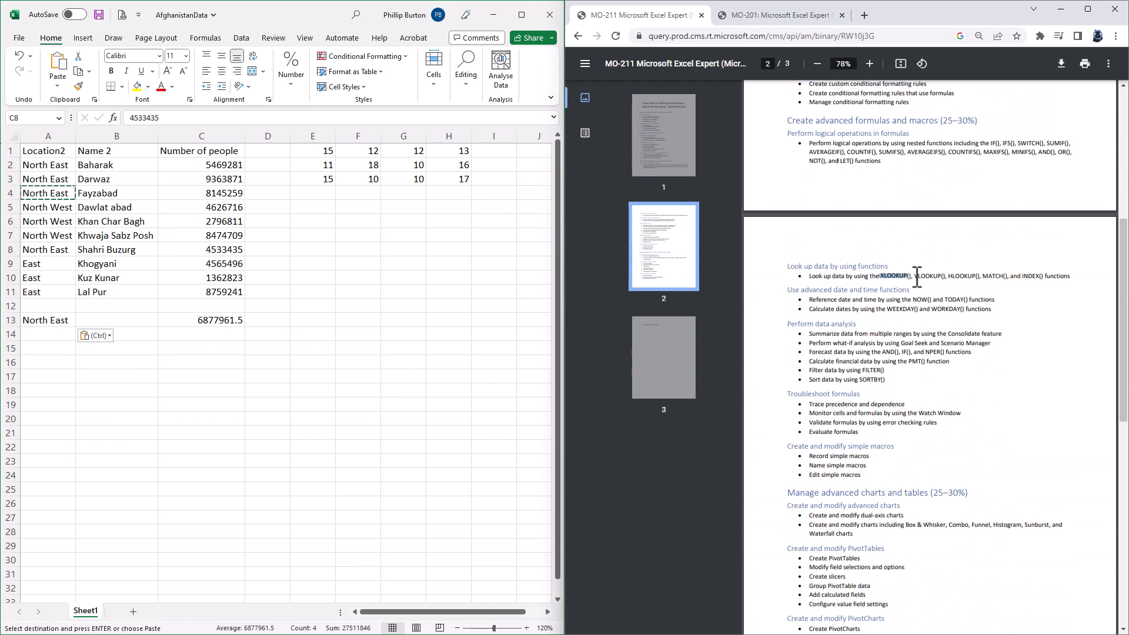
pyautogui.moveTo(909, 275); pyautogui.dragTo(973, 275)
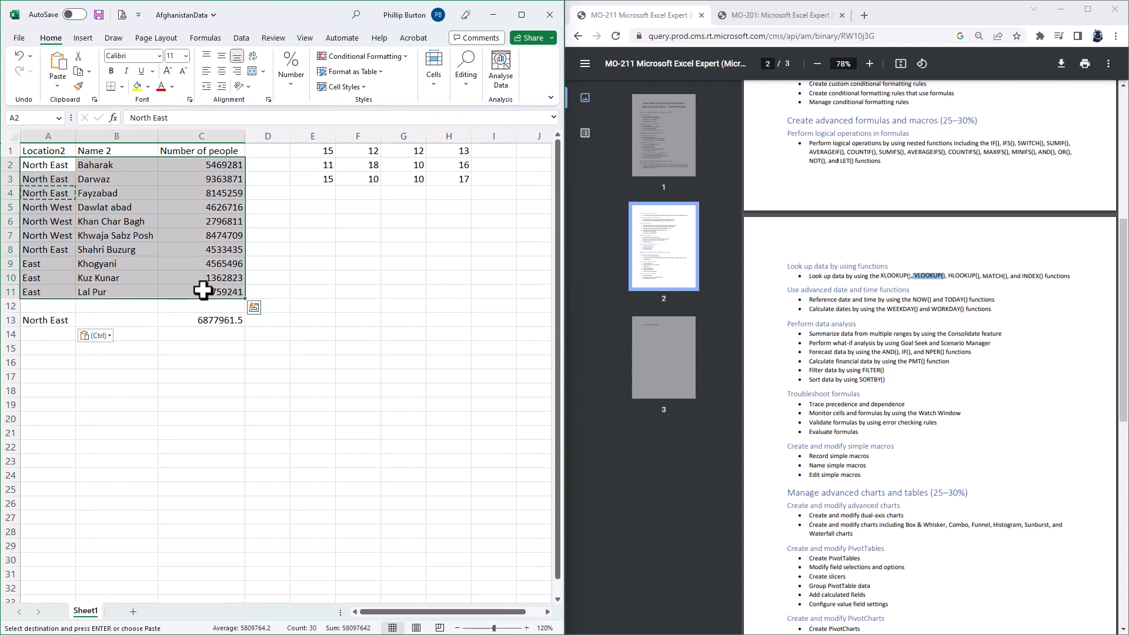
pyautogui.moveTo(885, 268)
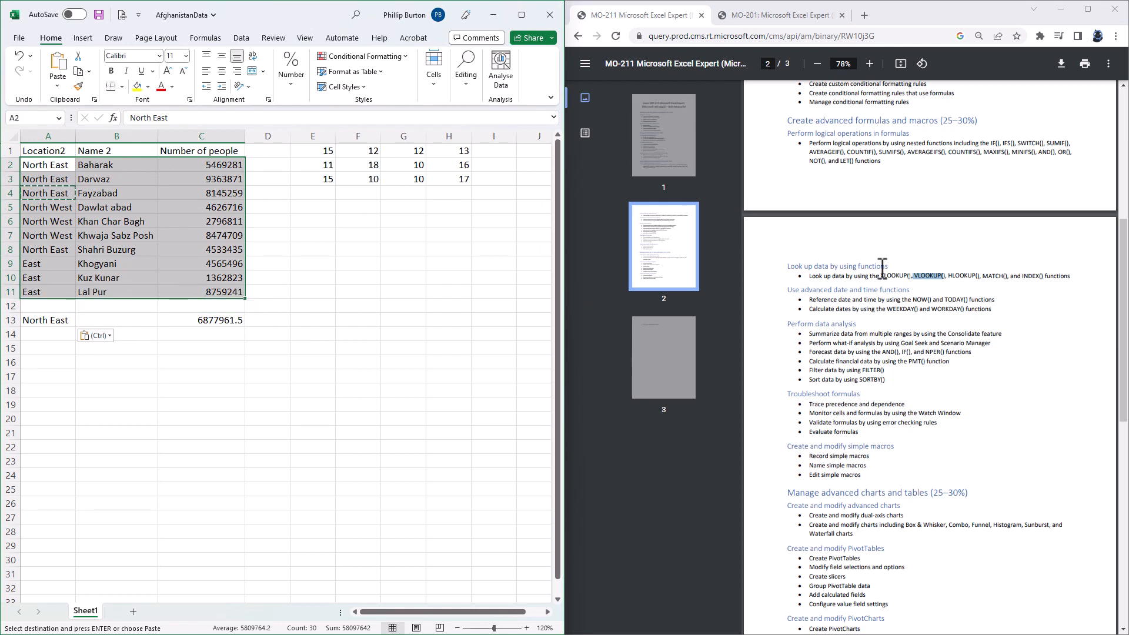
pyautogui.doubleClick(892, 275)
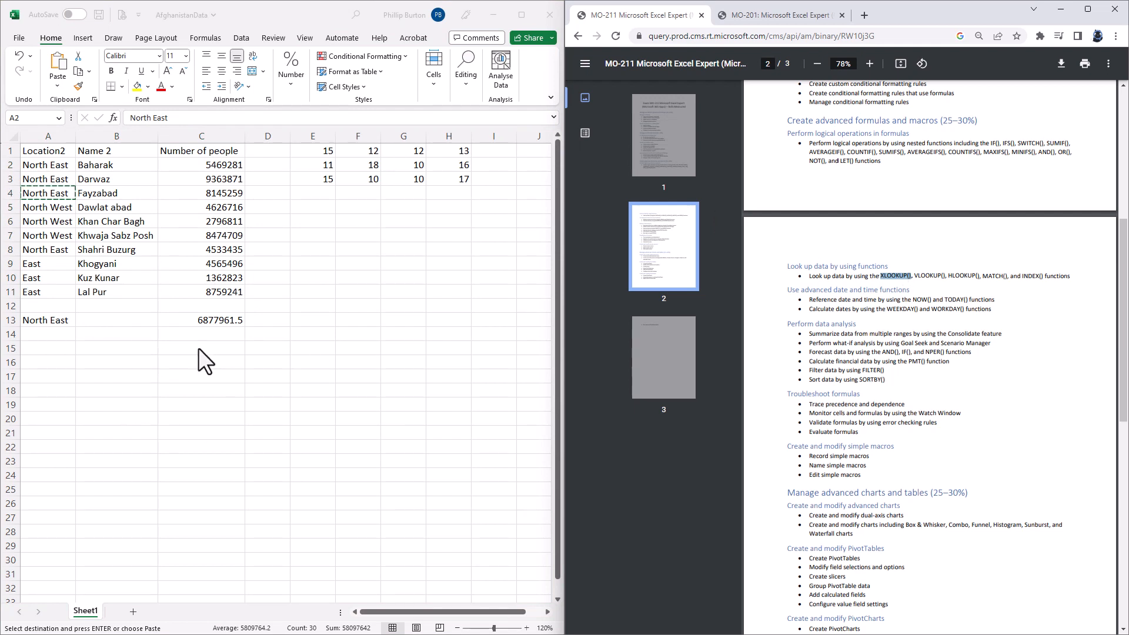
pyautogui.press('ctrl+v')
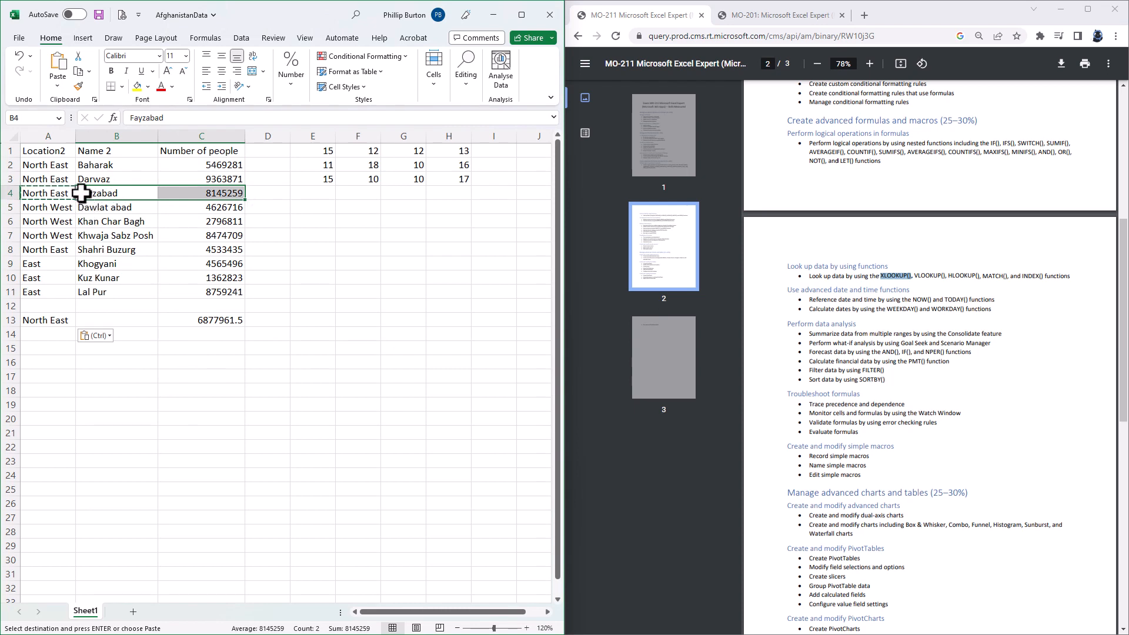
# Step: Build =XLOOKUP(B15,B2:B11,C2:C11,"Not found") in C15 to return Fayzabad's number of people
pyautogui.click(117, 348)
pyautogui.write('=')
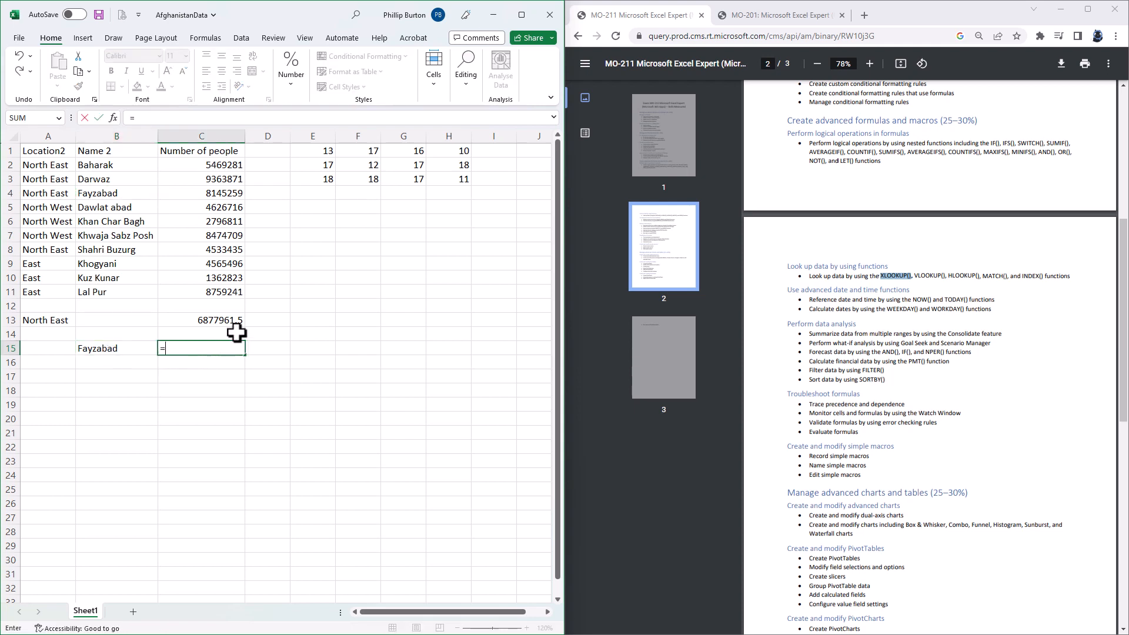
pyautogui.write('xlookup(')
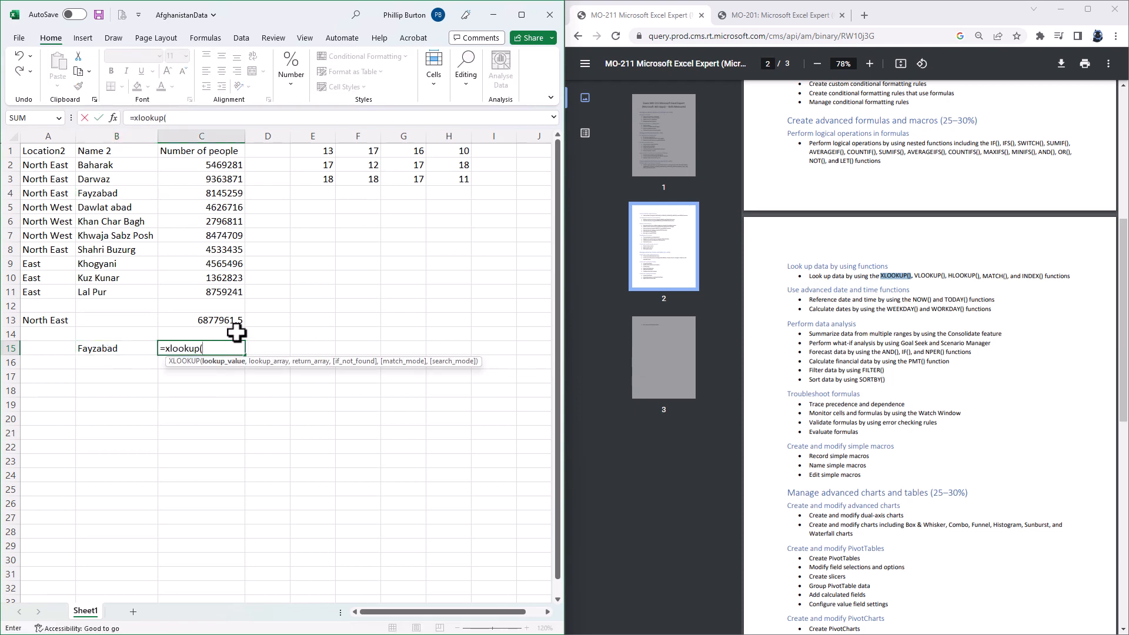
pyautogui.click(98, 349)
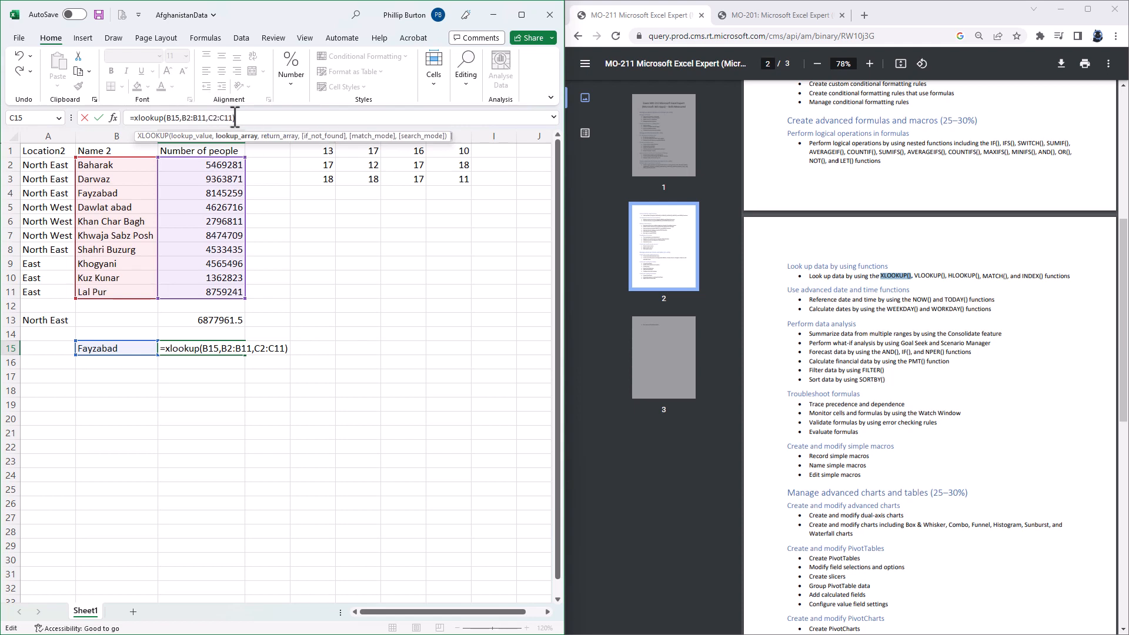
pyautogui.write(',')
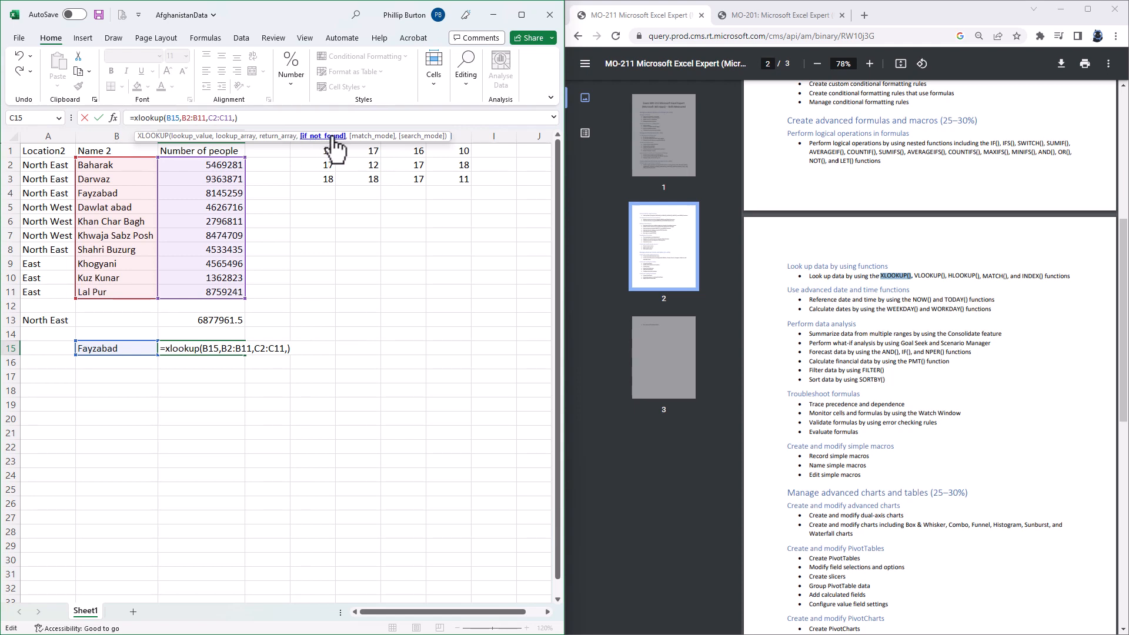
pyautogui.write('"Not found')
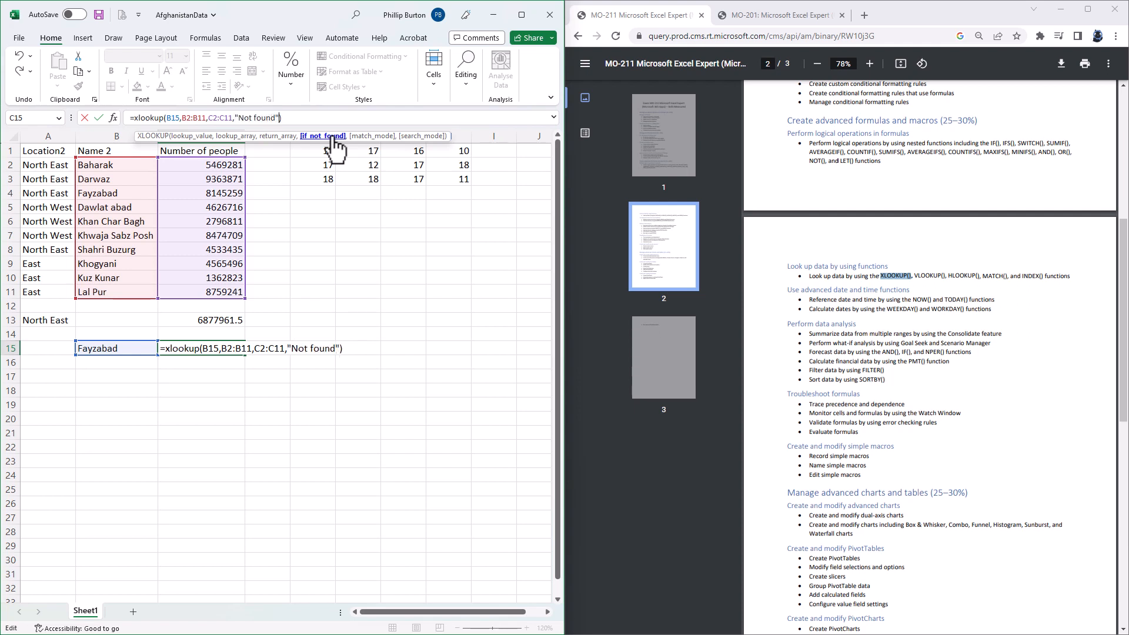
pyautogui.write(',')
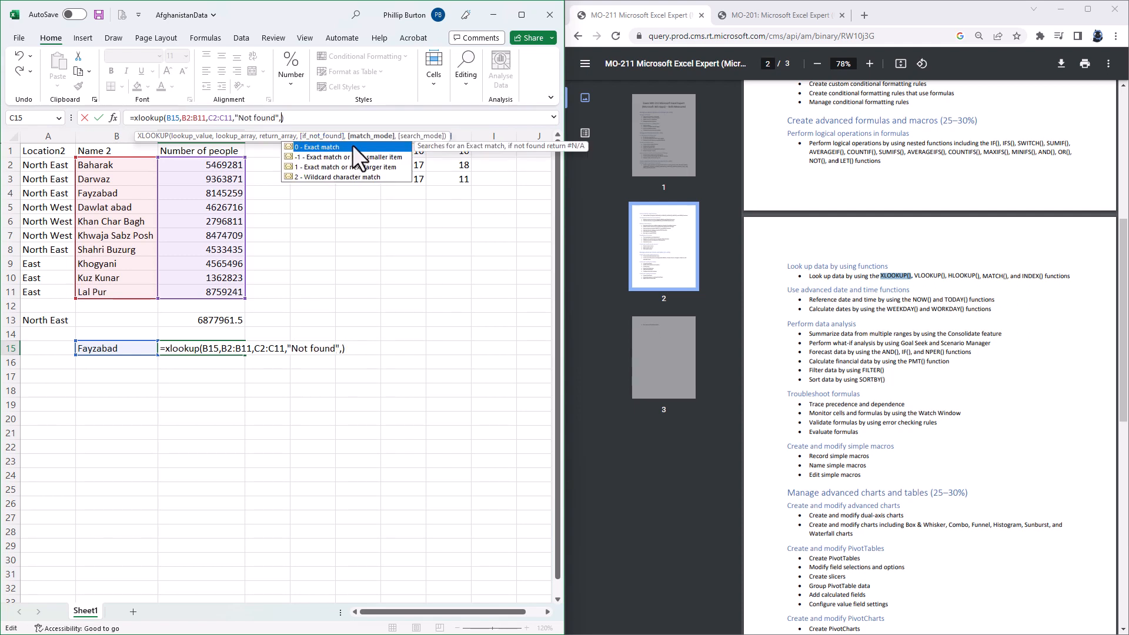
pyautogui.moveTo(369, 177)
pyautogui.write(',')
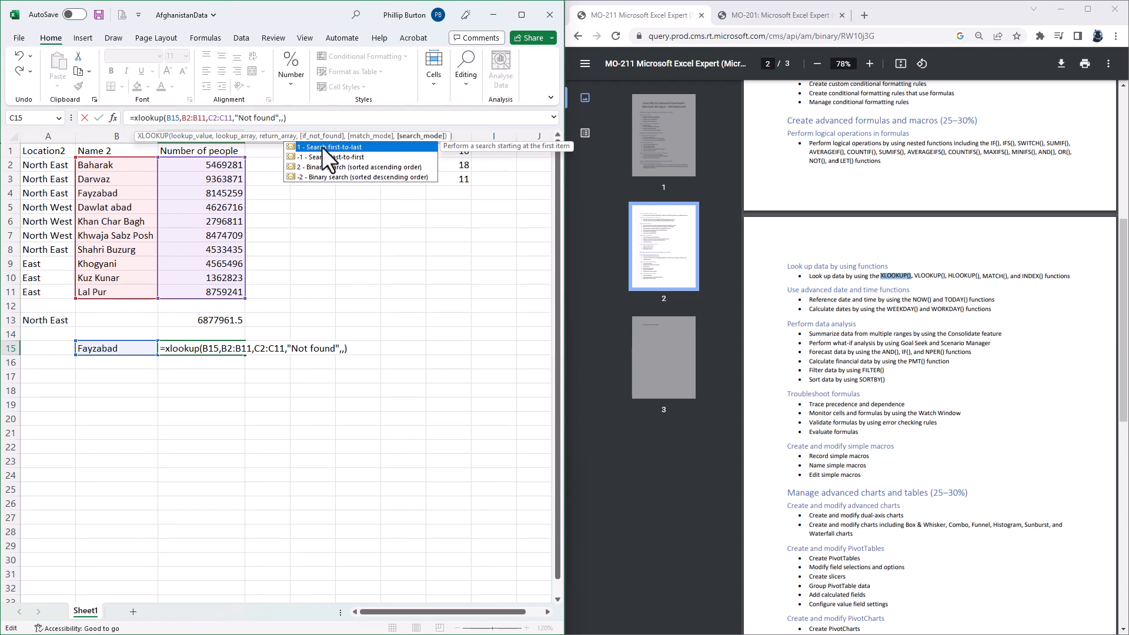
pyautogui.moveTo(339, 186)
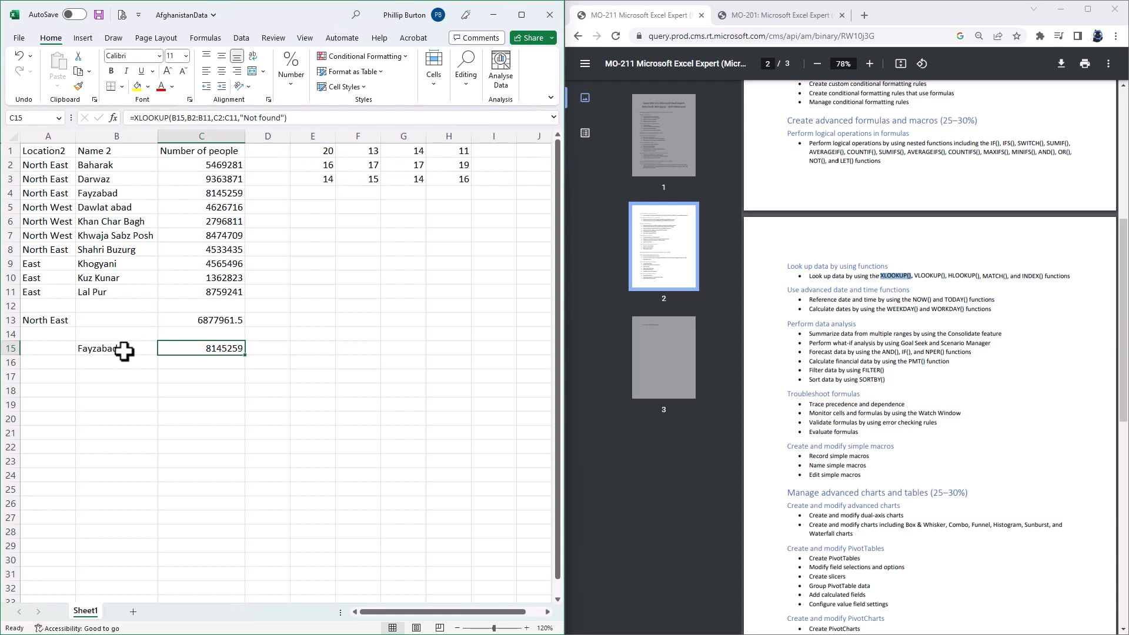
pyautogui.moveTo(183, 350)
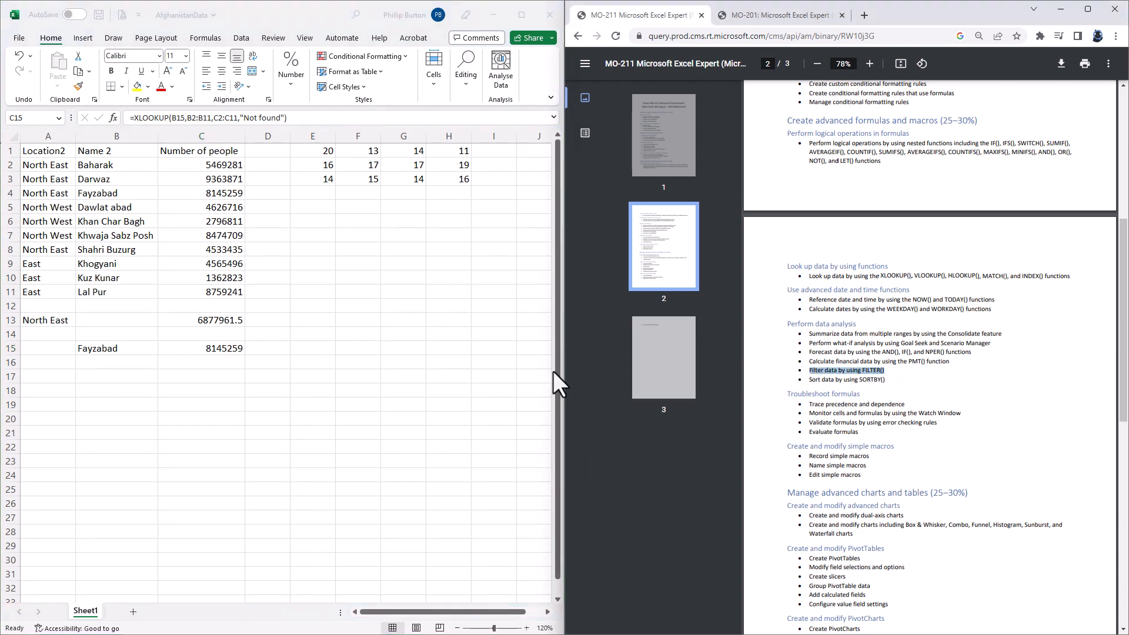
# Step: Enter =FILTER(A2:C11,A2:A11="North East","No rows") in A17 to spill the North East rows
pyautogui.click(47, 376)
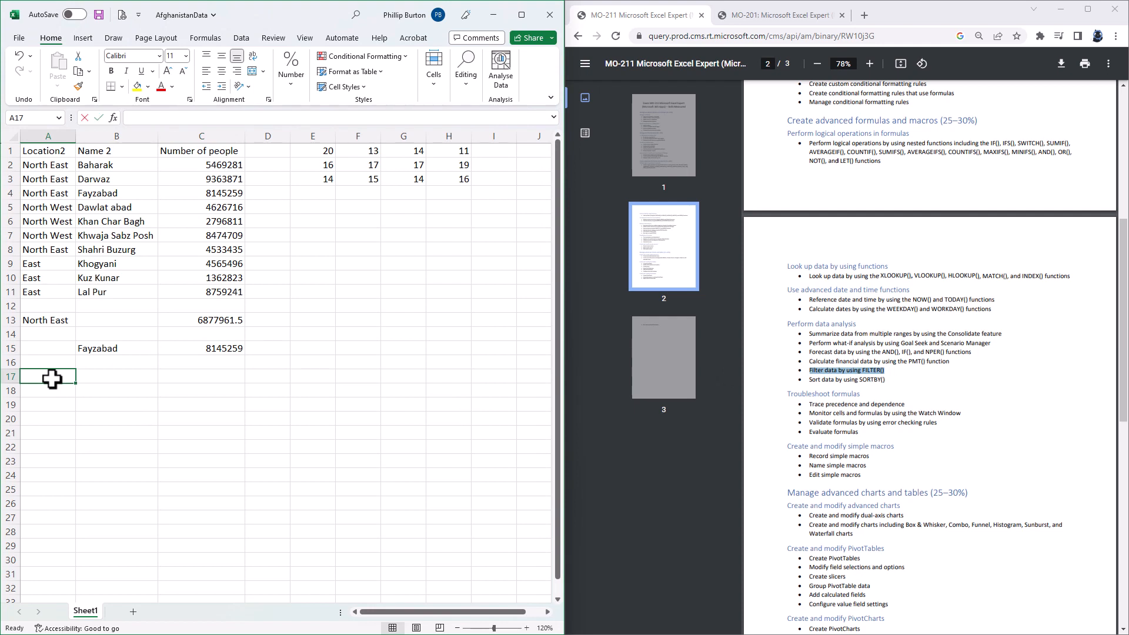
pyautogui.write('=')
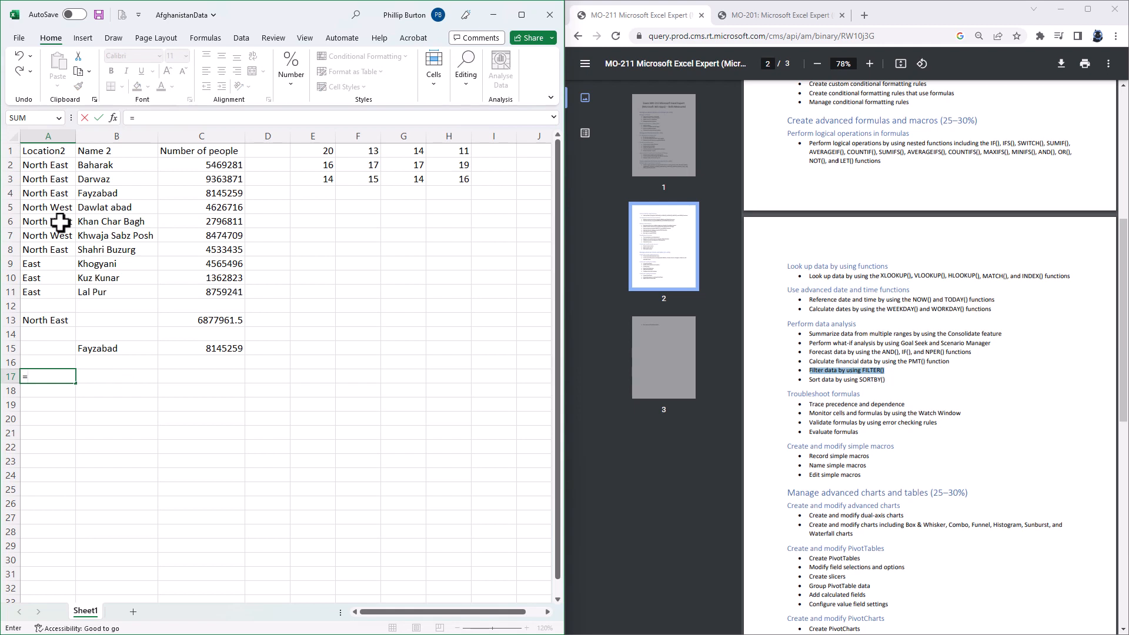
pyautogui.write('filter(A2:B2')
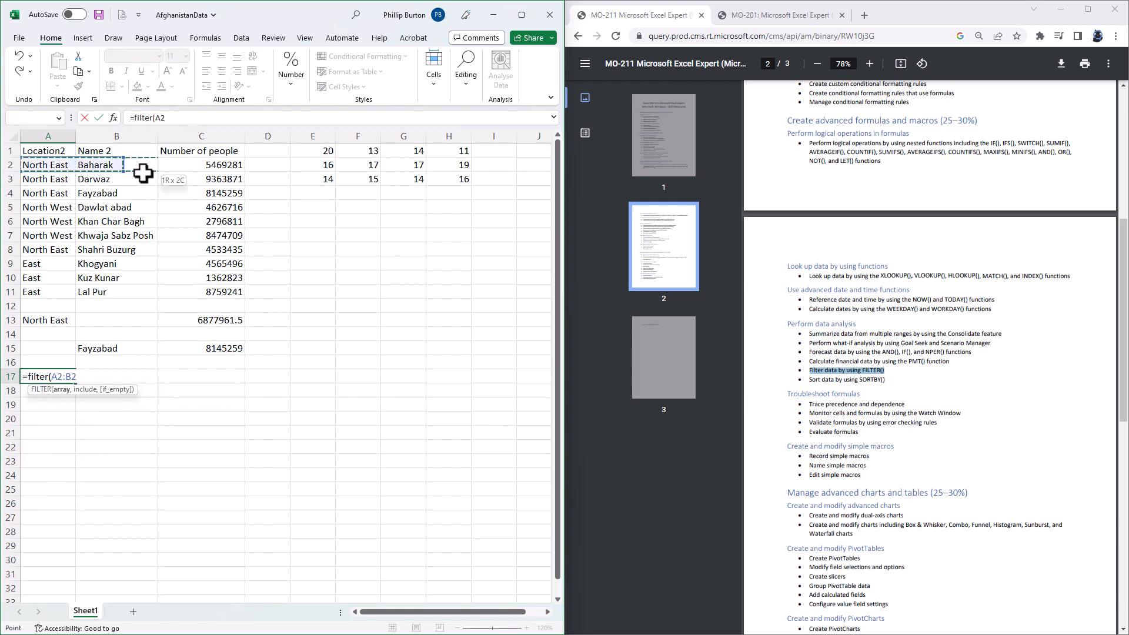
pyautogui.moveTo(94, 165); pyautogui.dragTo(194, 291)
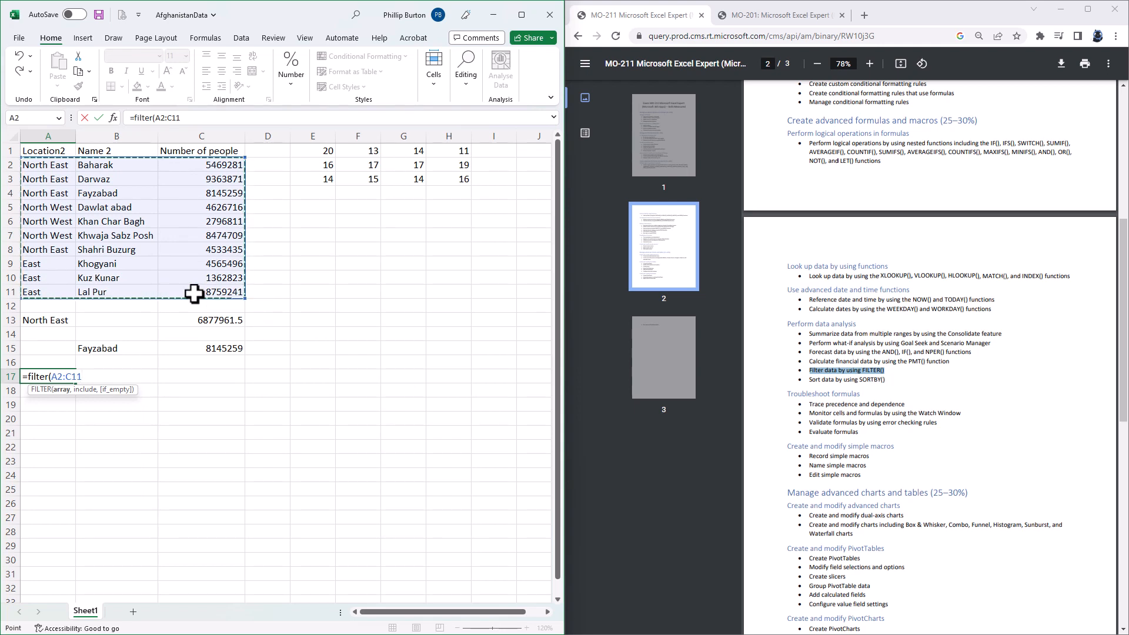
pyautogui.write(',')
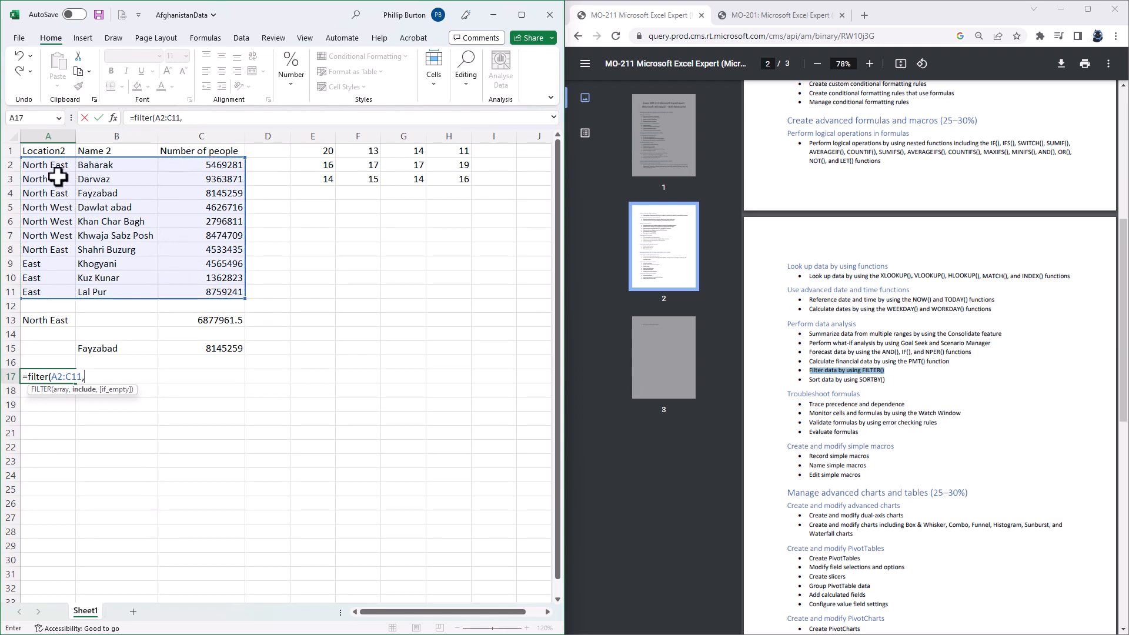
pyautogui.moveTo(47, 164); pyautogui.dragTo(47, 263)
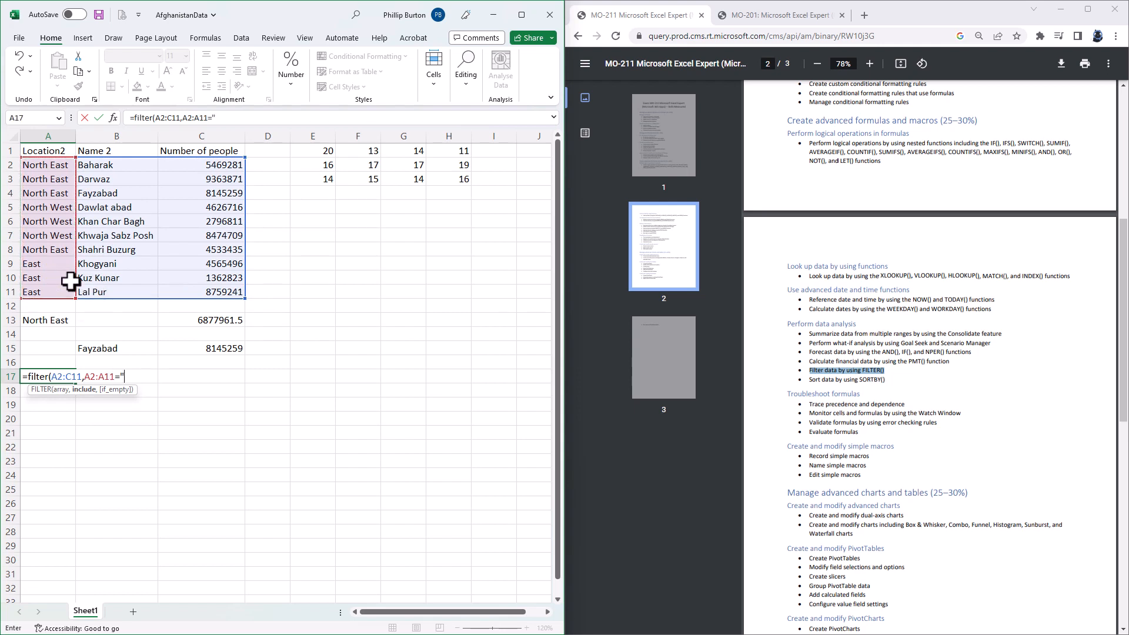
pyautogui.write('North East"')
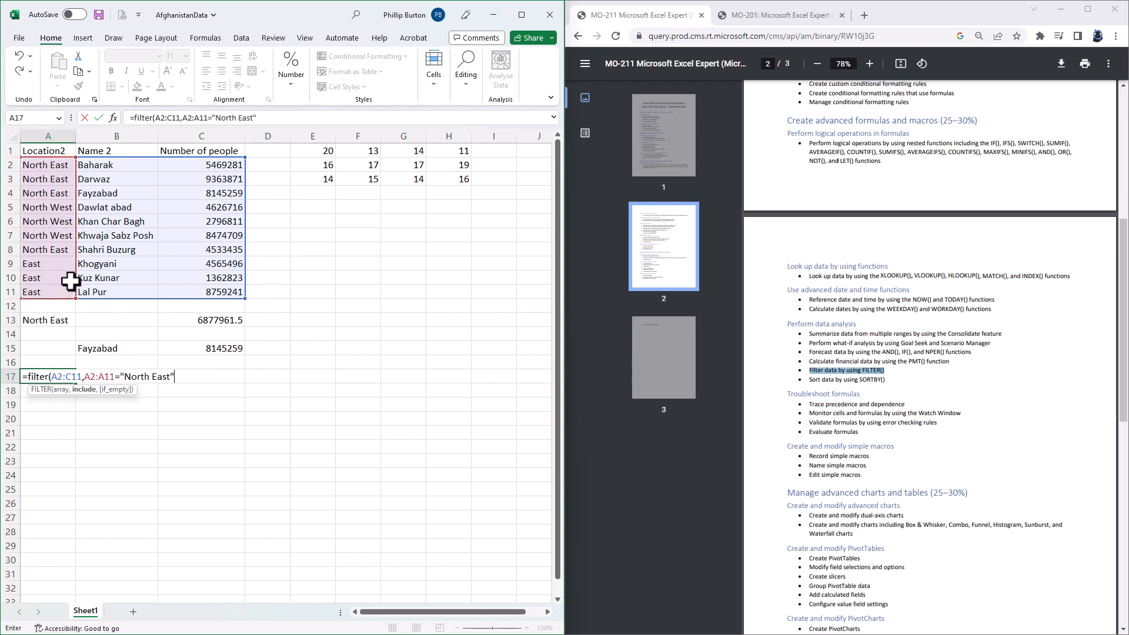
pyautogui.write(',')
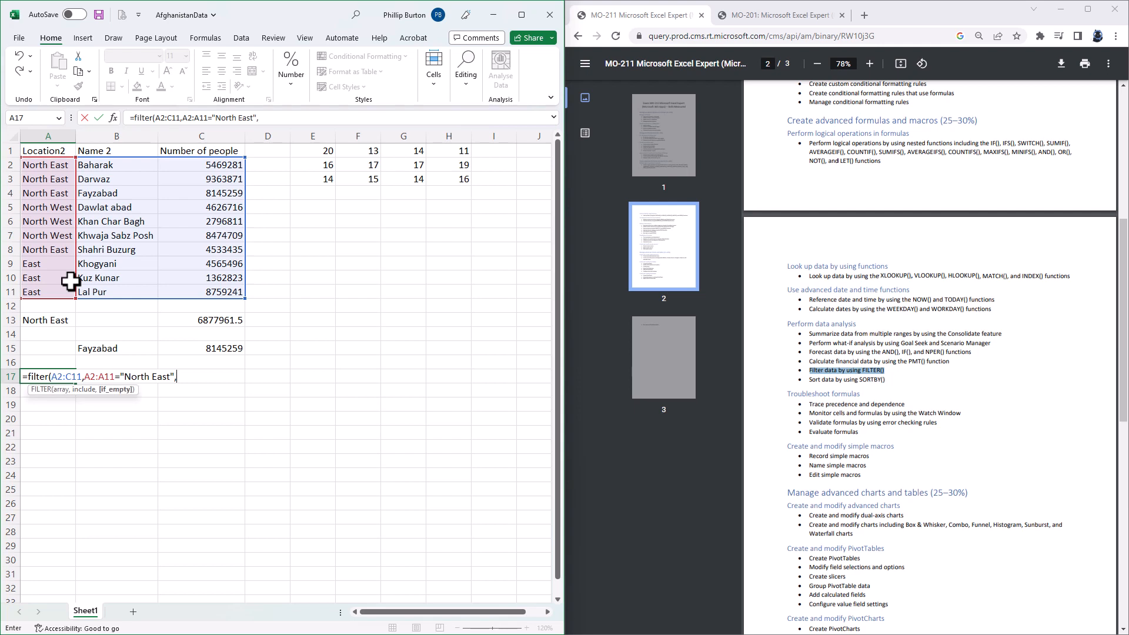
pyautogui.write('"No rows")')
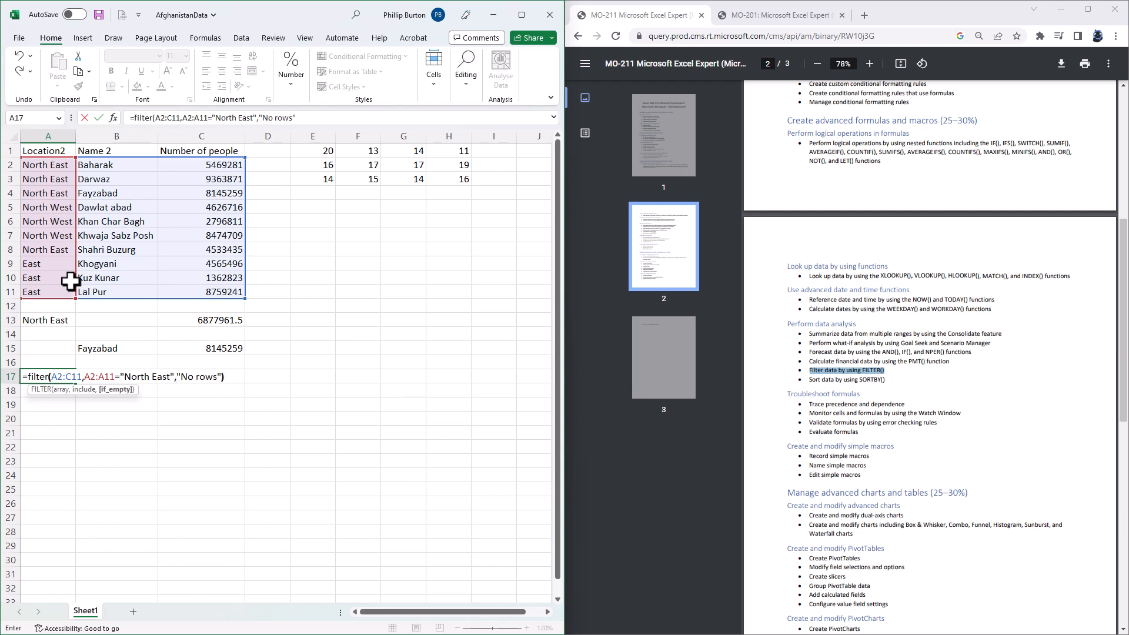
pyautogui.press('Enter')
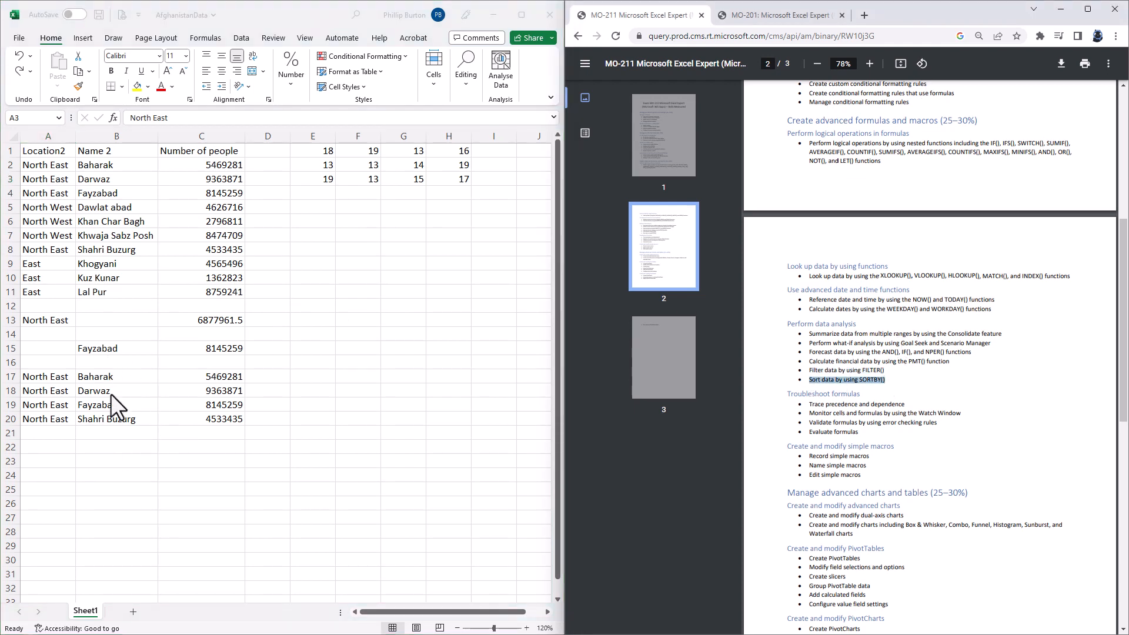
# Step: Enter =SORTBY(A17#,C17:C20,-1) in A22 to list the filtered rows by number of people, largest first
pyautogui.click(47, 447)
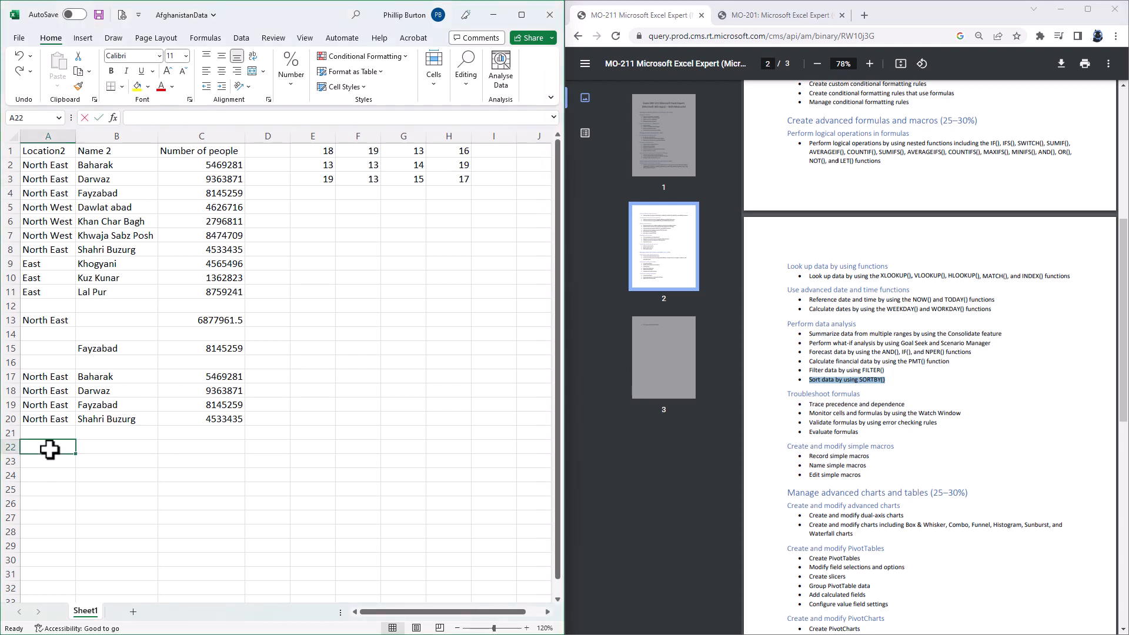
pyautogui.write('=sortby')
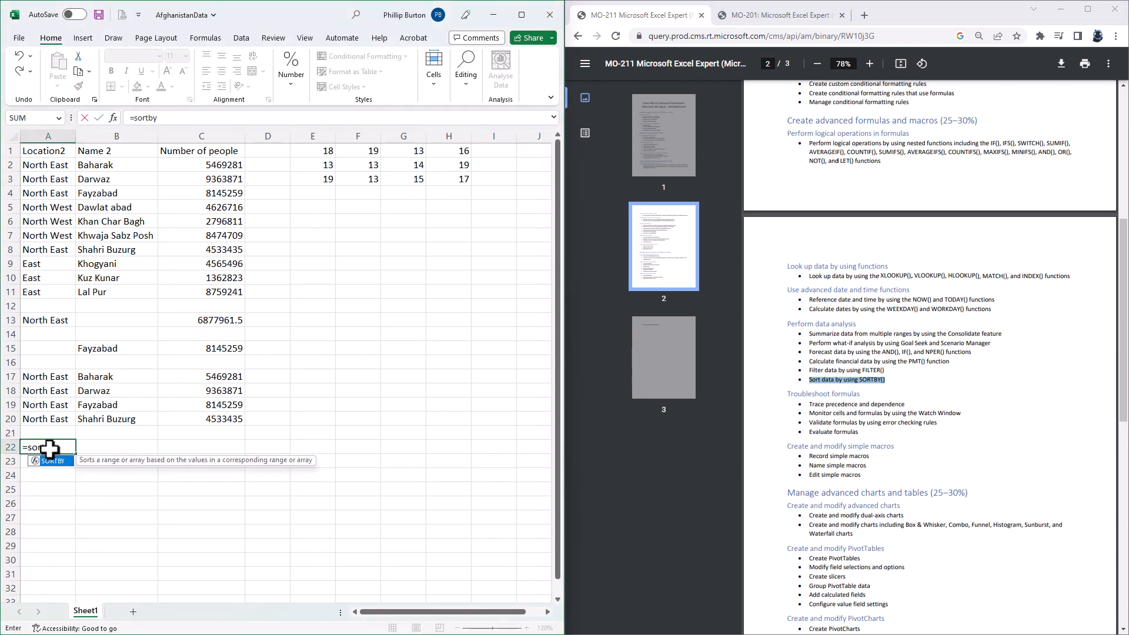
pyautogui.write('(')
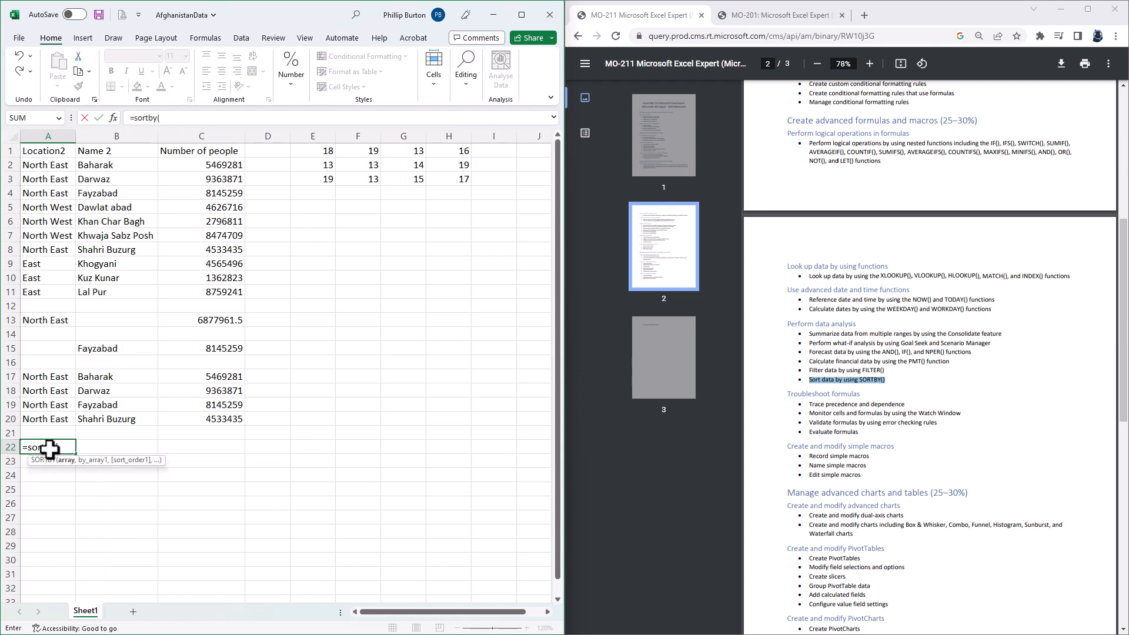
pyautogui.click(48, 377)
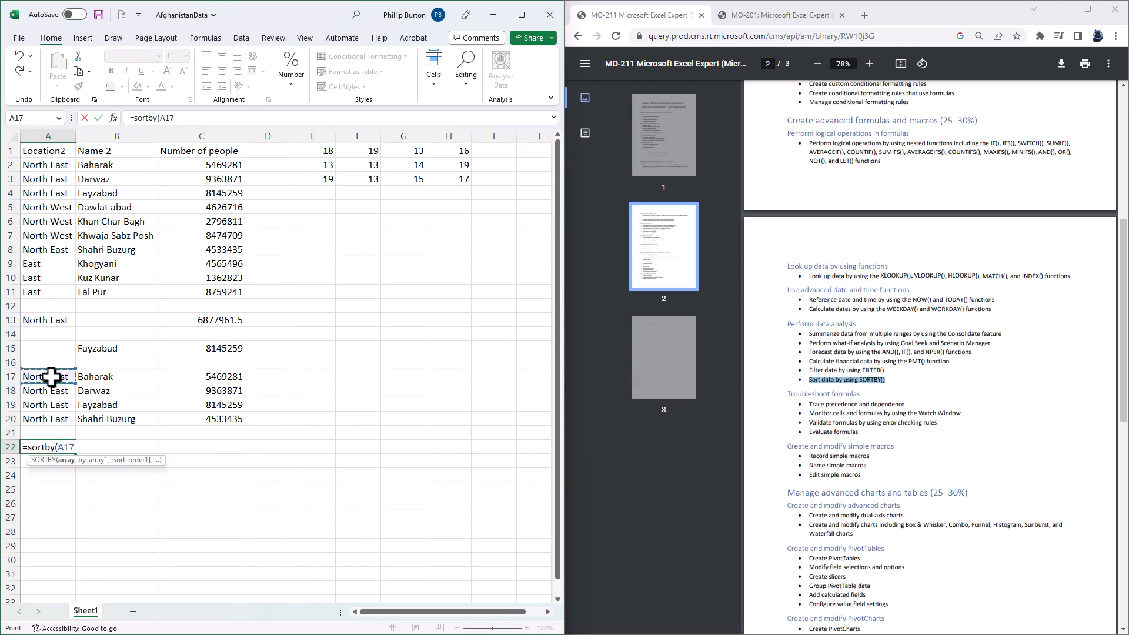
pyautogui.moveTo(47, 376); pyautogui.dragTo(201, 377)
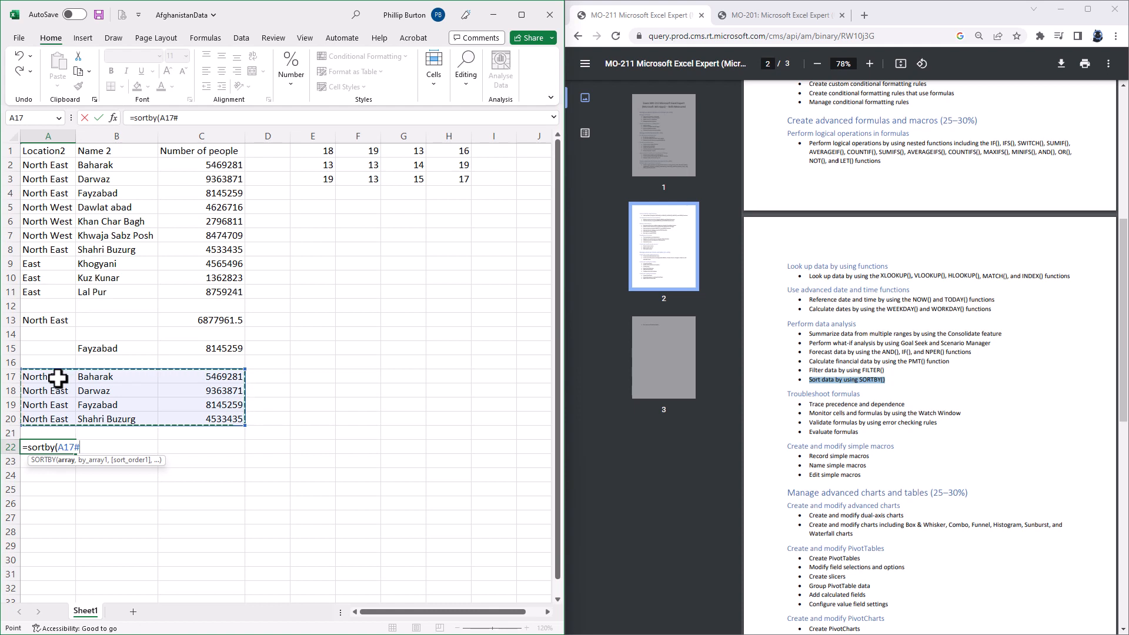
pyautogui.write(',')
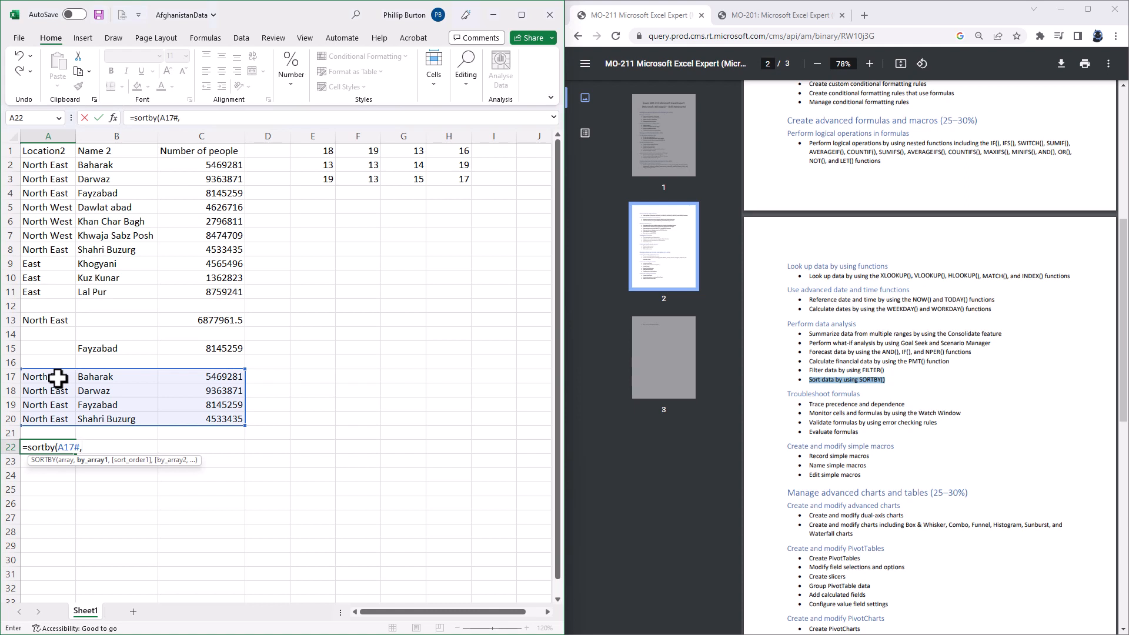
pyautogui.moveTo(201, 376); pyautogui.dragTo(201, 405)
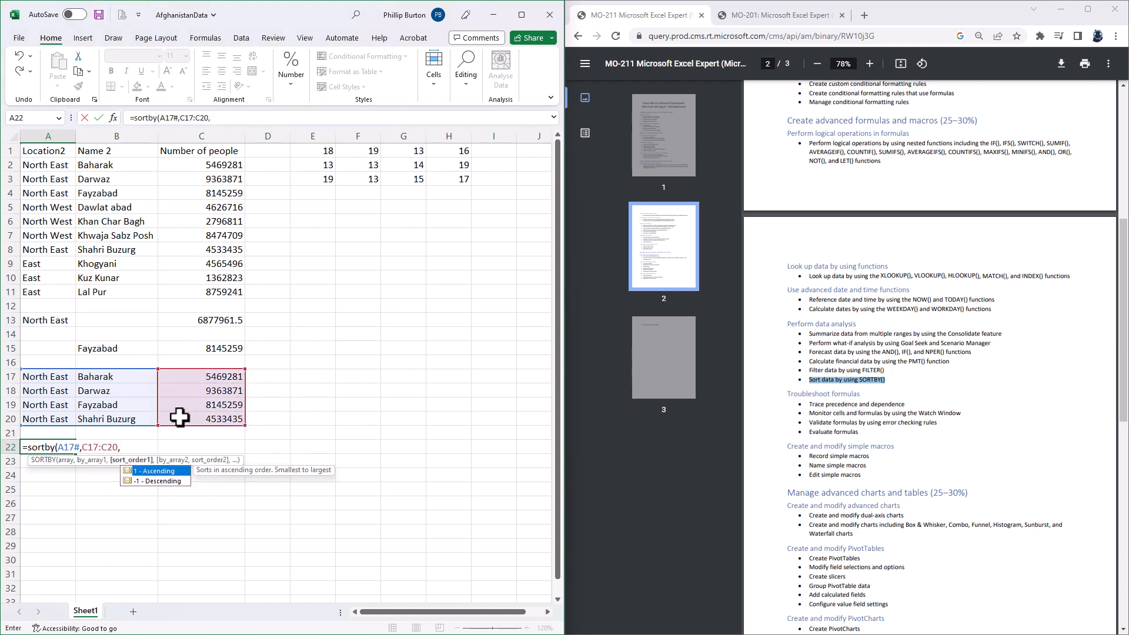
pyautogui.write('1')
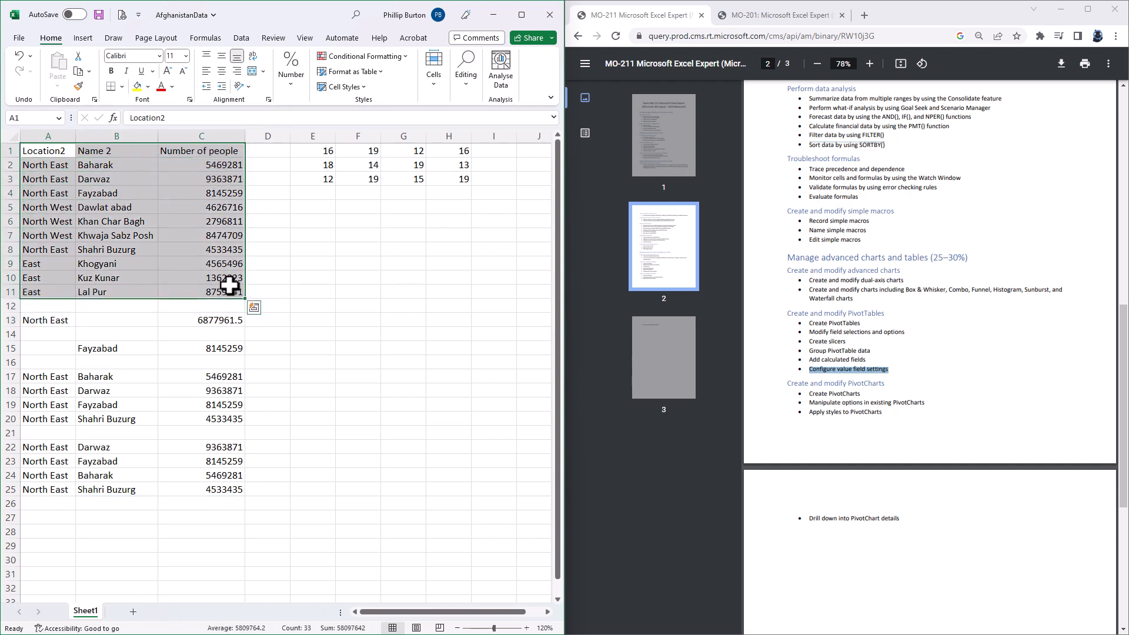
pyautogui.moveTo(227, 283)
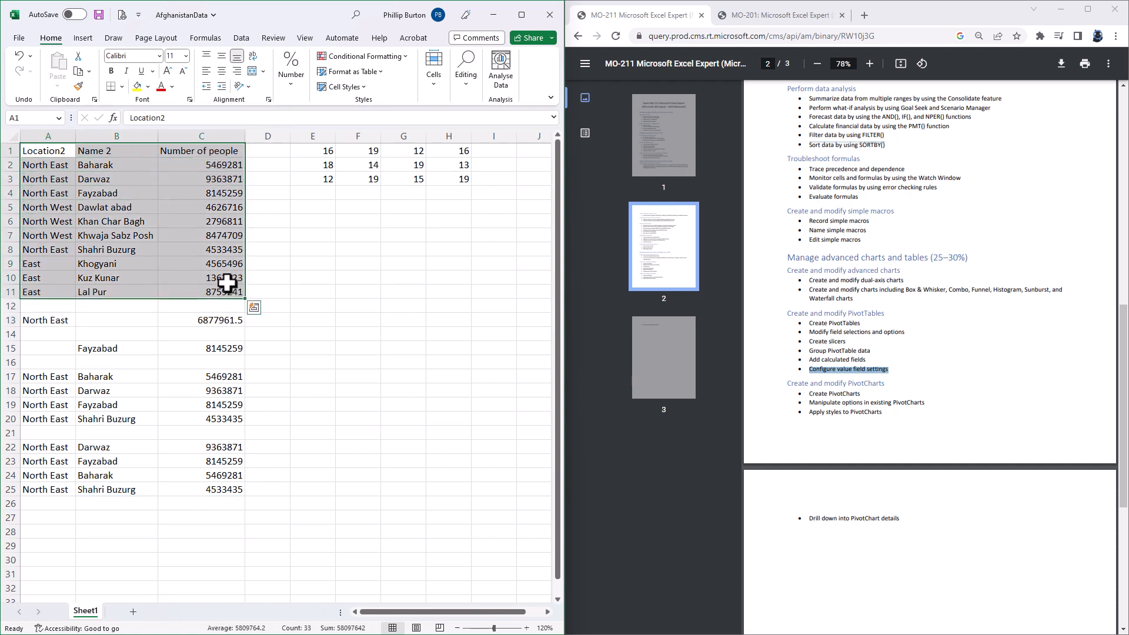
# Step: Insert a PivotTable from the selected A1:C11 range onto a new worksheet
pyautogui.click(82, 37)
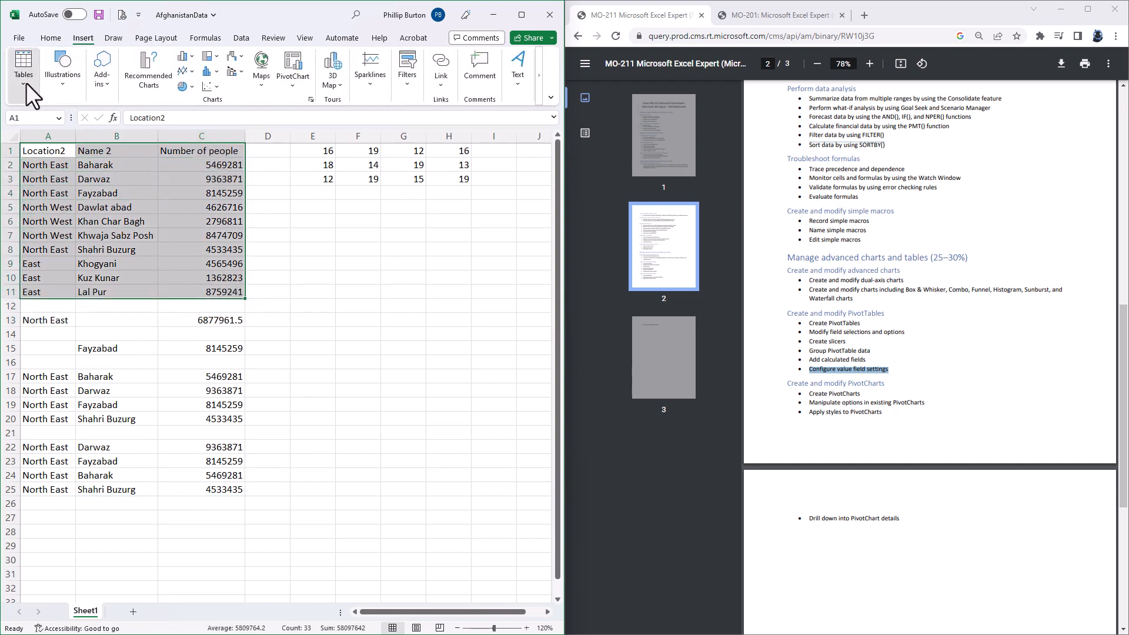
pyautogui.click(23, 69)
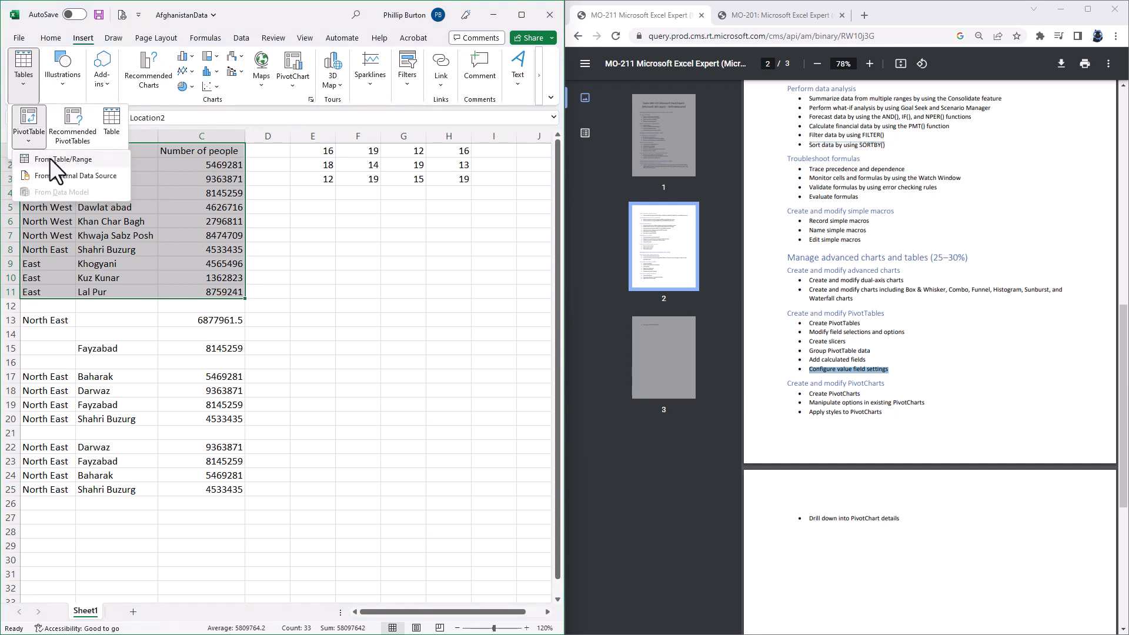
pyautogui.click(63, 158)
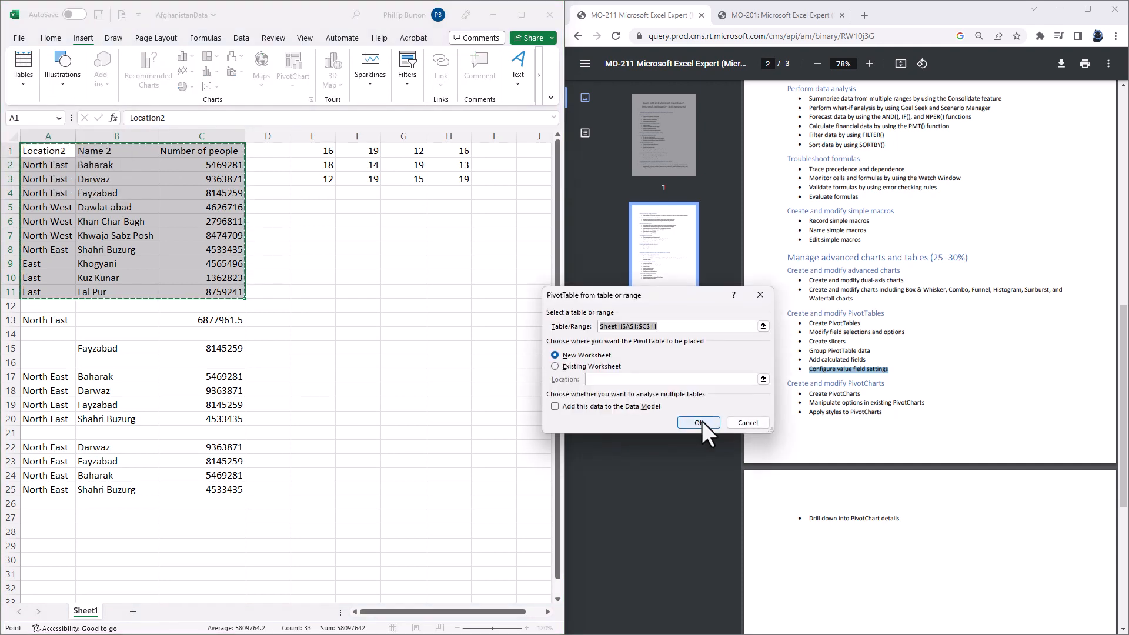
pyautogui.click(697, 423)
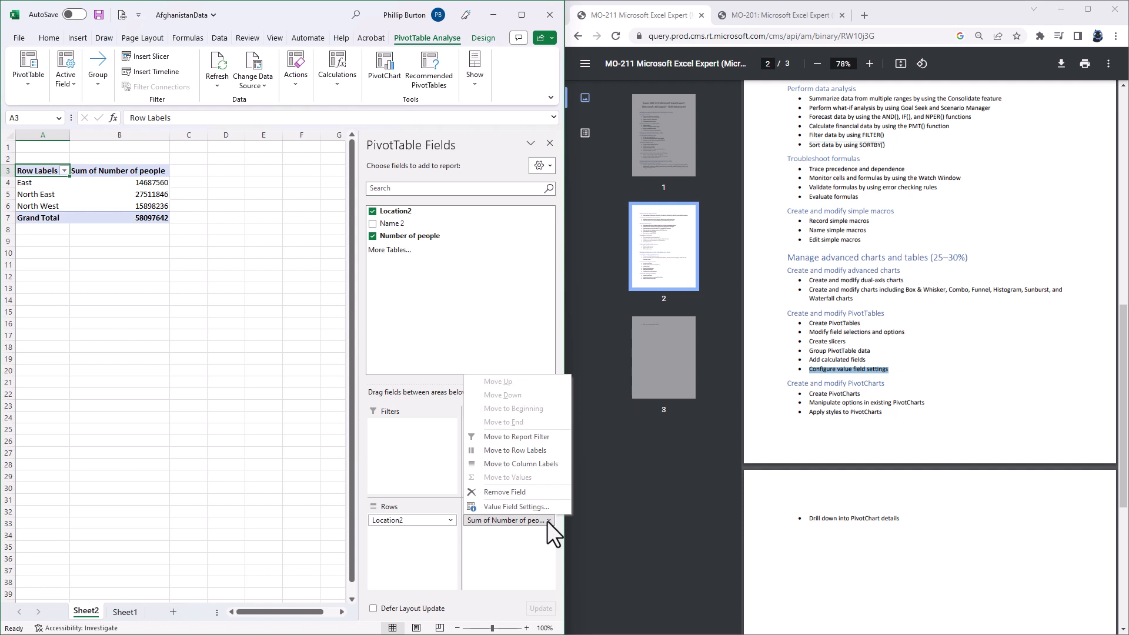
pyautogui.click(508, 506)
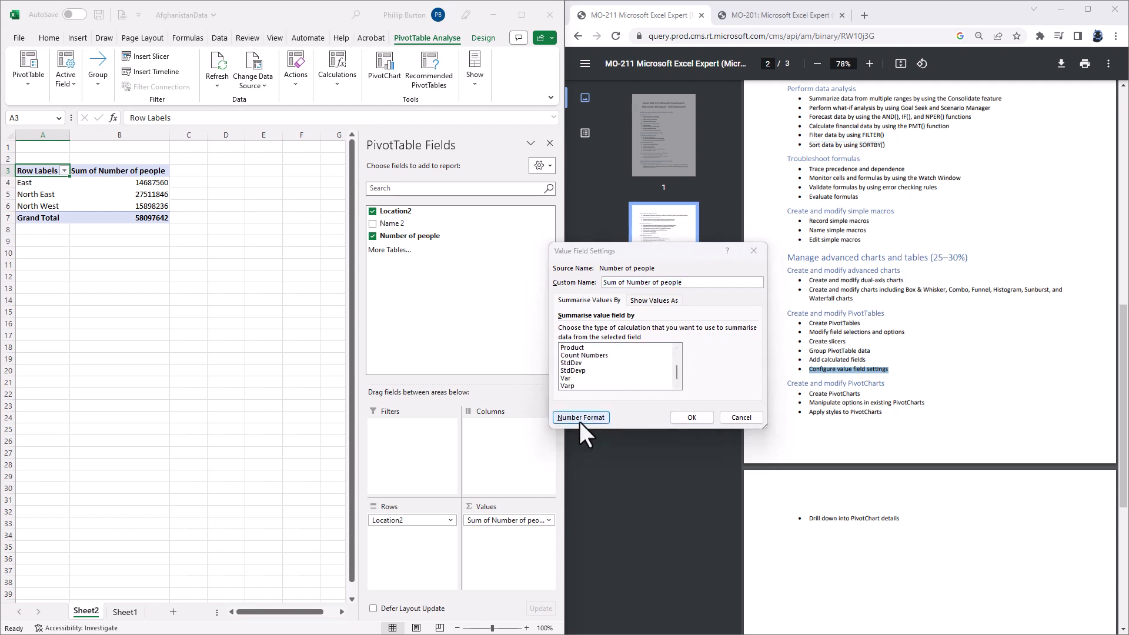
pyautogui.click(580, 417)
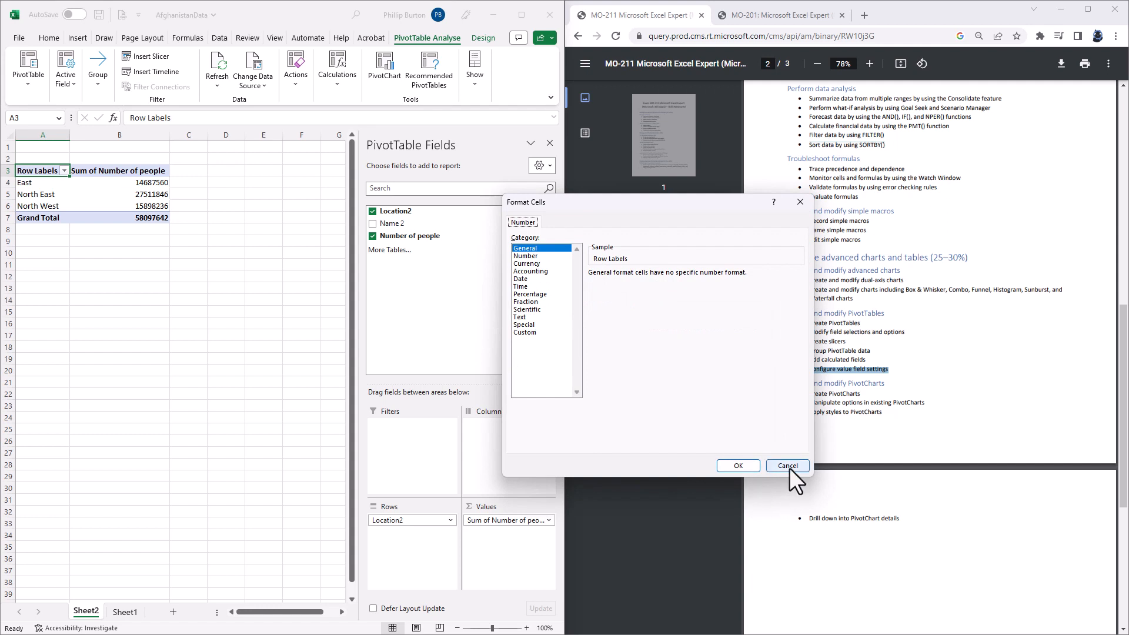
pyautogui.click(787, 466)
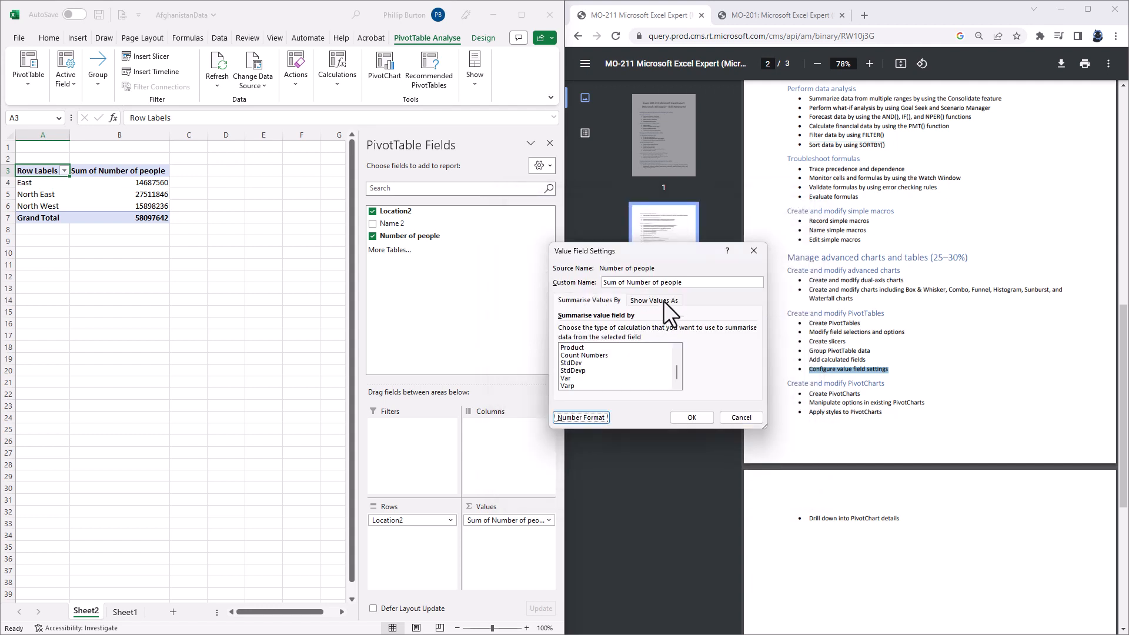
pyautogui.click(653, 300)
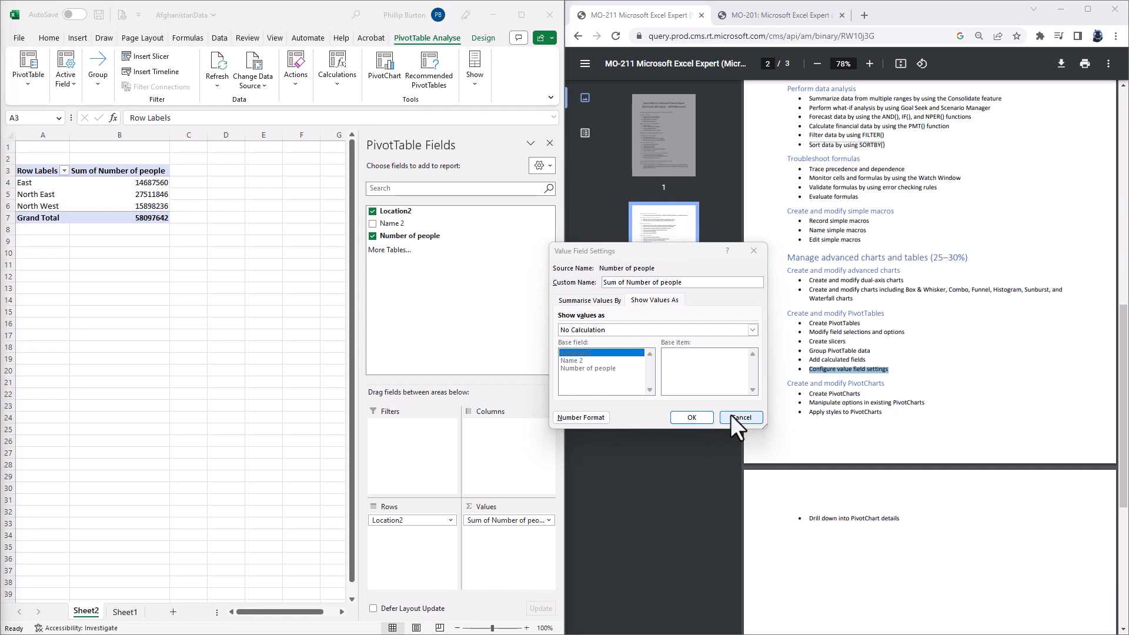
pyautogui.click(740, 418)
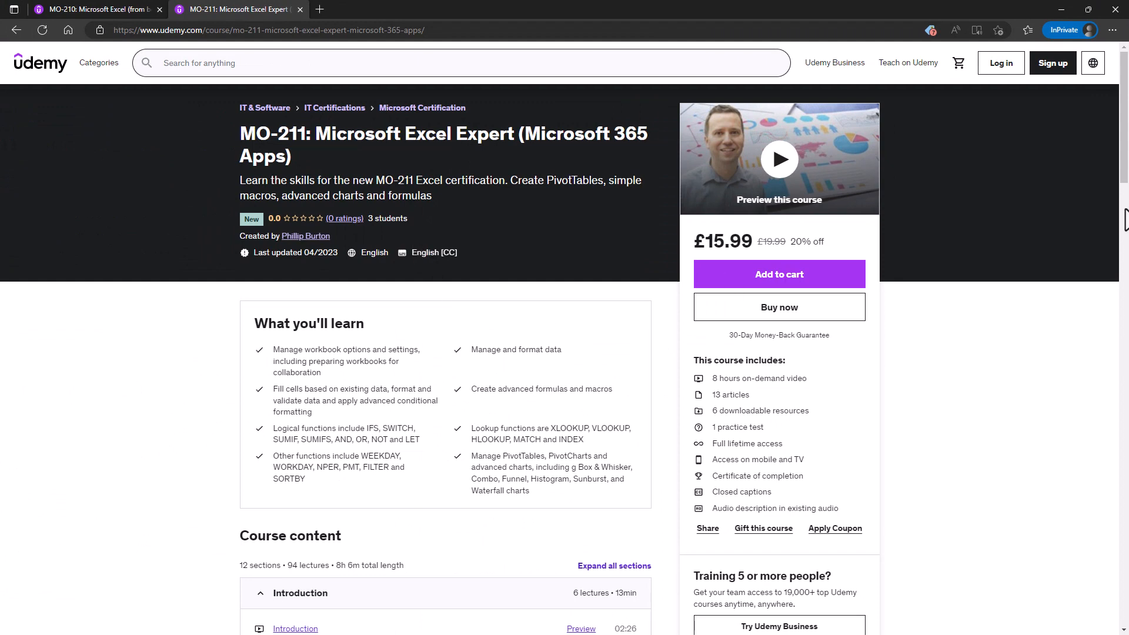
# Step: Scroll the Udemy MO-211 course curriculum, glance at the MO-210 course tab, and return to MO-211
pyautogui.scroll(-3)
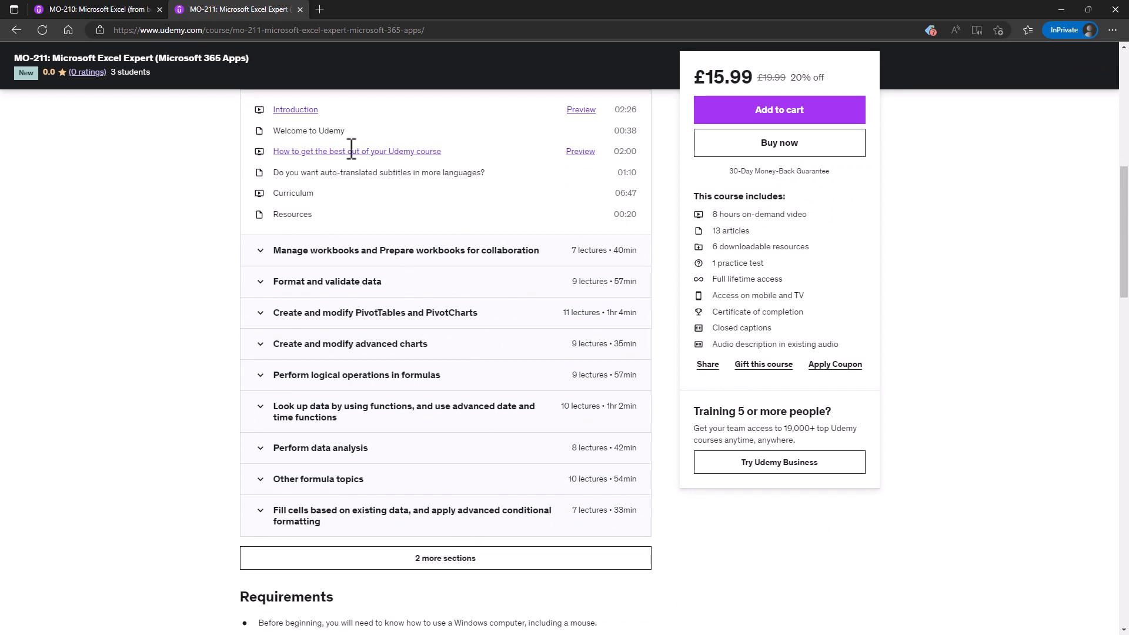
pyautogui.click(98, 8)
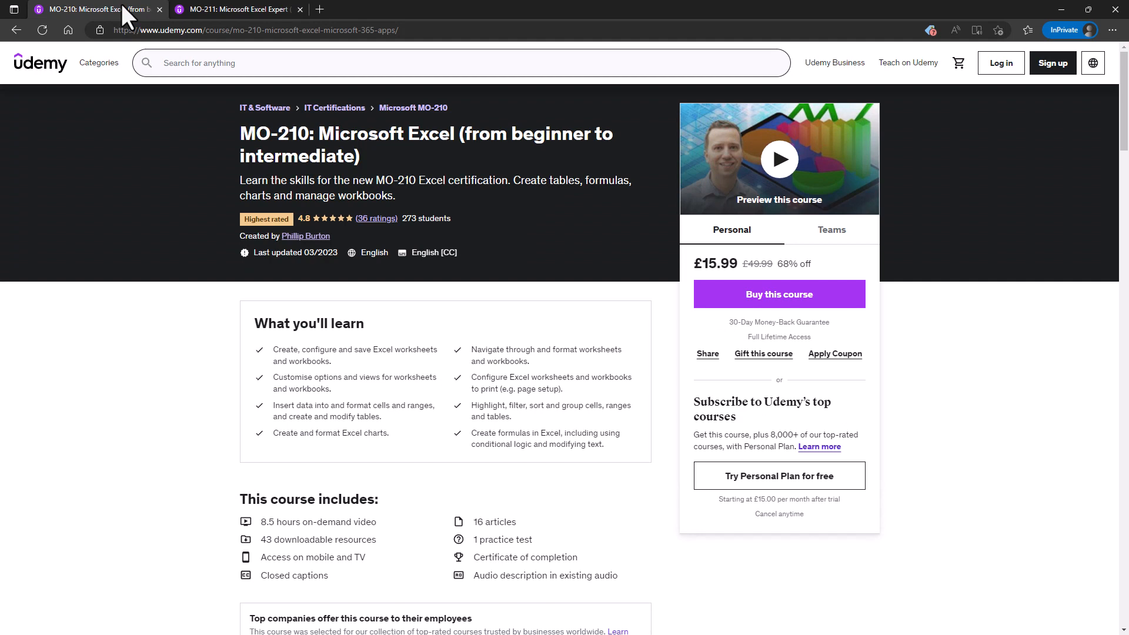
pyautogui.click(237, 8)
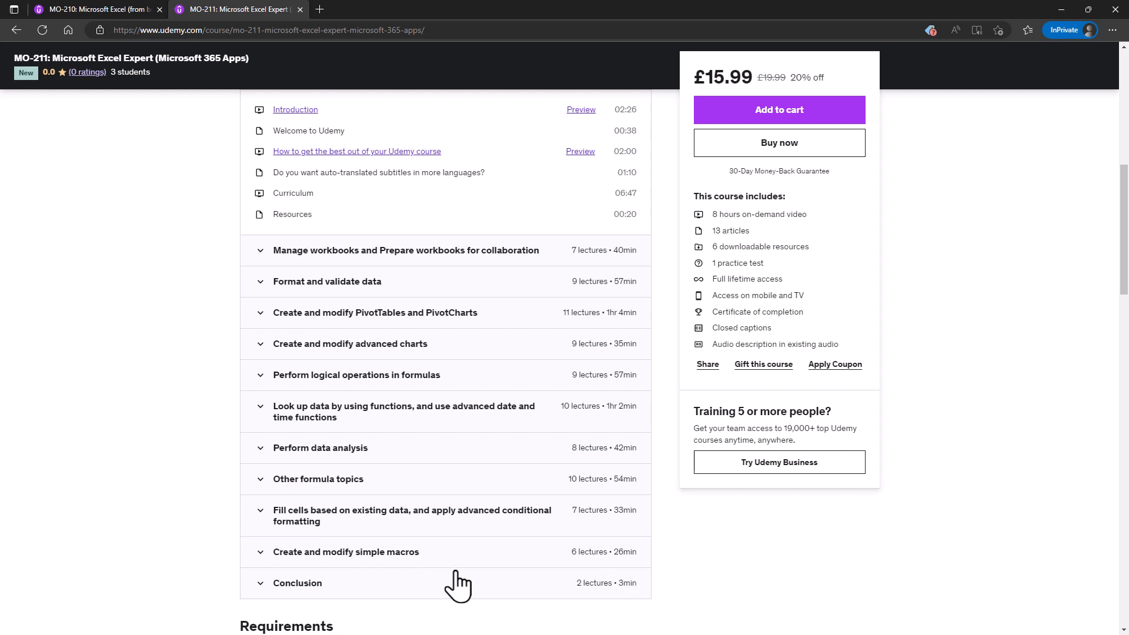
pyautogui.moveTo(459, 584)
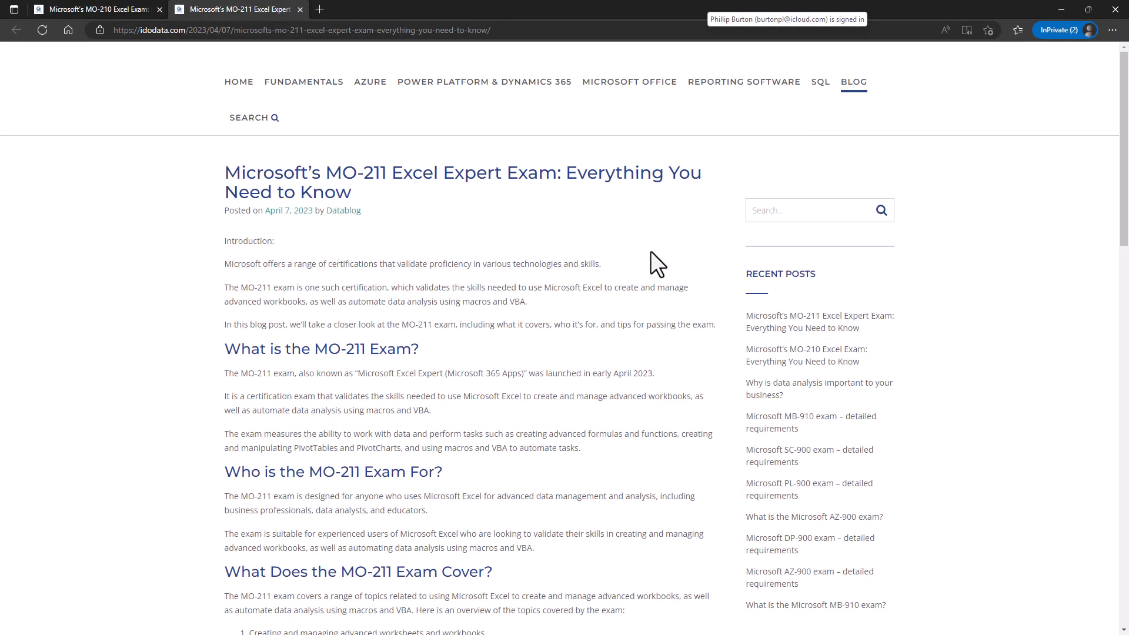
# Step: Switch to the idodata.com MO-210 Excel exam blog post tab
pyautogui.click(97, 9)
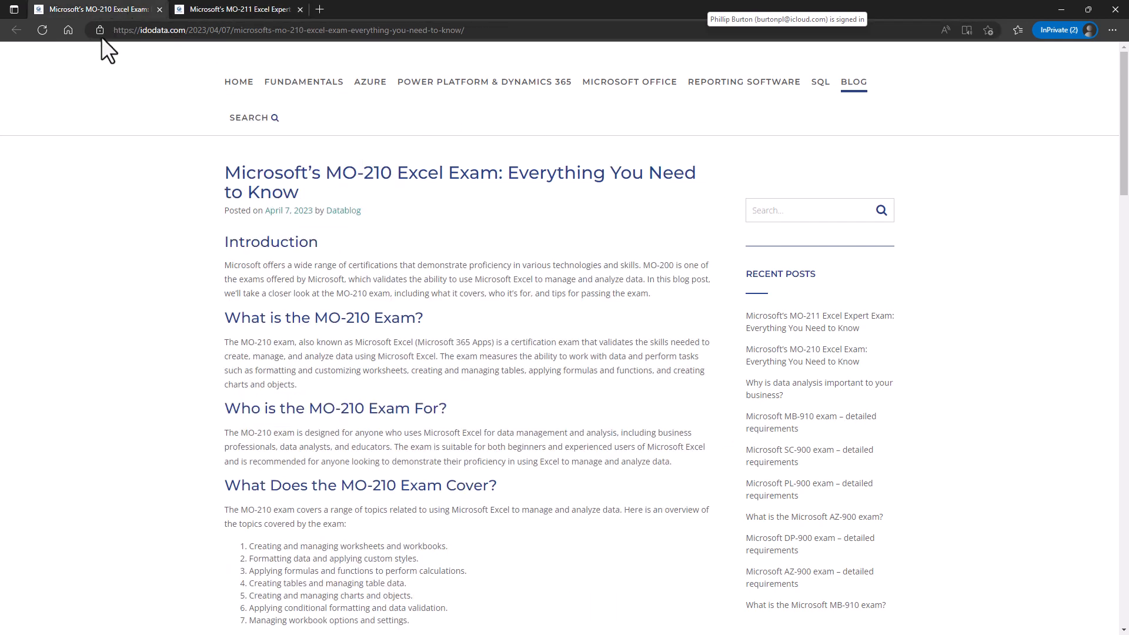
pyautogui.moveTo(139, 194)
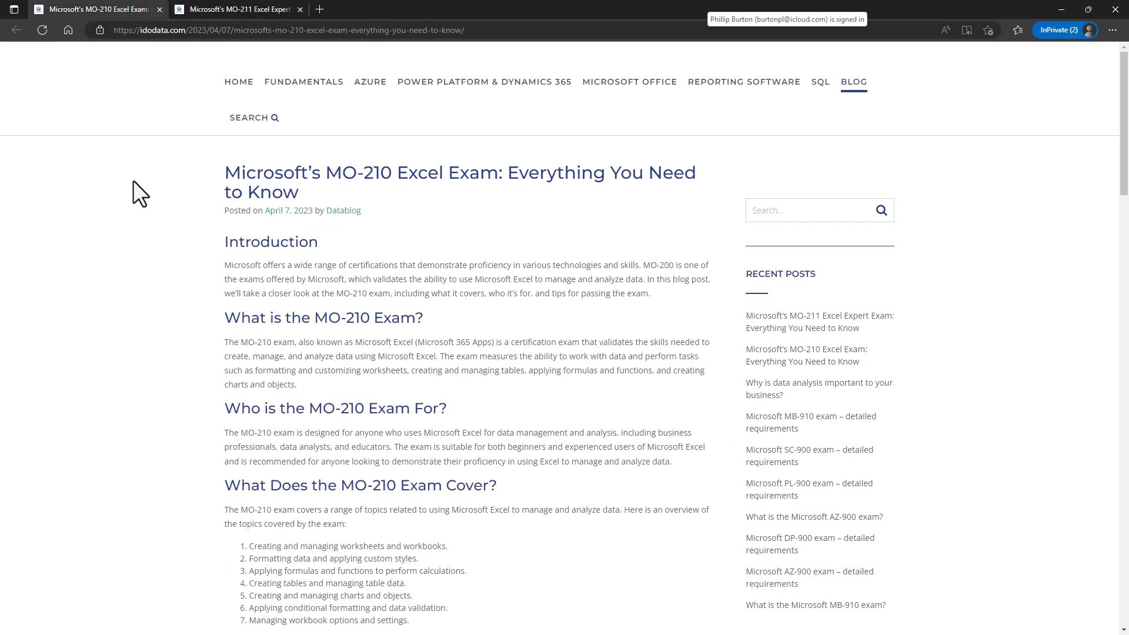